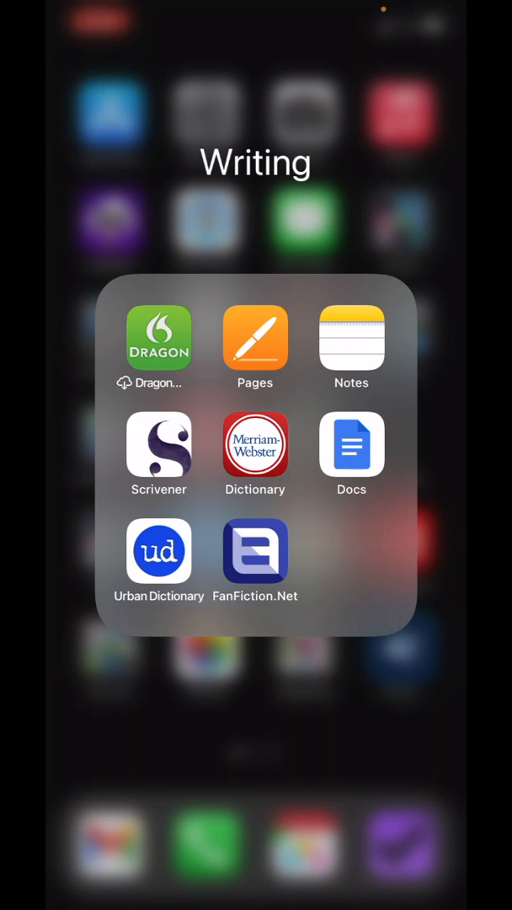
Launch the FanFiction.Net app from the Writing folder on the Home Screen.
{"action": "left_click", "coordinate": [256, 559]}
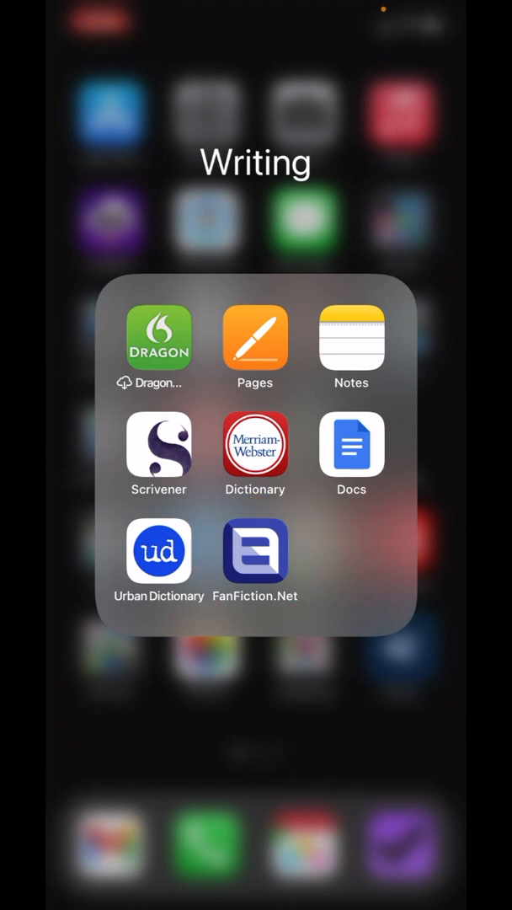
{"action": "left_click", "coordinate": [257, 553]}
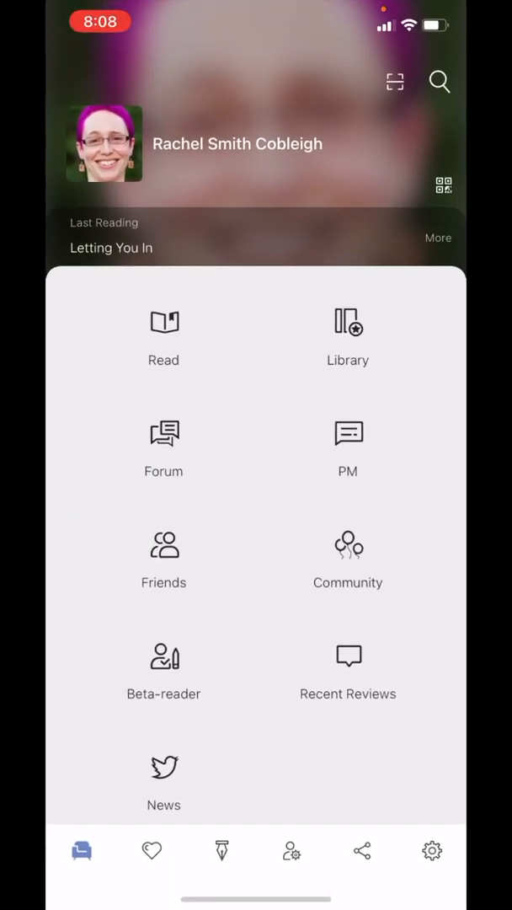
Show the writing section with Document Manager, Publish Story and Story Manager.
{"action": "left_click", "coordinate": [81, 849]}
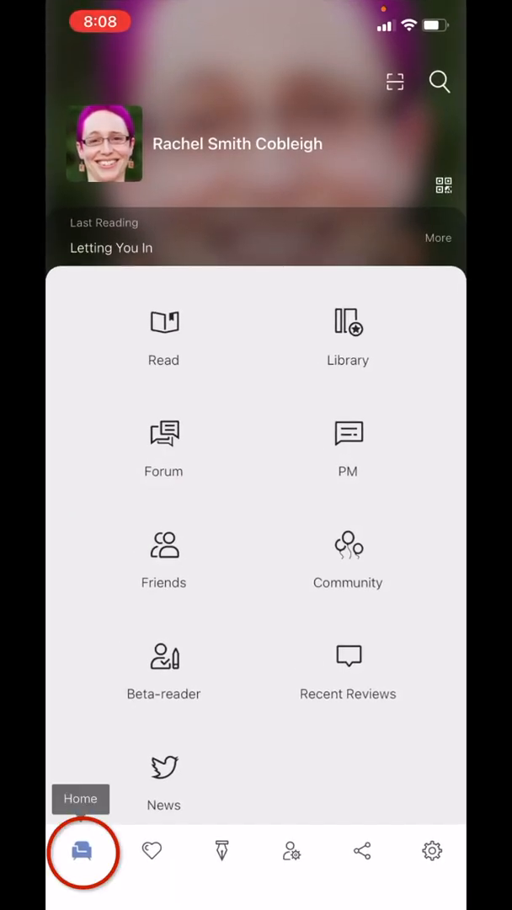
{"action": "left_click", "coordinate": [81, 849]}
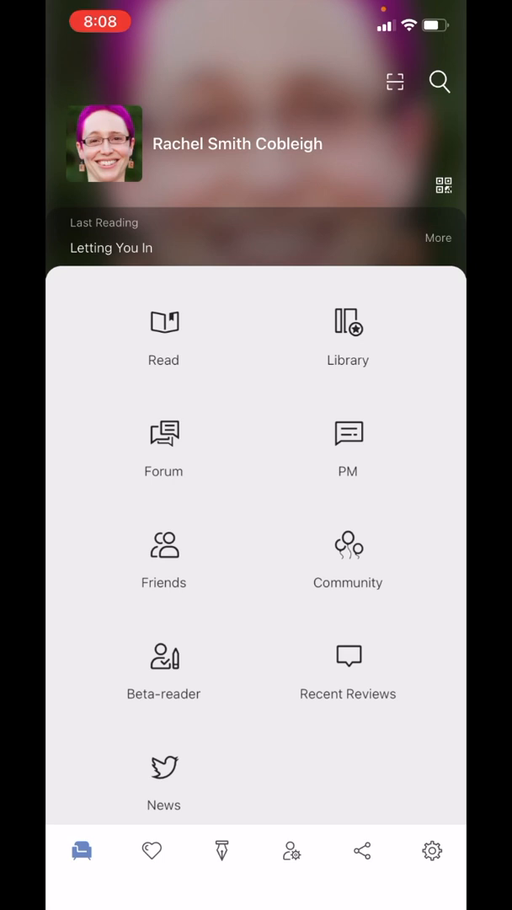
{"action": "left_click", "coordinate": [222, 849]}
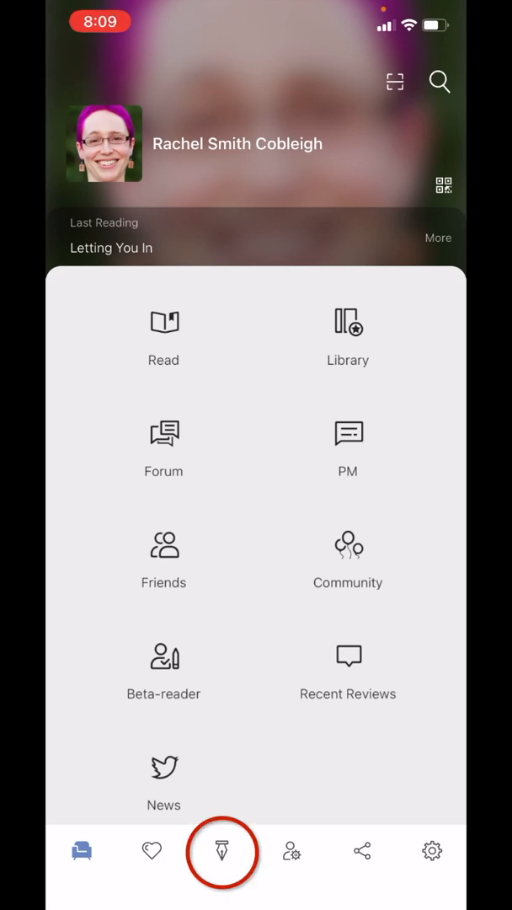
{"action": "left_click", "coordinate": [222, 849]}
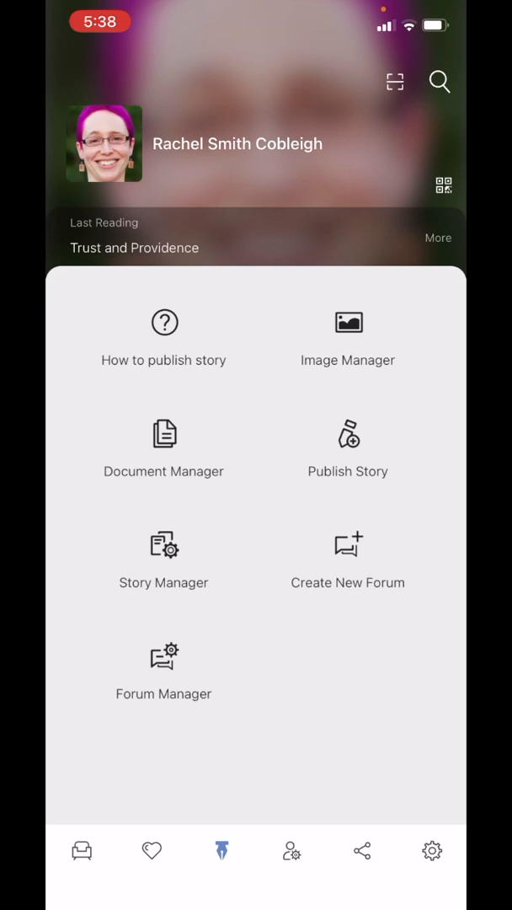
In Image Manager, upload the Letting You In cover photo from the photo library.
{"action": "left_click", "coordinate": [347, 337]}
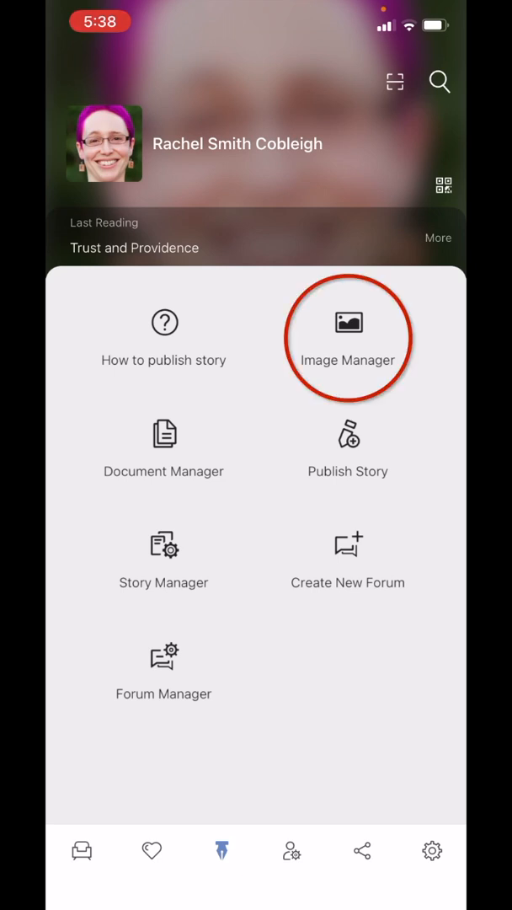
{"action": "left_click", "coordinate": [347, 341]}
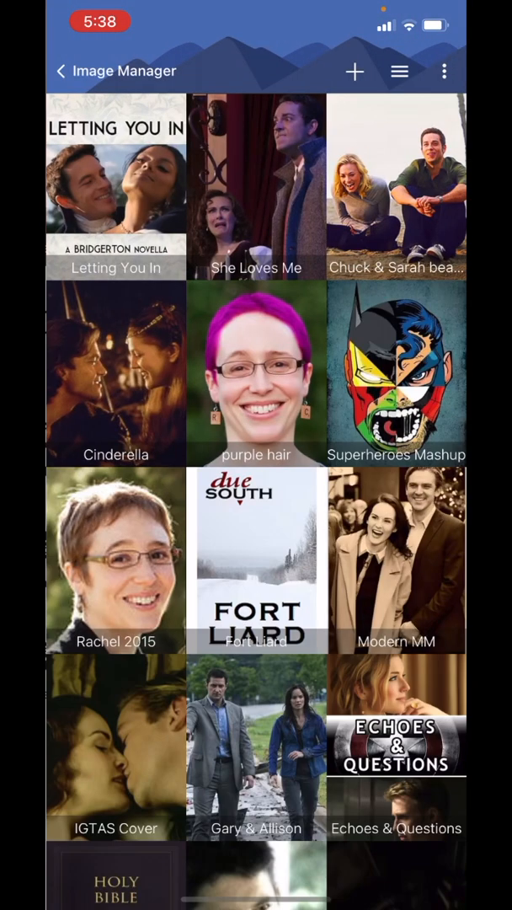
{"action": "left_click", "coordinate": [354, 71]}
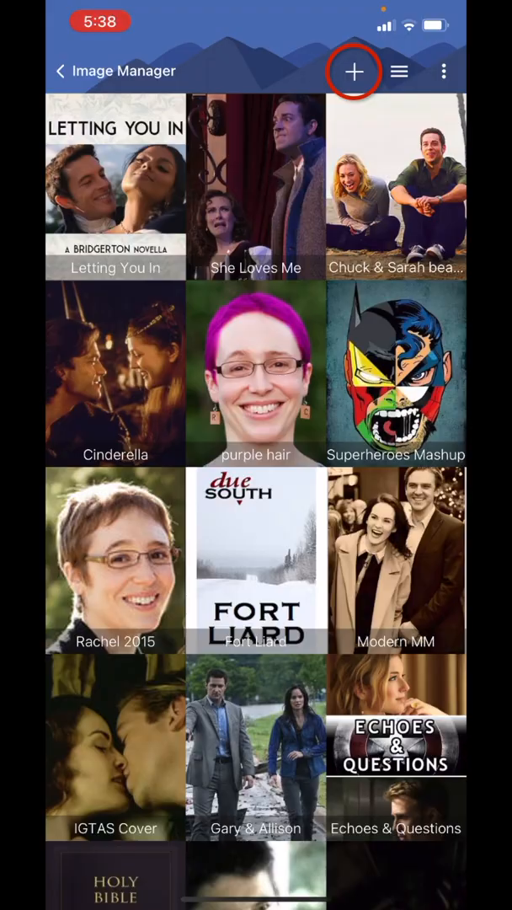
{"action": "left_click", "coordinate": [354, 71]}
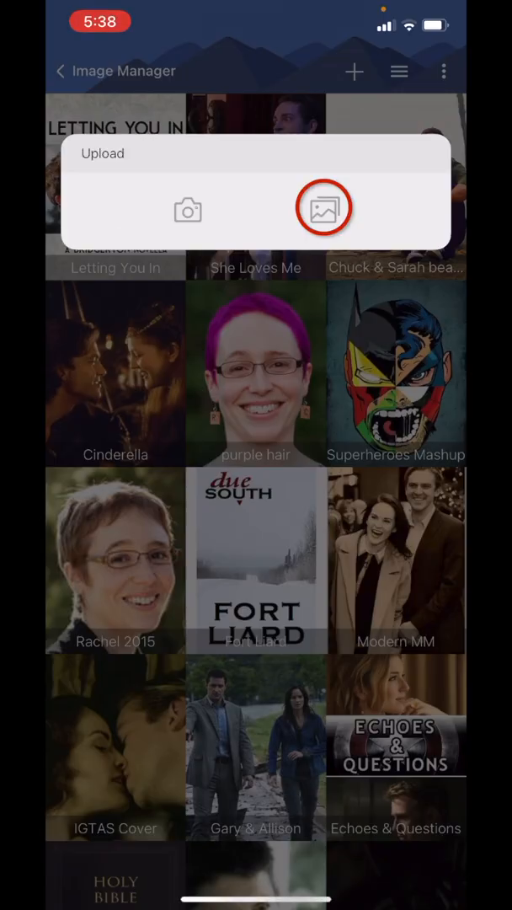
{"action": "left_click", "coordinate": [324, 208]}
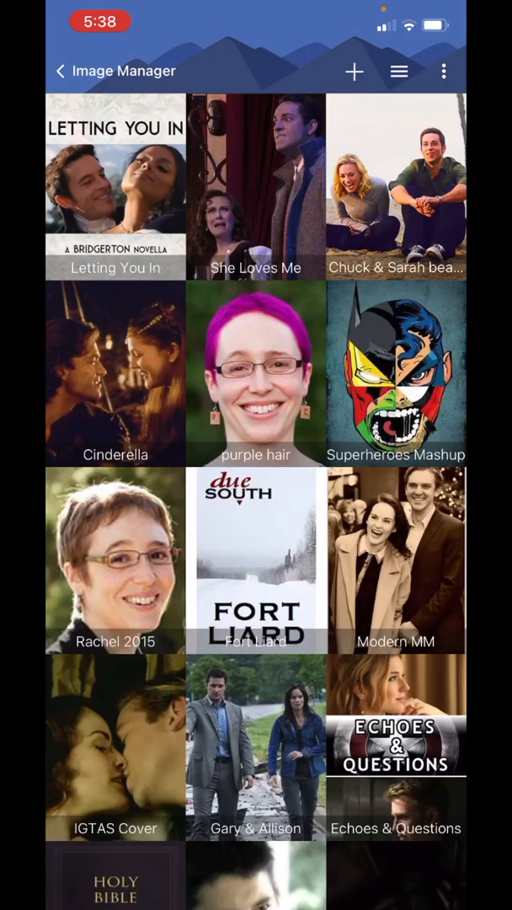
{"action": "left_click", "coordinate": [353, 71]}
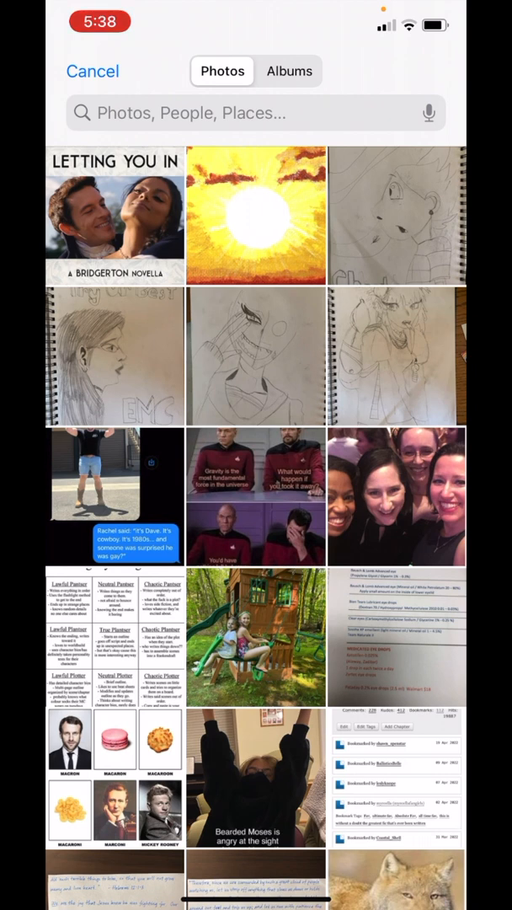
{"action": "left_click", "coordinate": [113, 219]}
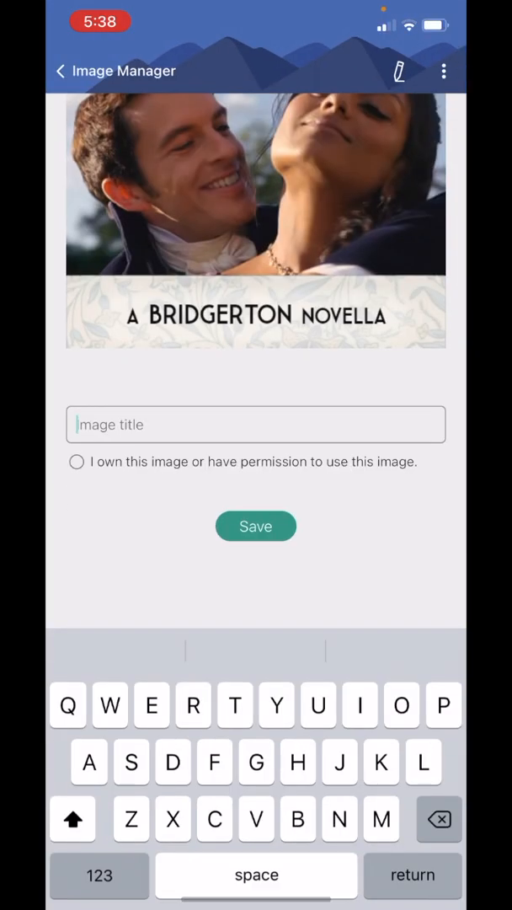
Title the uploaded image 'Letting You In chopped'.
{"action": "type", "text": "Letting"}
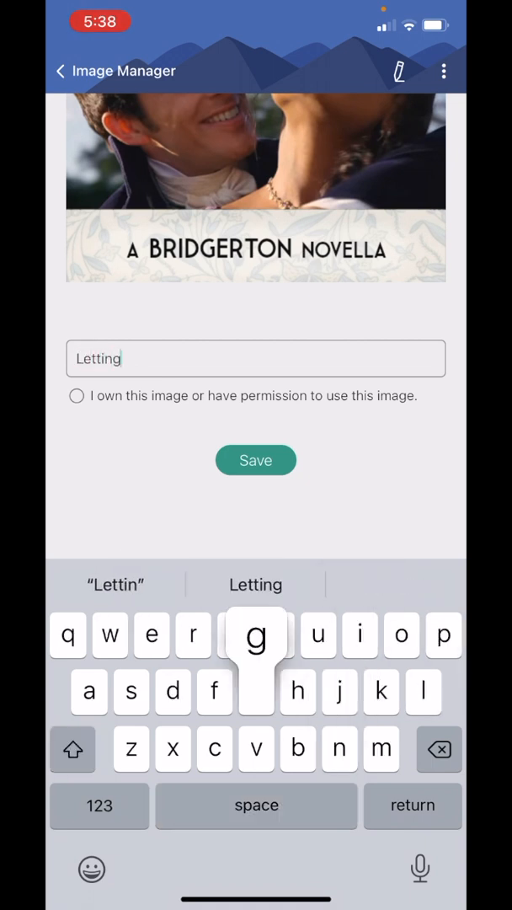
{"action": "type", "text": "You In"}
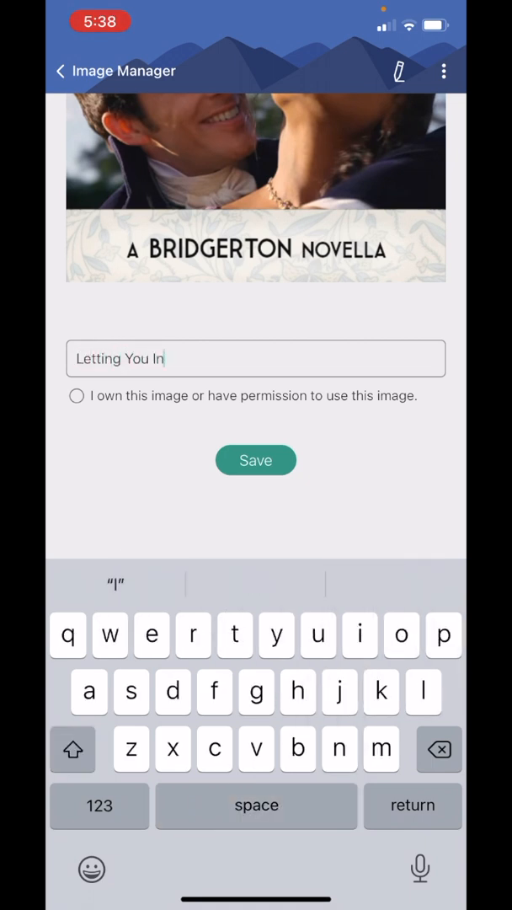
{"action": "type", "text": "chopped"}
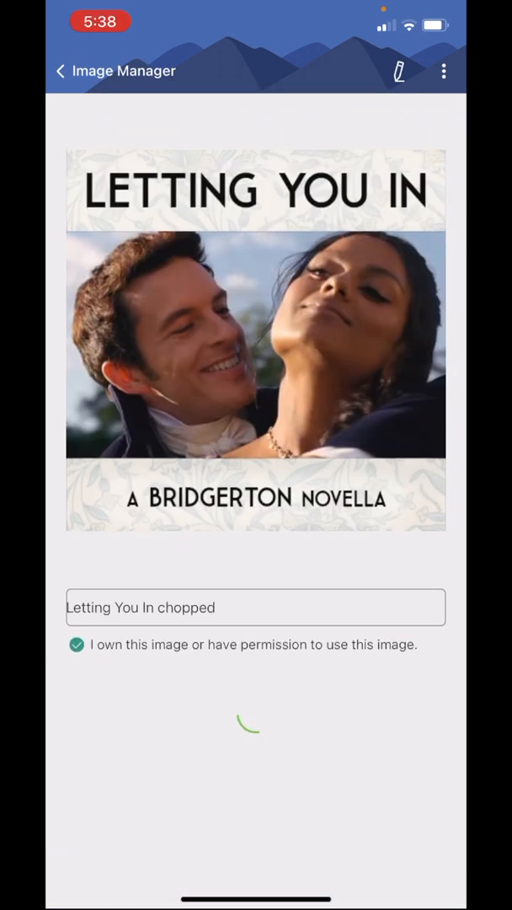
Delete the chopped Letting You In cover image and confirm the deletion.
{"action": "left_click", "coordinate": [59, 70]}
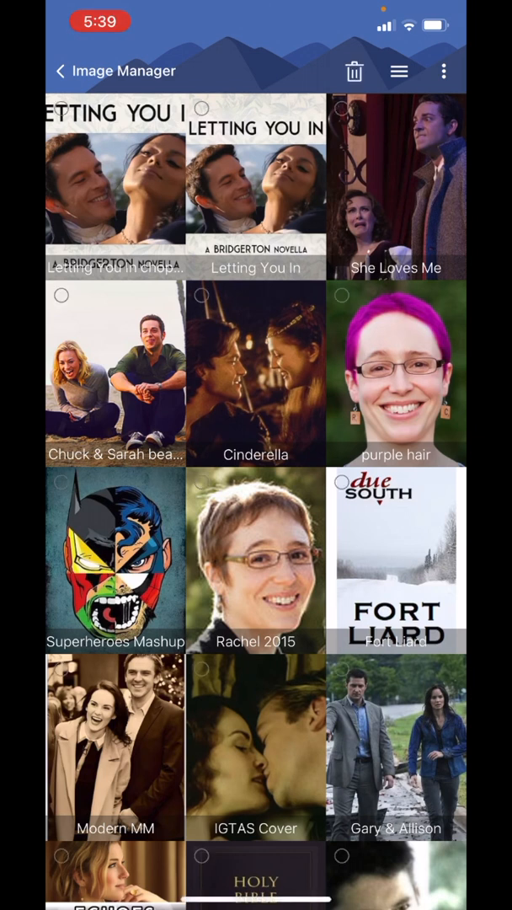
{"action": "left_click", "coordinate": [61, 108]}
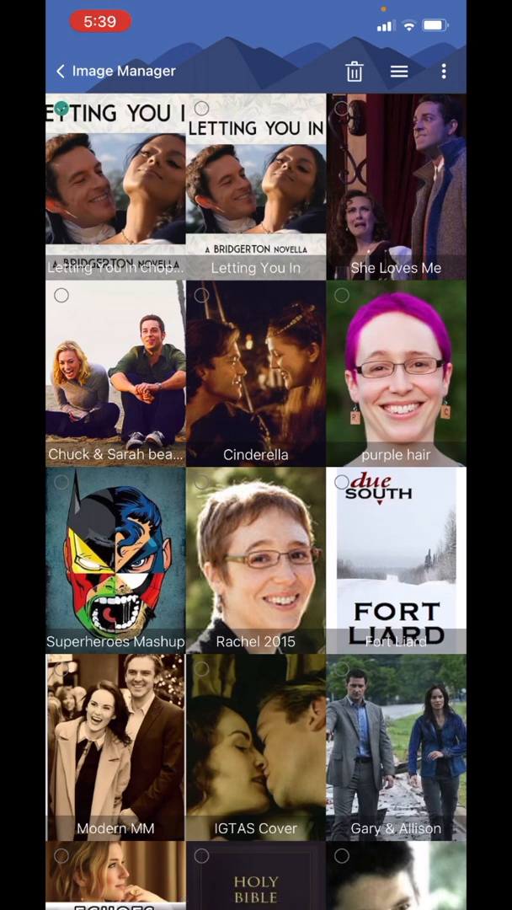
{"action": "left_click", "coordinate": [354, 71]}
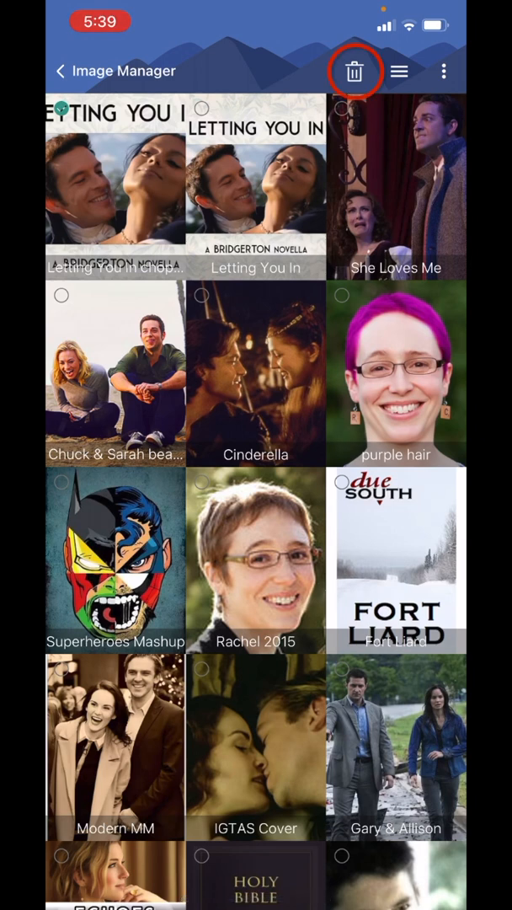
{"action": "left_click", "coordinate": [356, 71]}
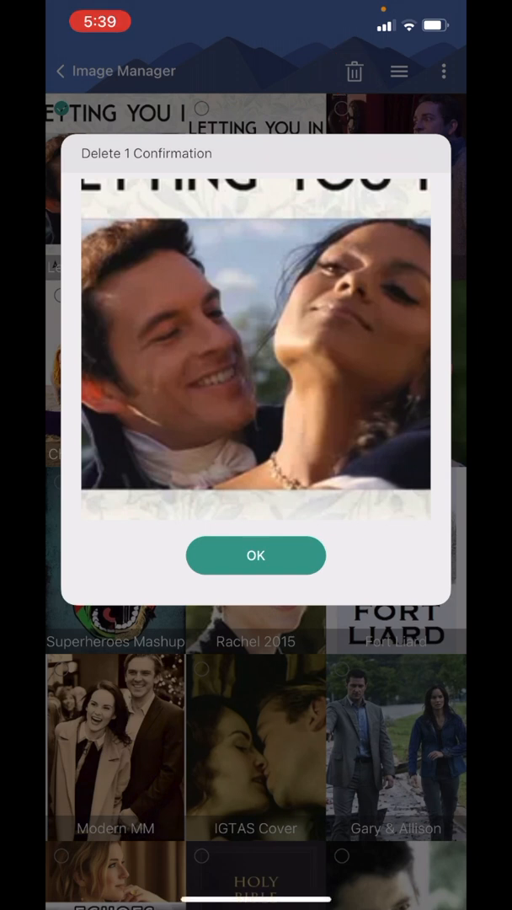
{"action": "left_click", "coordinate": [256, 556]}
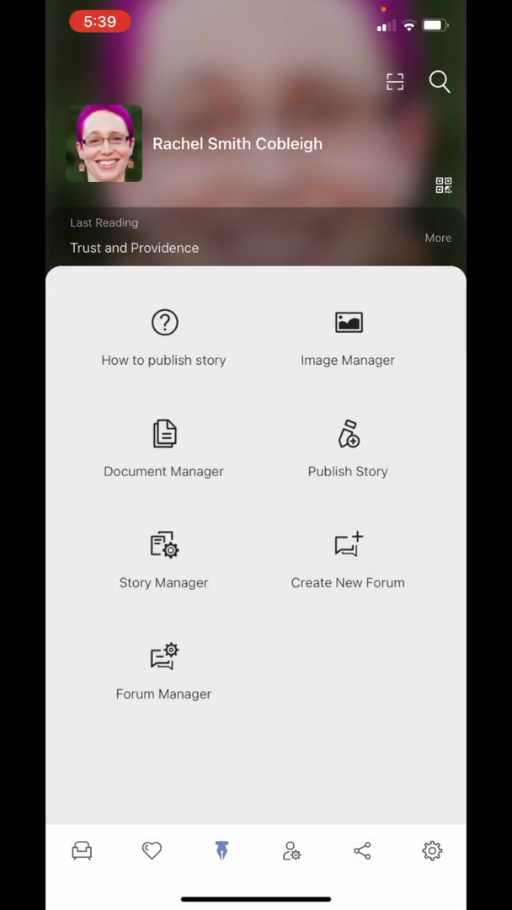
In Document Manager, start a blank New Document form.
{"action": "left_click", "coordinate": [165, 434]}
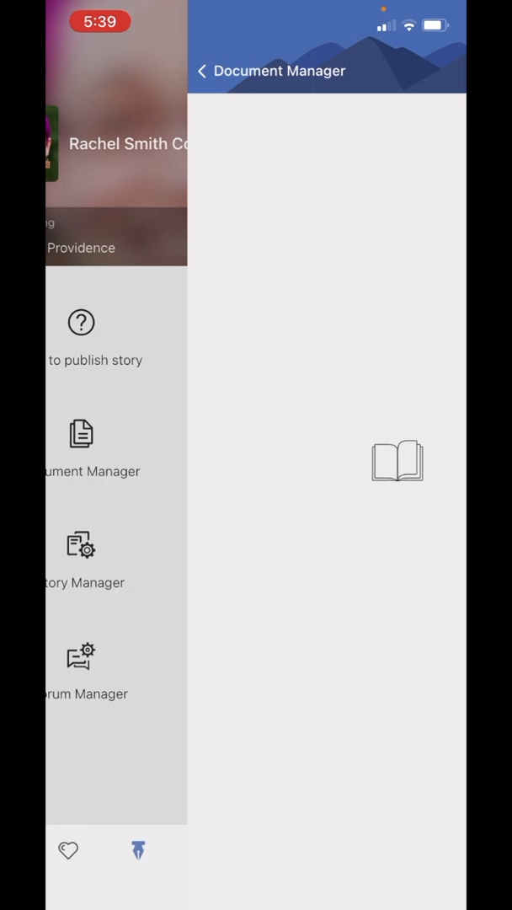
{"action": "left_click", "coordinate": [91, 448]}
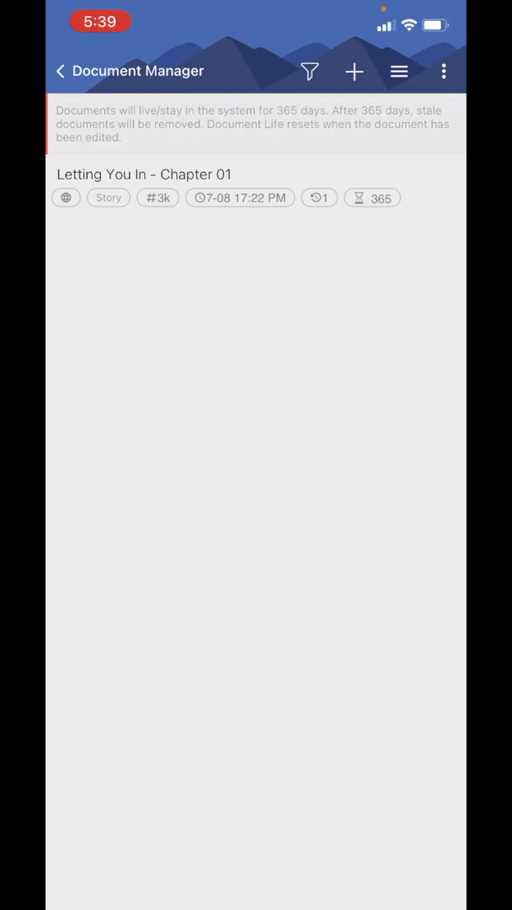
{"action": "left_click", "coordinate": [354, 71]}
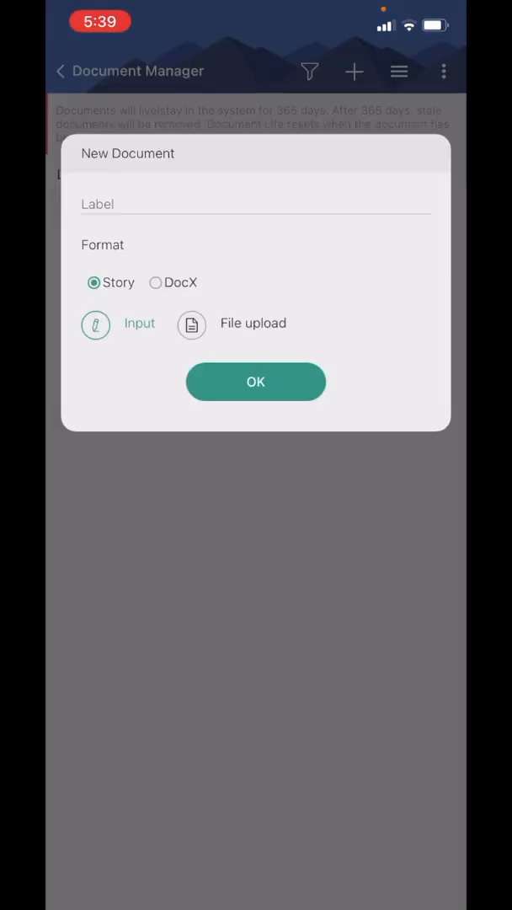
Label the new document 'Letting You In - Chapter 01' with direct text entry.
{"action": "left_click", "coordinate": [256, 204]}
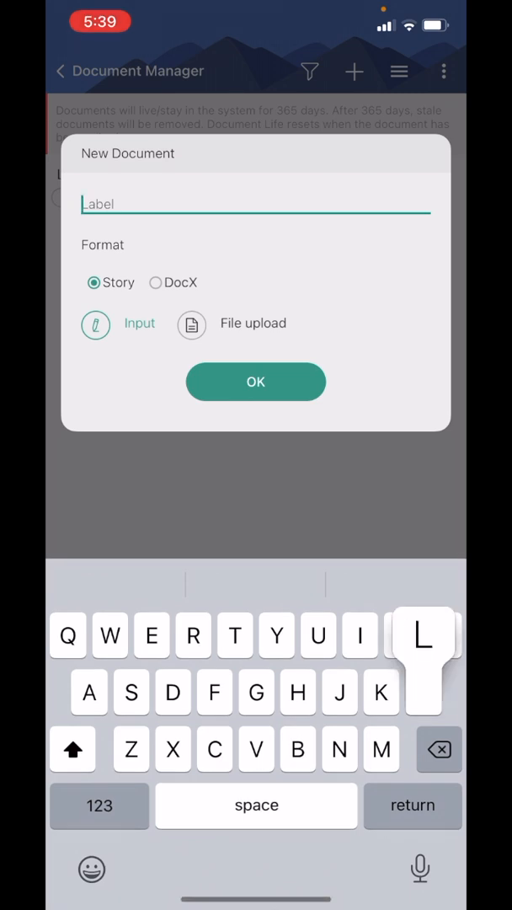
{"action": "type", "text": "Letting You In -"}
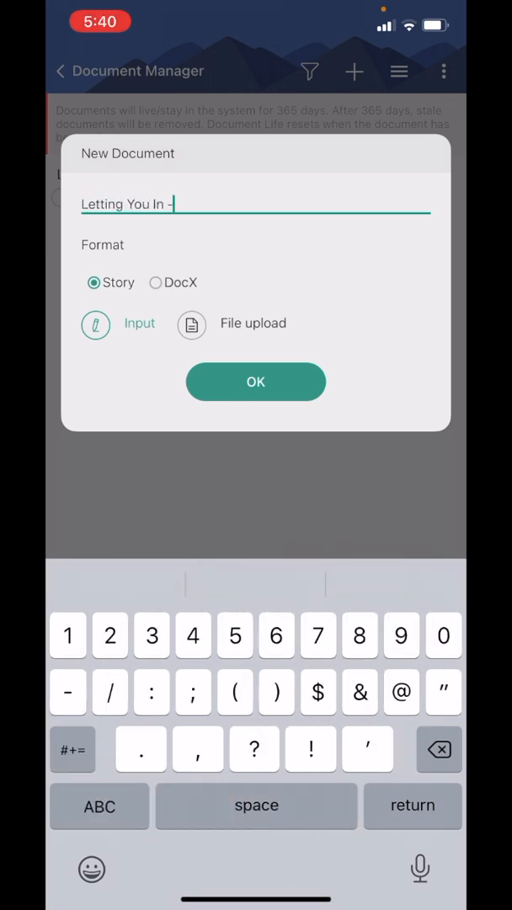
{"action": "type", "text": "Chaptee"}
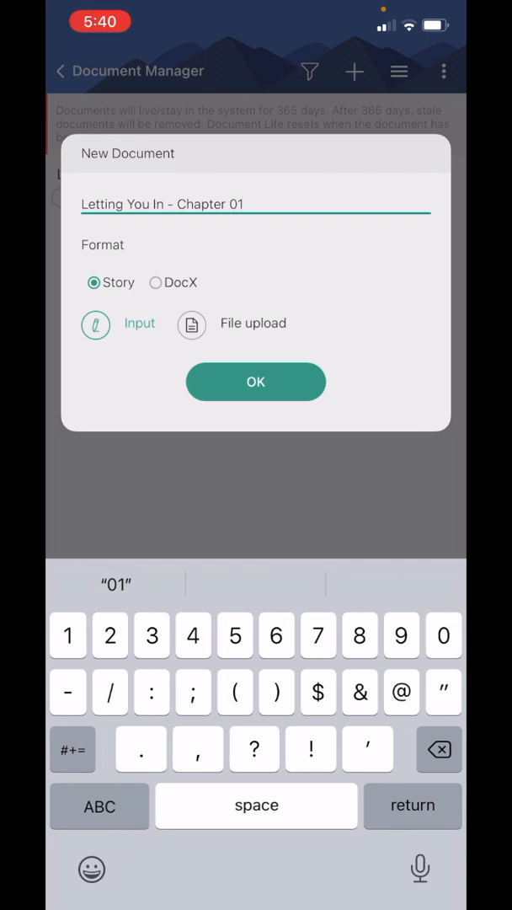
{"action": "left_click", "coordinate": [192, 326]}
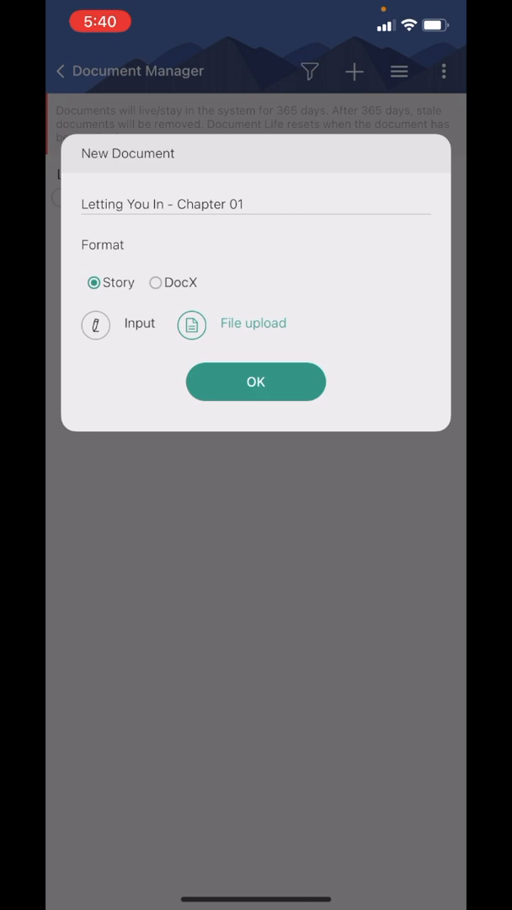
{"action": "left_click", "coordinate": [94, 325]}
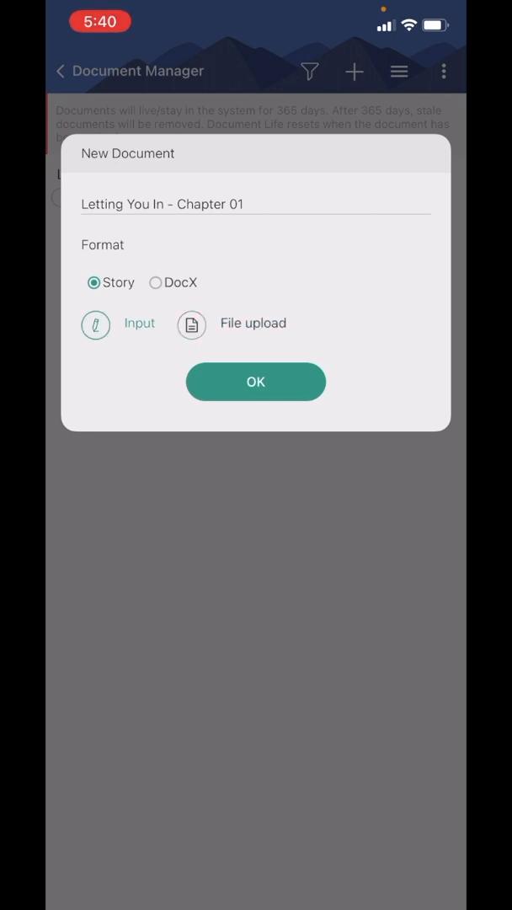
Set the document format to Story and create it in the editor.
{"action": "left_click", "coordinate": [155, 283]}
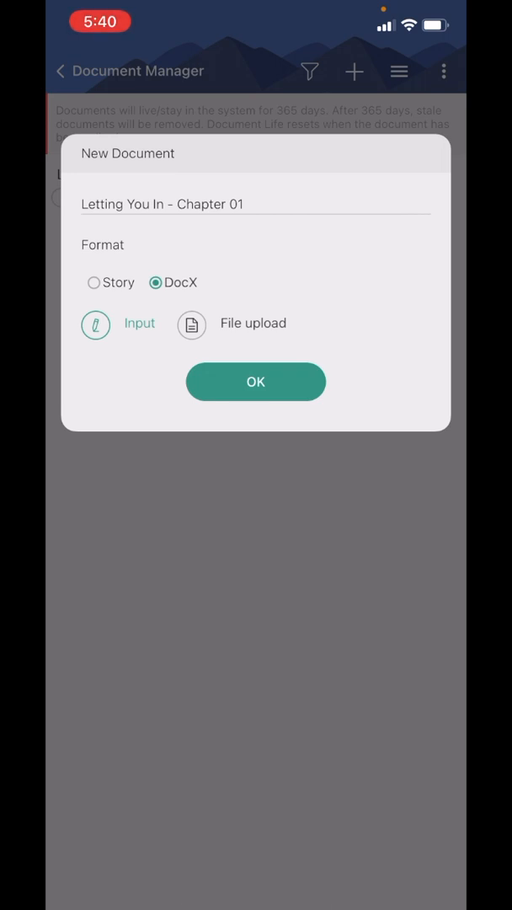
{"action": "left_click", "coordinate": [95, 283]}
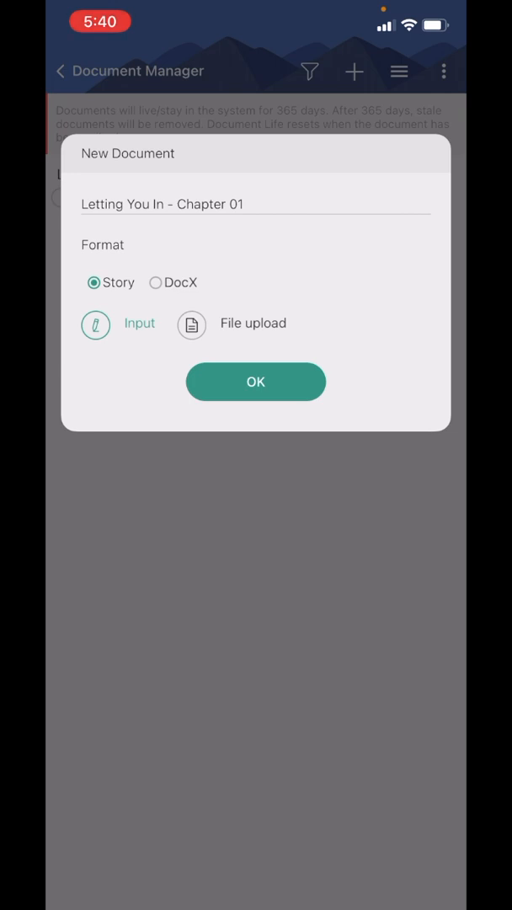
{"action": "left_click", "coordinate": [256, 380]}
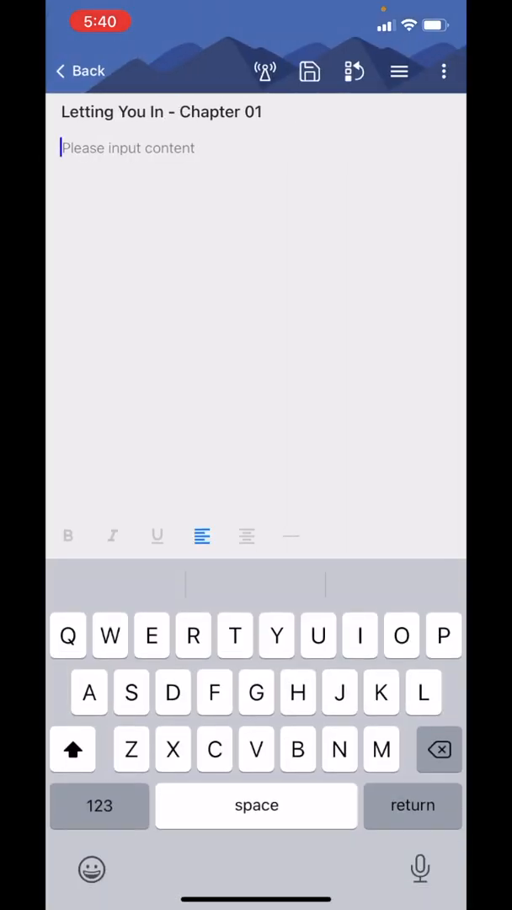
Enter a few test characters in the editor and remove them.
{"action": "type", "text": "Thebfbs"}
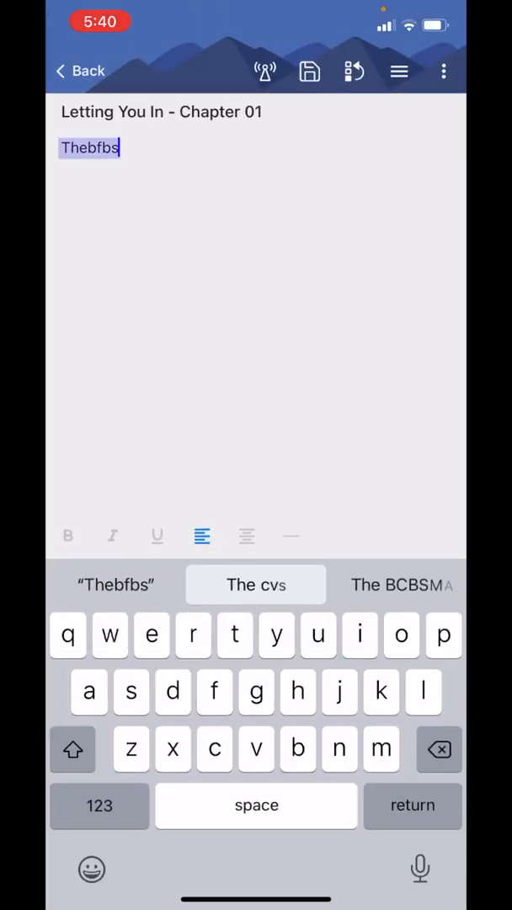
{"action": "key", "text": "backspace"}
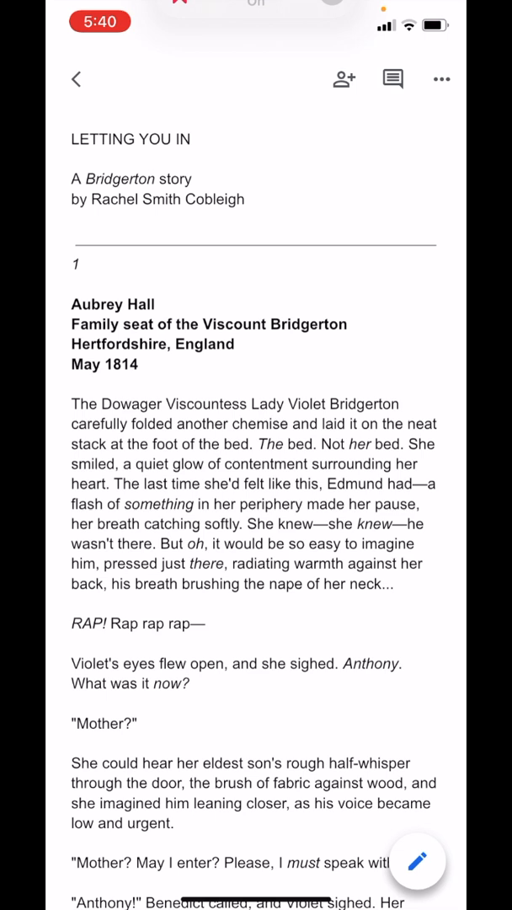
In Google Docs, select the entire Letting You In draft and copy it.
{"action": "left_click", "coordinate": [418, 861]}
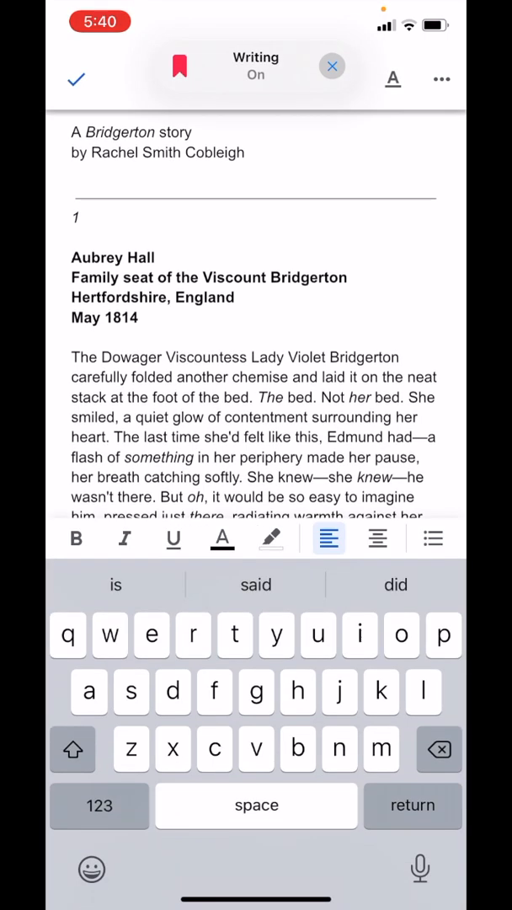
{"action": "left_click", "coordinate": [71, 236]}
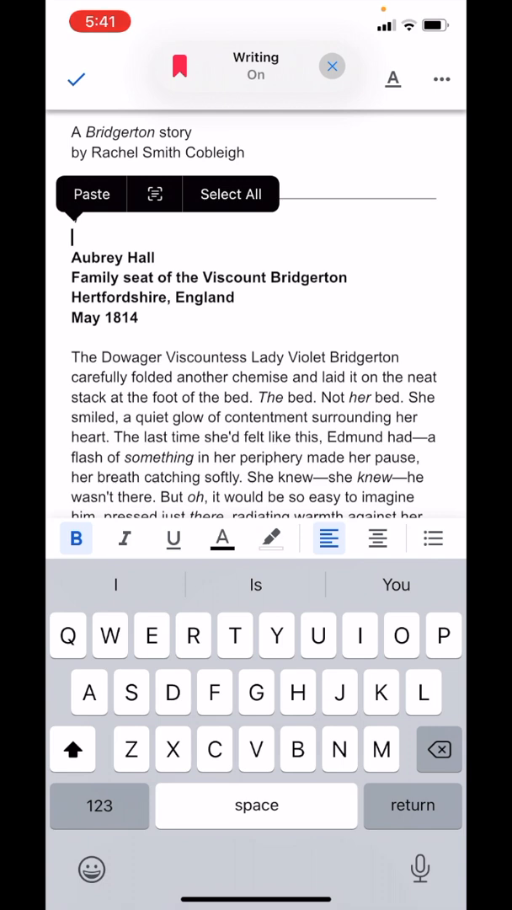
{"action": "left_click", "coordinate": [230, 194]}
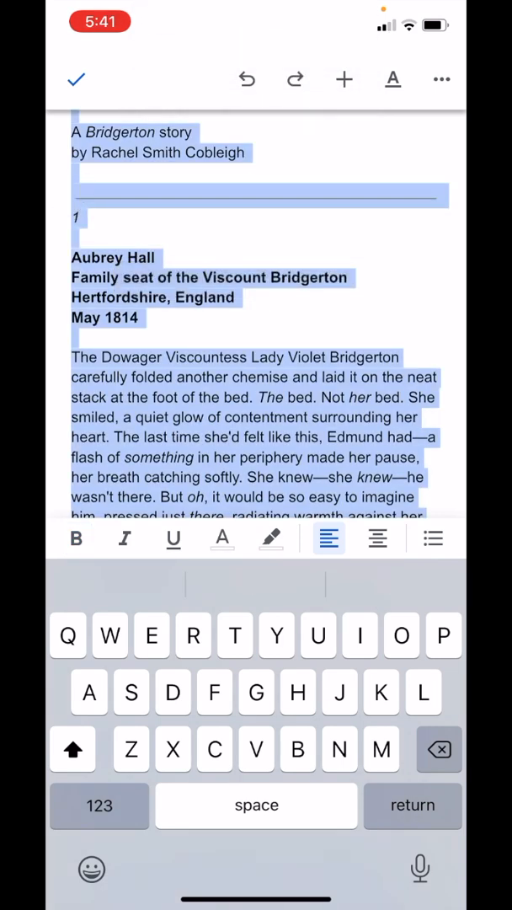
{"action": "left_click", "coordinate": [78, 79]}
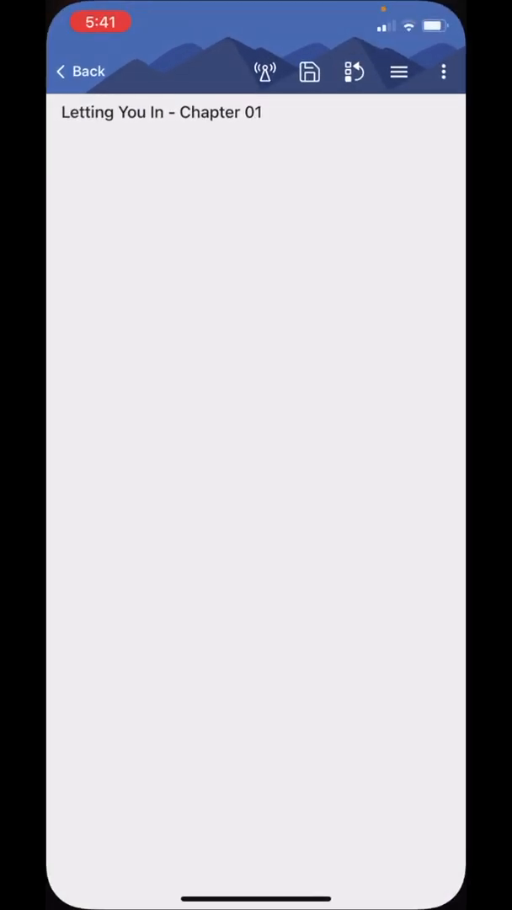
Paste the copied story text into the empty Chapter 01 document body.
{"action": "left_click", "coordinate": [253, 148]}
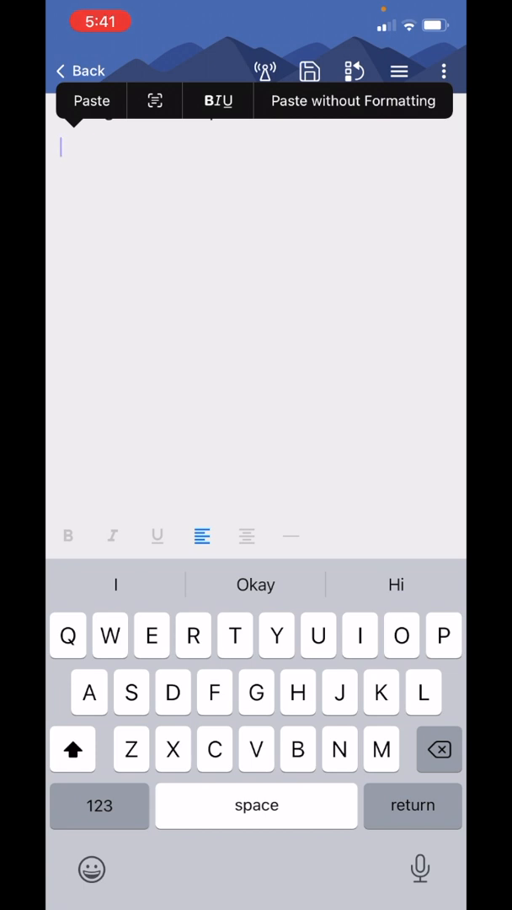
{"action": "left_click", "coordinate": [91, 101]}
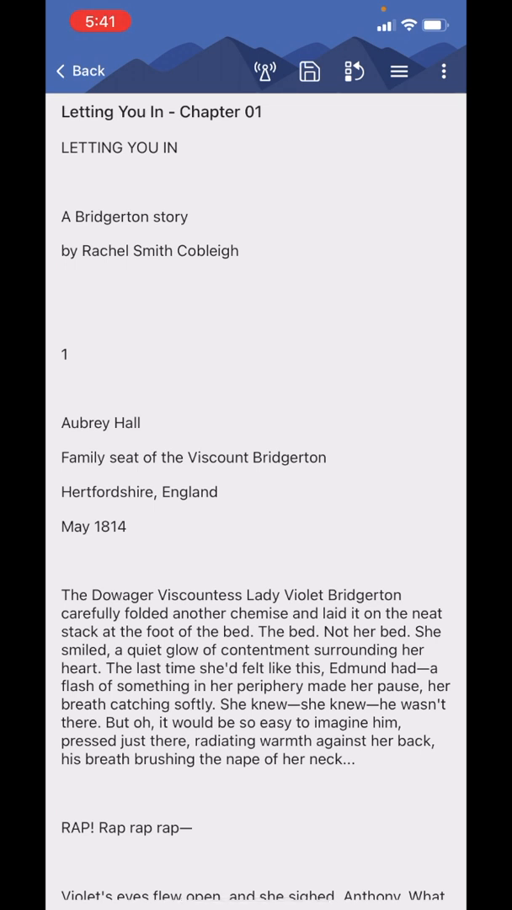
Italicise Bridgerton and place a divider after the byline.
{"action": "double_click", "coordinate": [111, 215]}
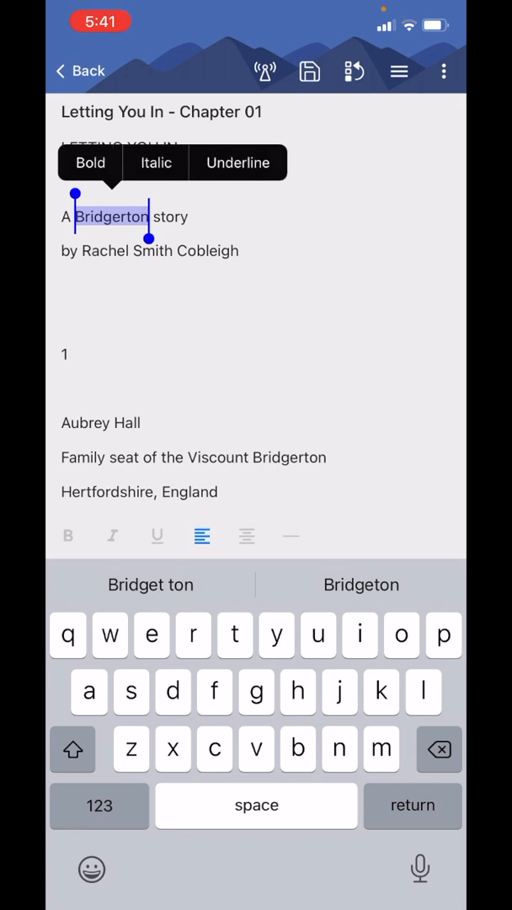
{"action": "left_click", "coordinate": [155, 162]}
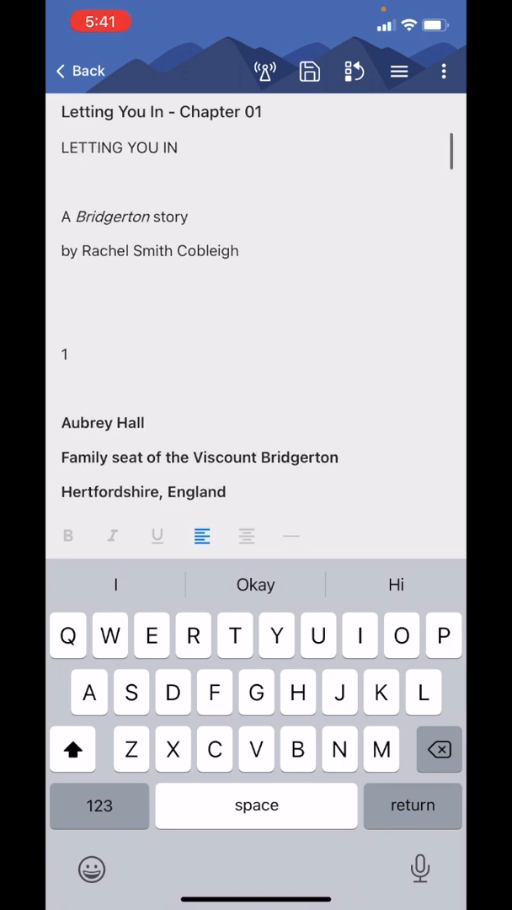
{"action": "left_click", "coordinate": [61, 285]}
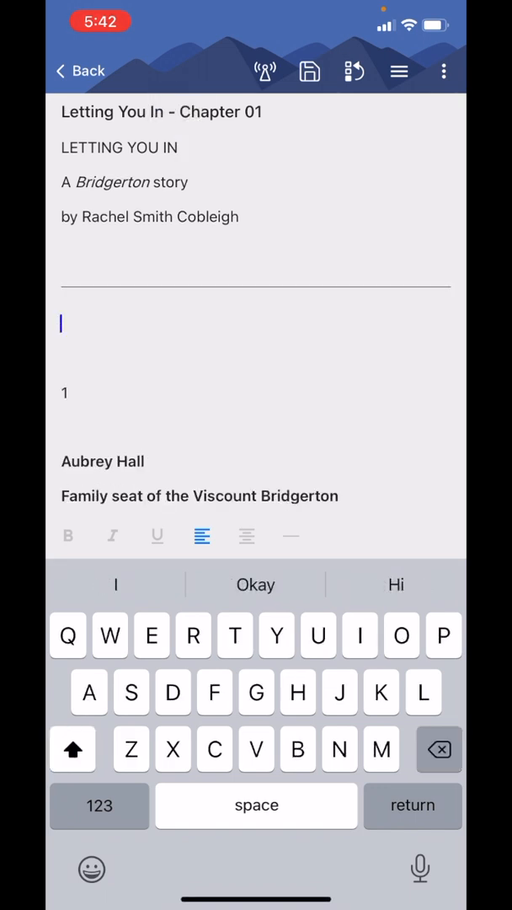
Delete the surplus blank lines below the Chapter 1 / May 1814 heading block.
{"action": "left_click", "coordinate": [290, 536]}
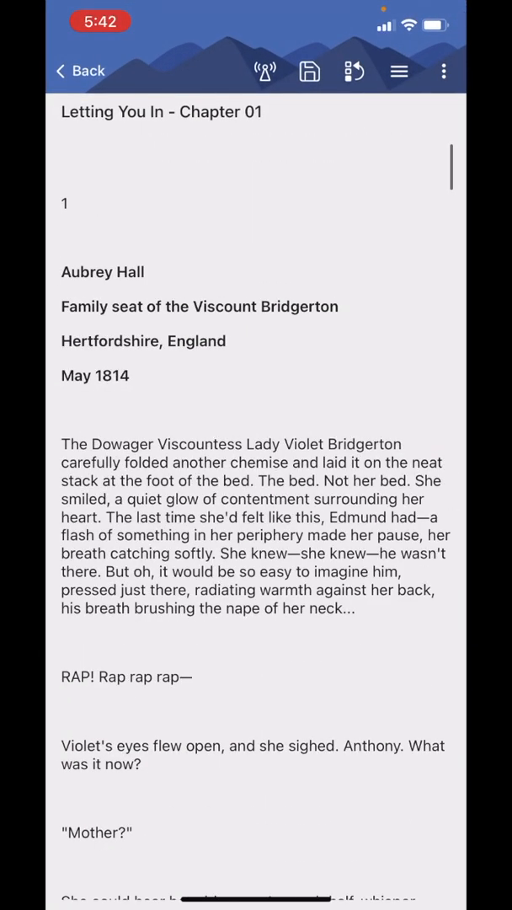
{"action": "double_click", "coordinate": [269, 480]}
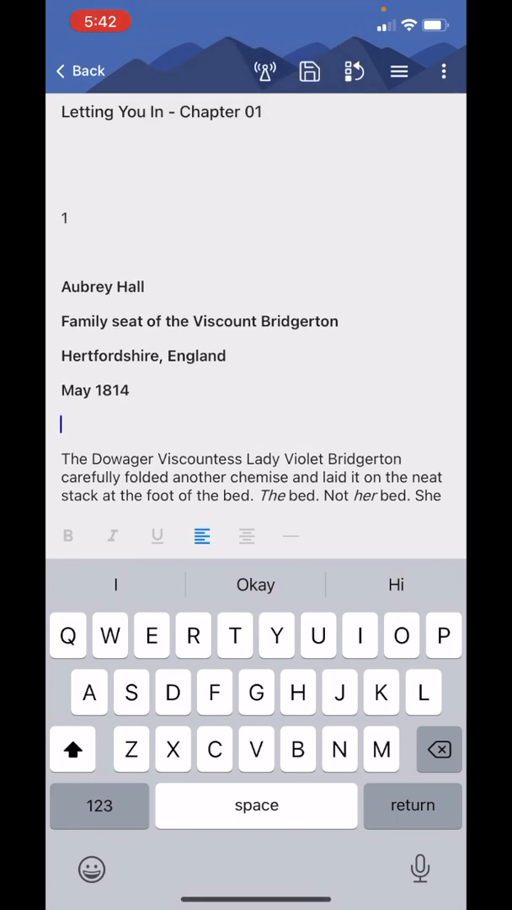
Insert a horizontal divider between "I know just the thing!" and the Author's Notes, tidying spacing.
{"action": "scroll", "scroll_direction": "down", "scroll_amount": 3}
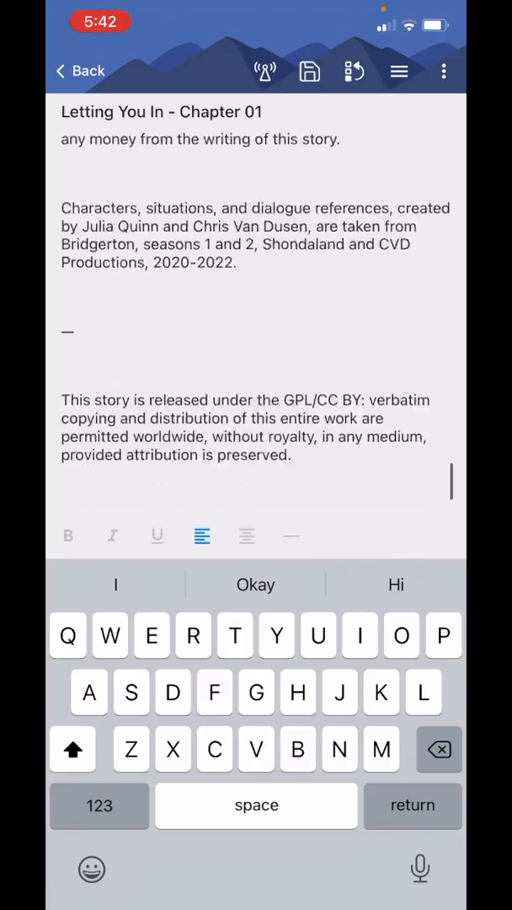
{"action": "scroll", "scroll_direction": "down", "scroll_amount": 3}
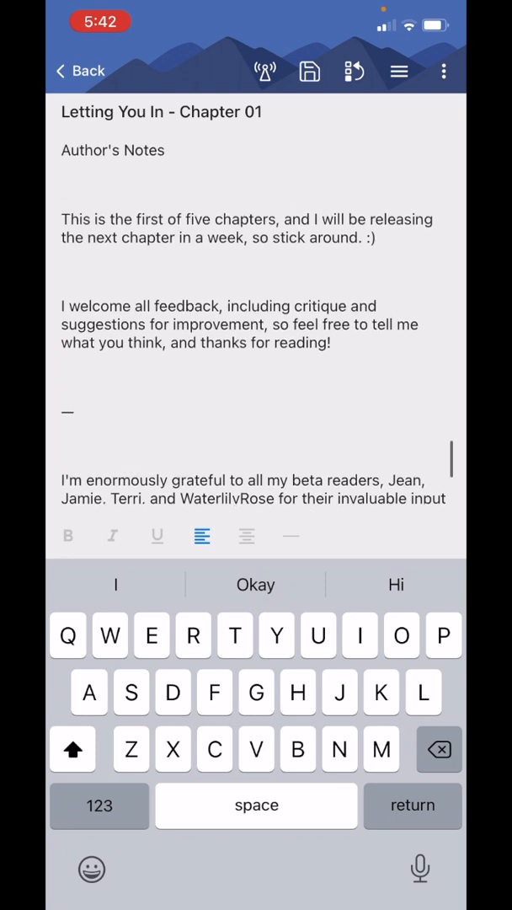
{"action": "left_click", "coordinate": [290, 536]}
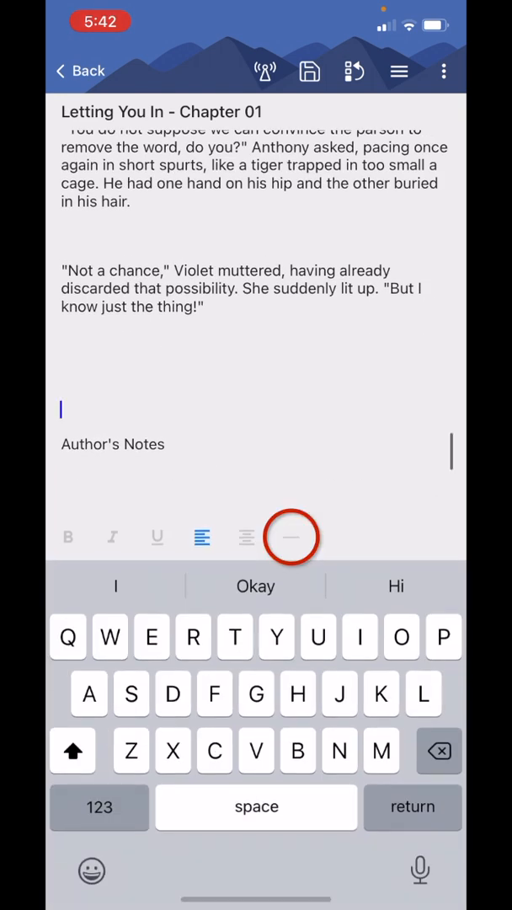
{"action": "left_click", "coordinate": [291, 536]}
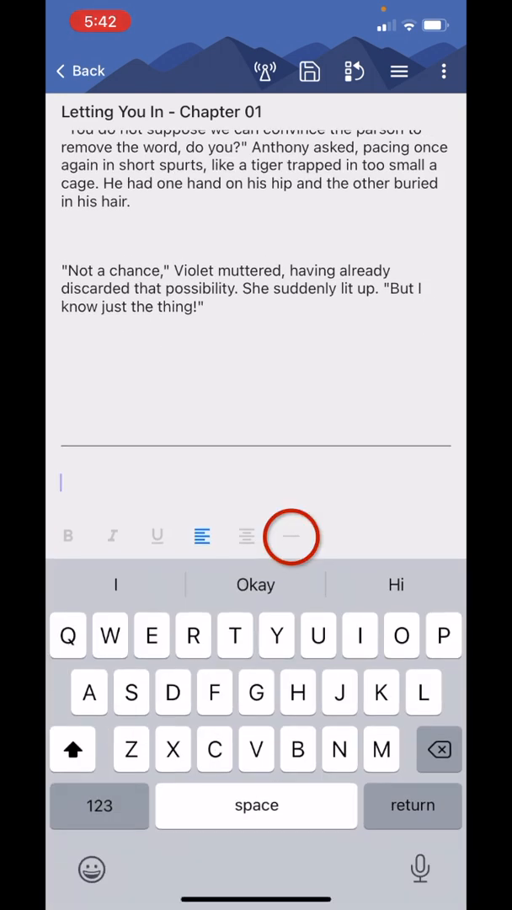
{"action": "left_click", "coordinate": [292, 536]}
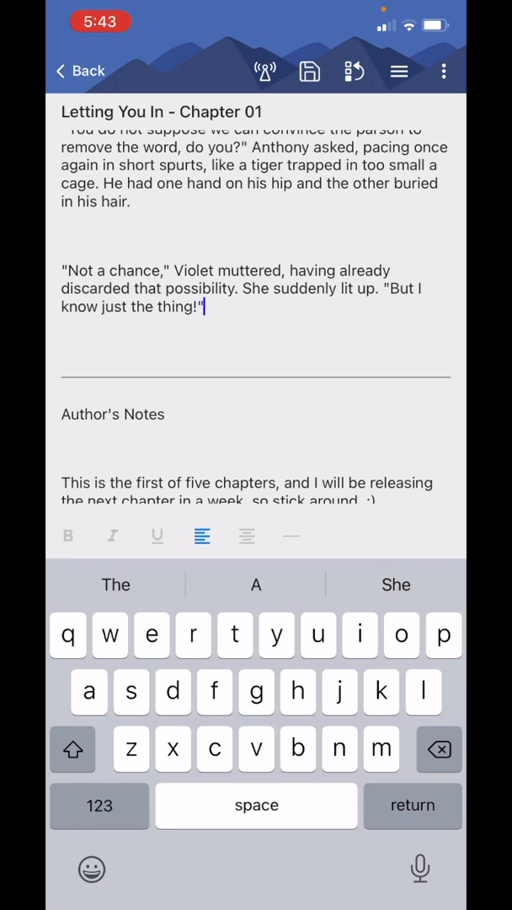
{"action": "left_click", "coordinate": [308, 70]}
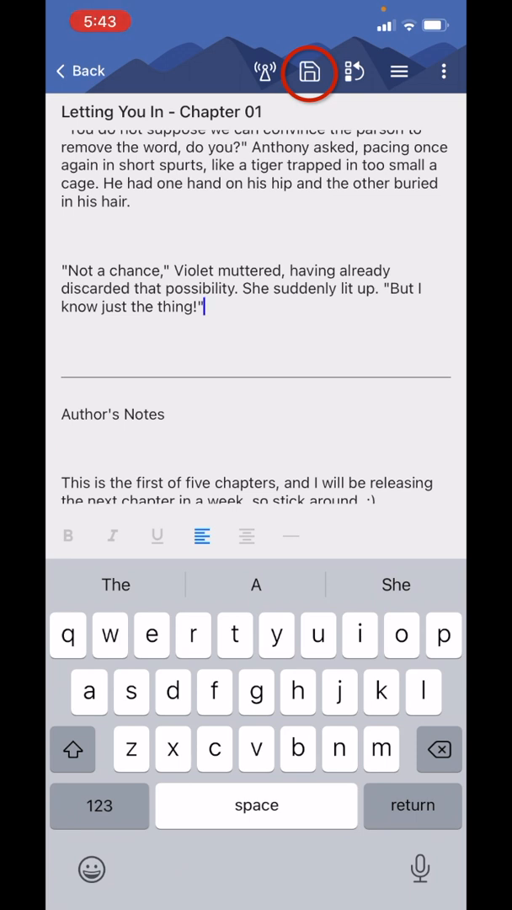
Save the chapter document and return to Document Manager in selection mode.
{"action": "left_click", "coordinate": [308, 71]}
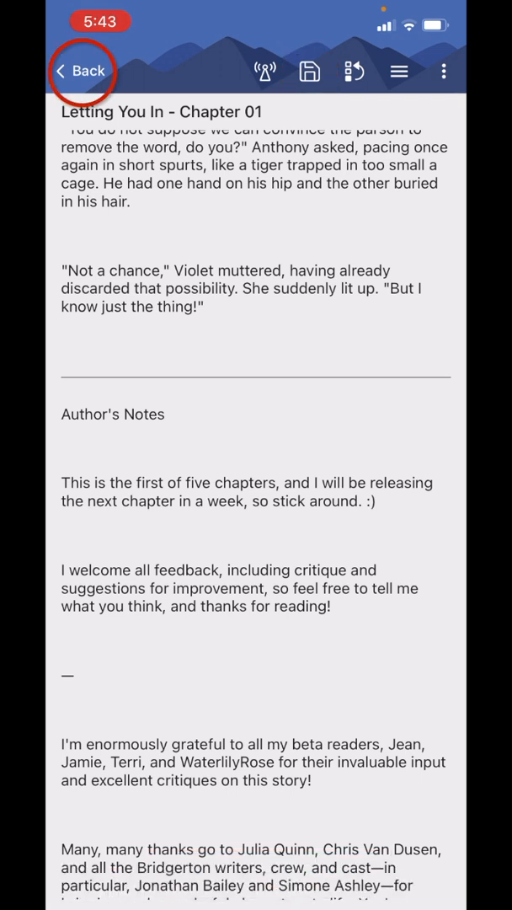
{"action": "left_click", "coordinate": [78, 71]}
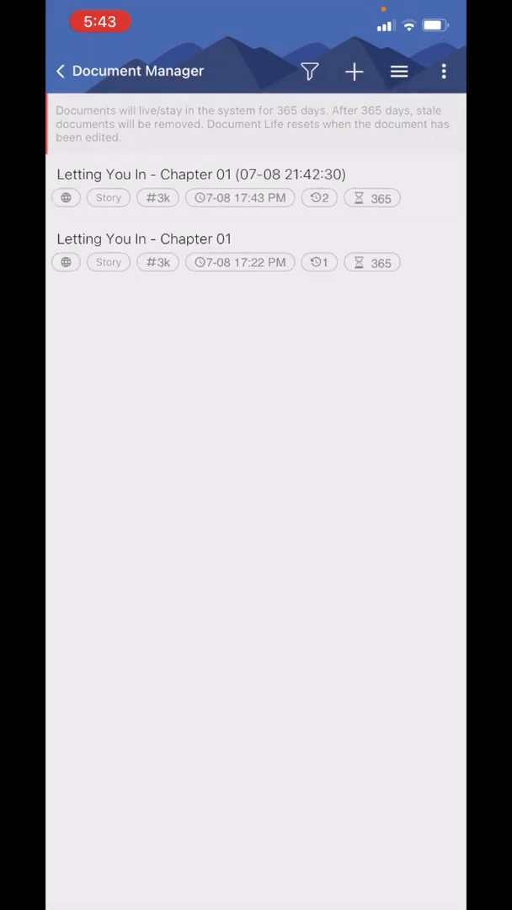
{"action": "left_click", "coordinate": [199, 176]}
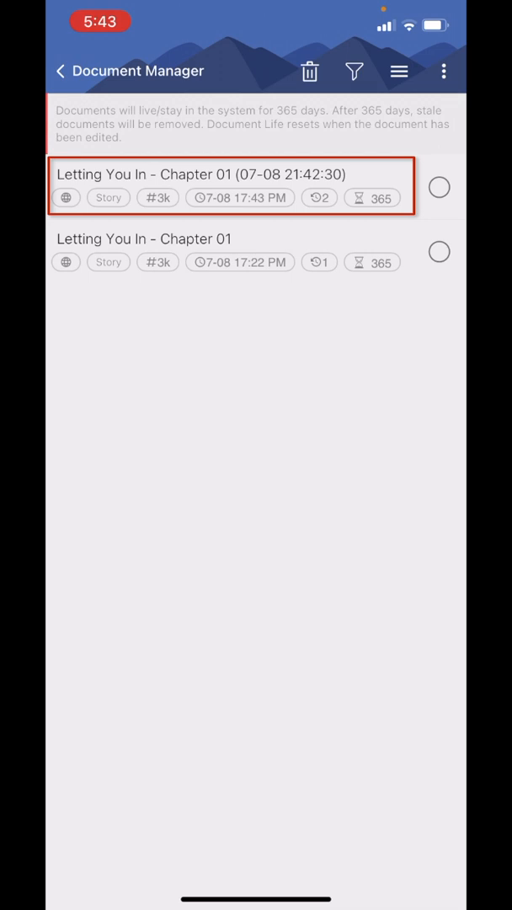
Delete the timestamped duplicate, leaving a single Letting You In - Chapter 01.
{"action": "left_click", "coordinate": [438, 185]}
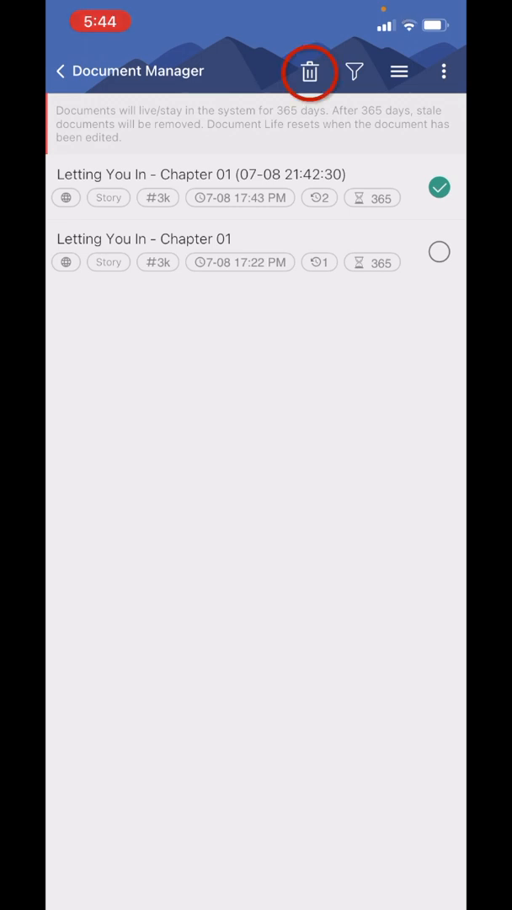
{"action": "left_click", "coordinate": [310, 71]}
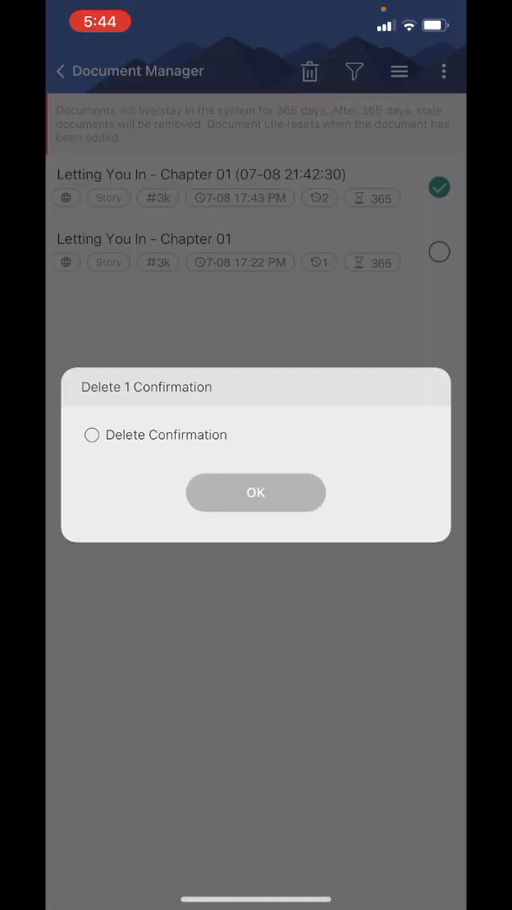
{"action": "left_click", "coordinate": [256, 492]}
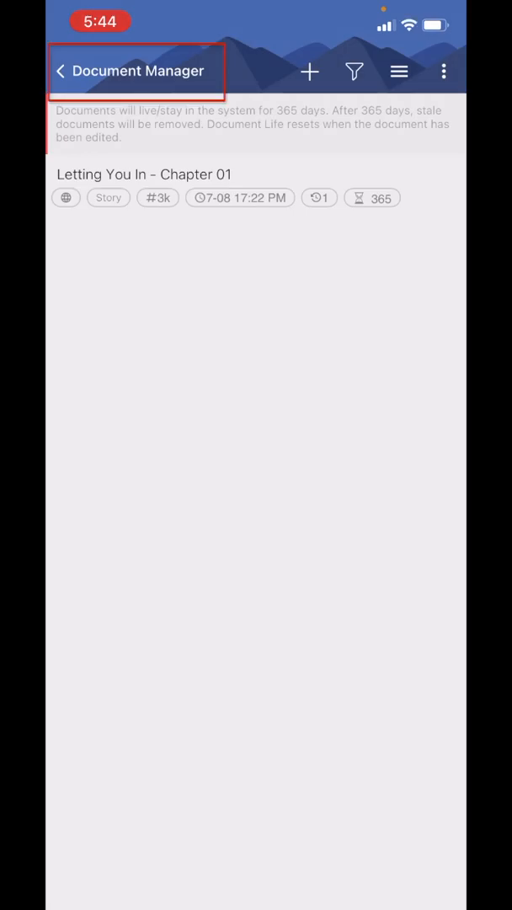
Start publishing a new story from the writer's main menu.
{"action": "left_click", "coordinate": [61, 70]}
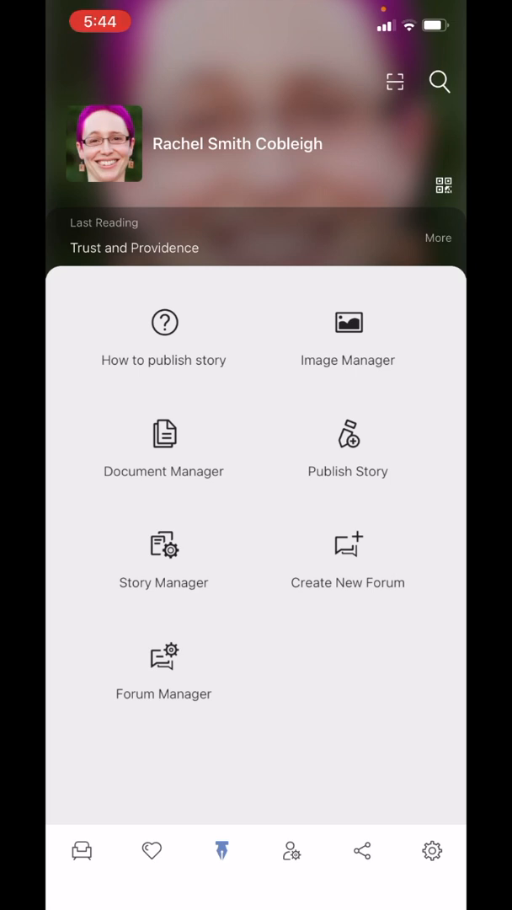
{"action": "left_click", "coordinate": [347, 447]}
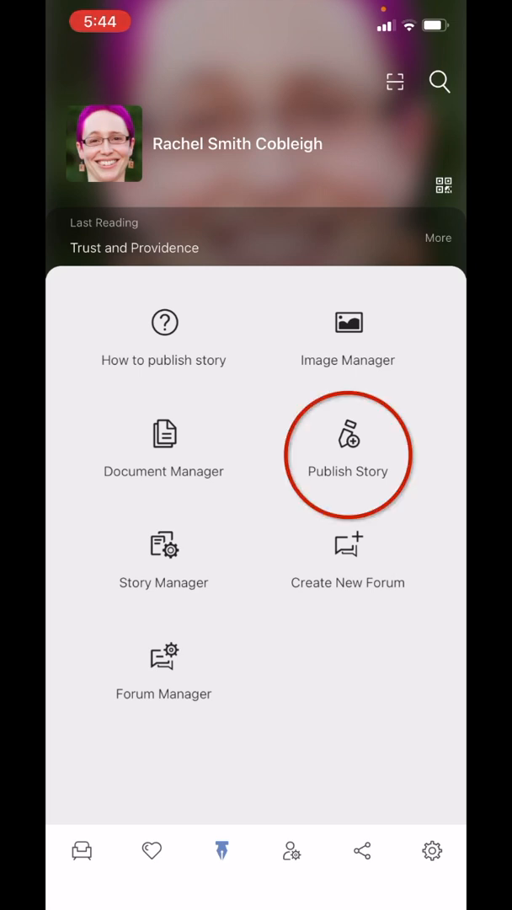
{"action": "left_click", "coordinate": [347, 455]}
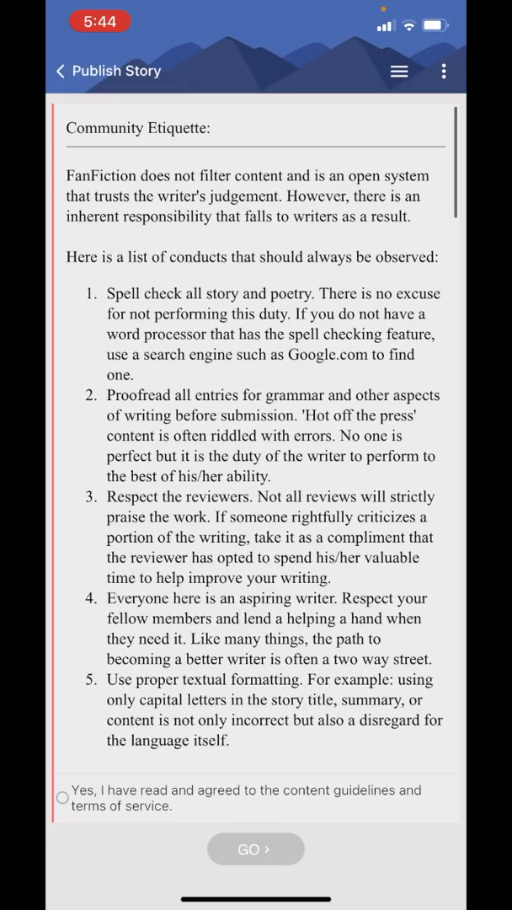
Read through the Community Etiquette guidelines and tick 'Yes, I have read and agreed'.
{"action": "scroll", "scroll_direction": "down", "scroll_amount": 3}
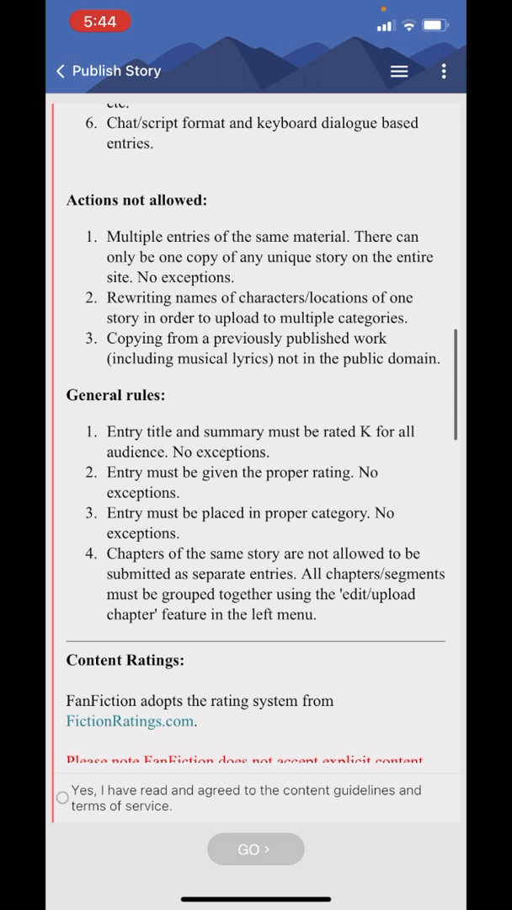
{"action": "scroll", "scroll_direction": "down", "scroll_amount": 3}
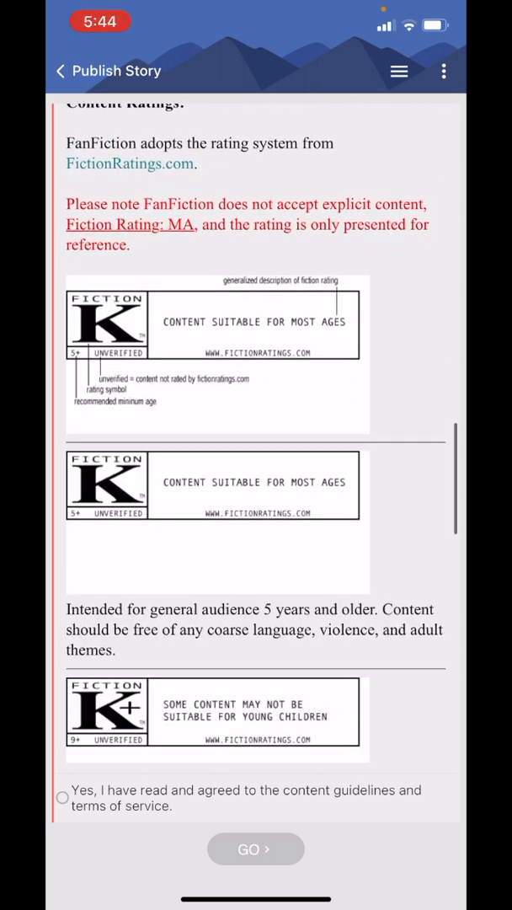
{"action": "scroll", "scroll_direction": "down", "scroll_amount": 3}
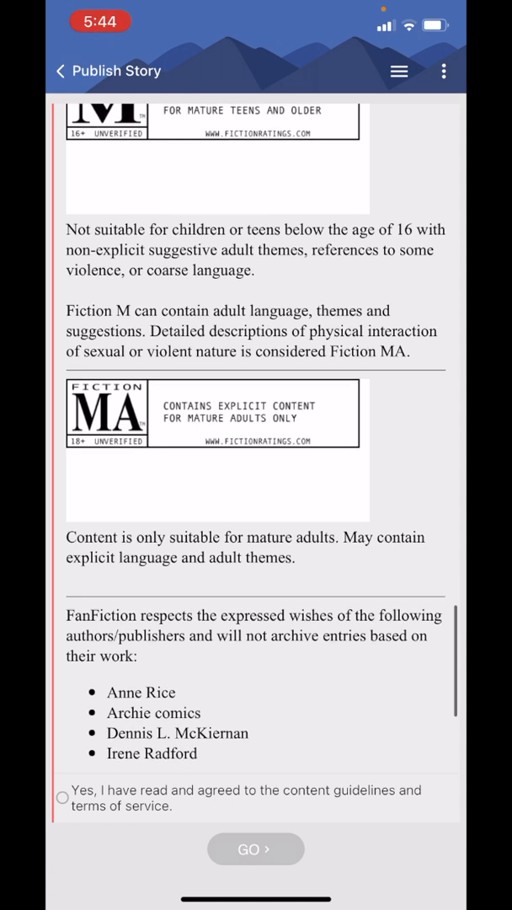
{"action": "scroll", "scroll_direction": "down", "scroll_amount": 3}
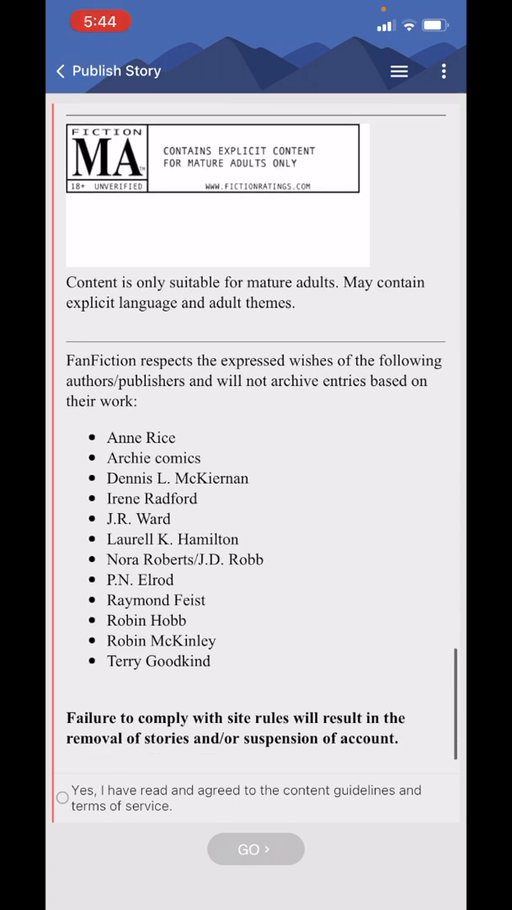
{"action": "left_click", "coordinate": [62, 798]}
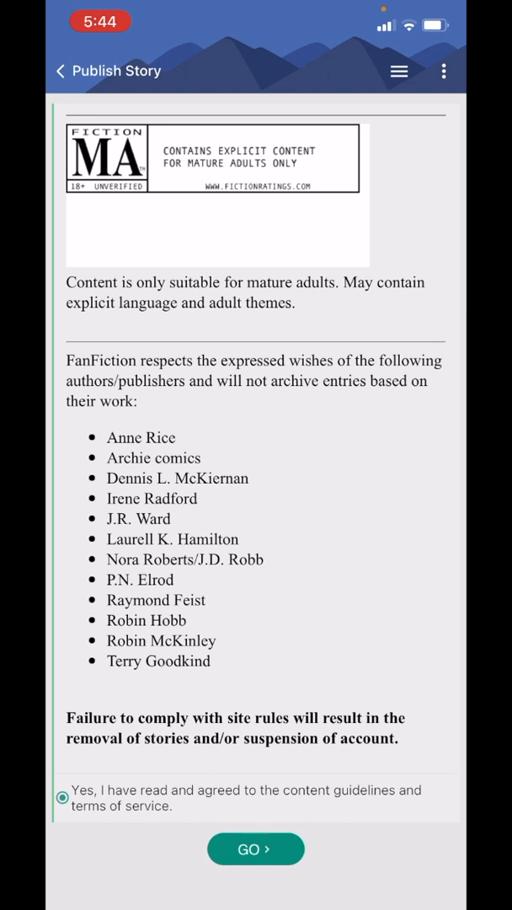
Proceed to story setup as Fanfiction and show all categories alphabetically.
{"action": "left_click", "coordinate": [256, 849]}
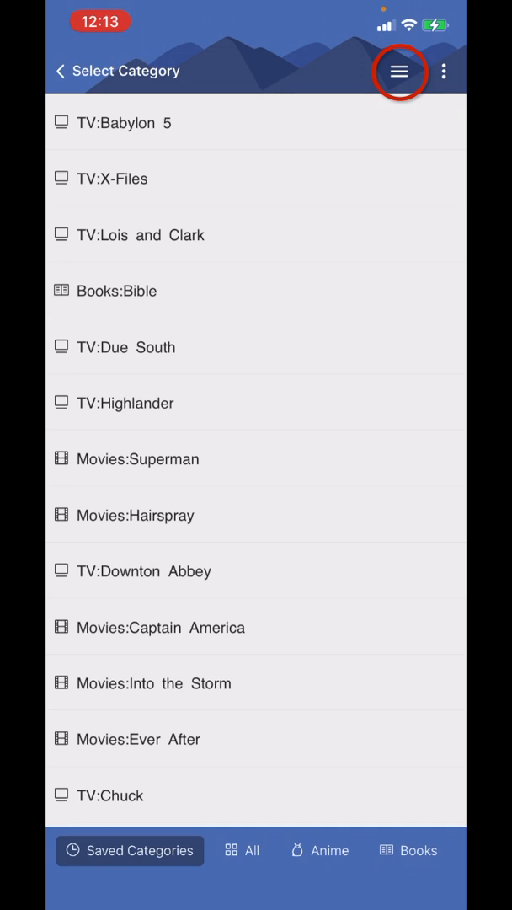
{"action": "left_click", "coordinate": [399, 71]}
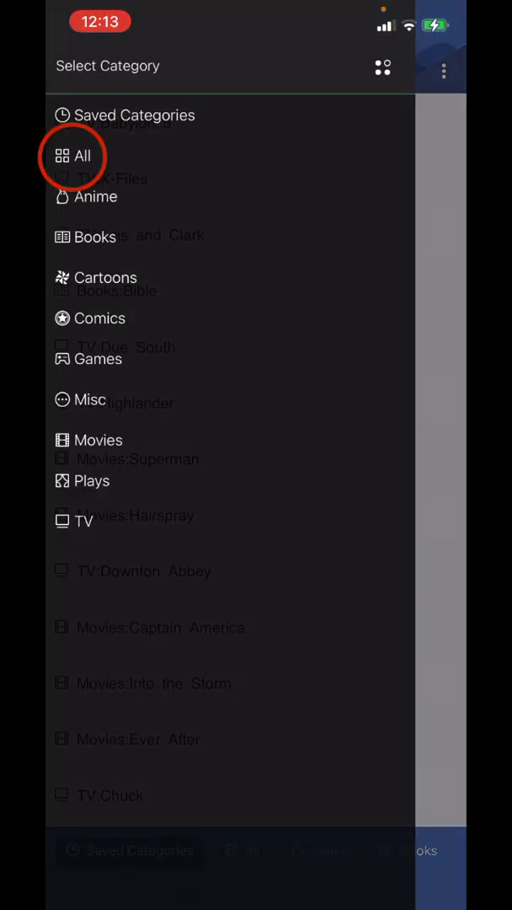
{"action": "left_click", "coordinate": [84, 155]}
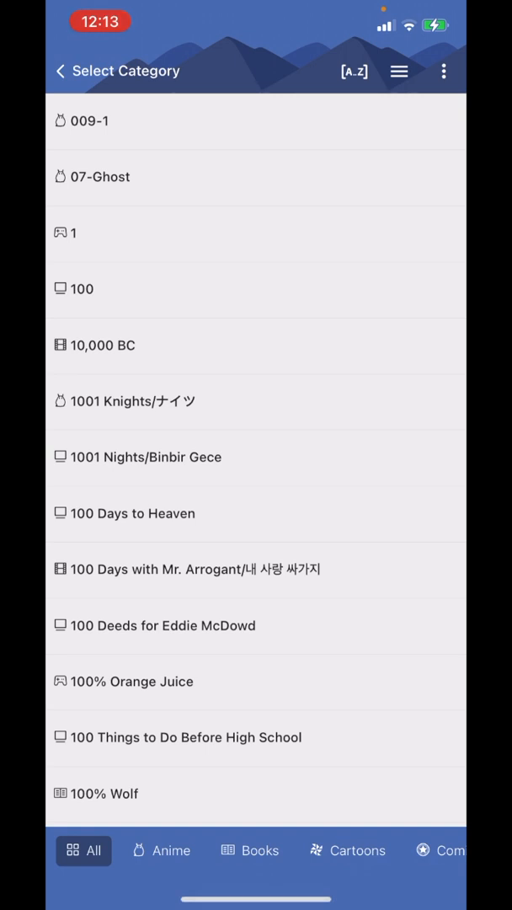
{"action": "left_click", "coordinate": [354, 71]}
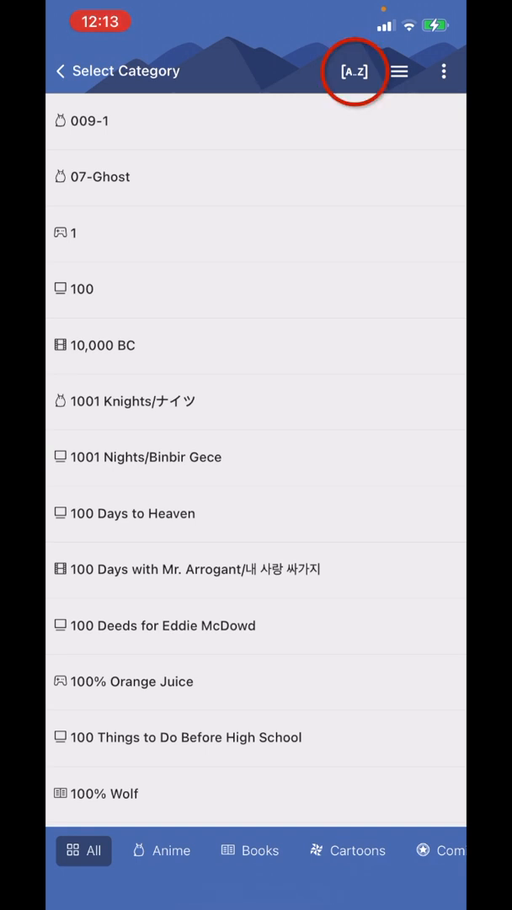
{"action": "left_click", "coordinate": [354, 70]}
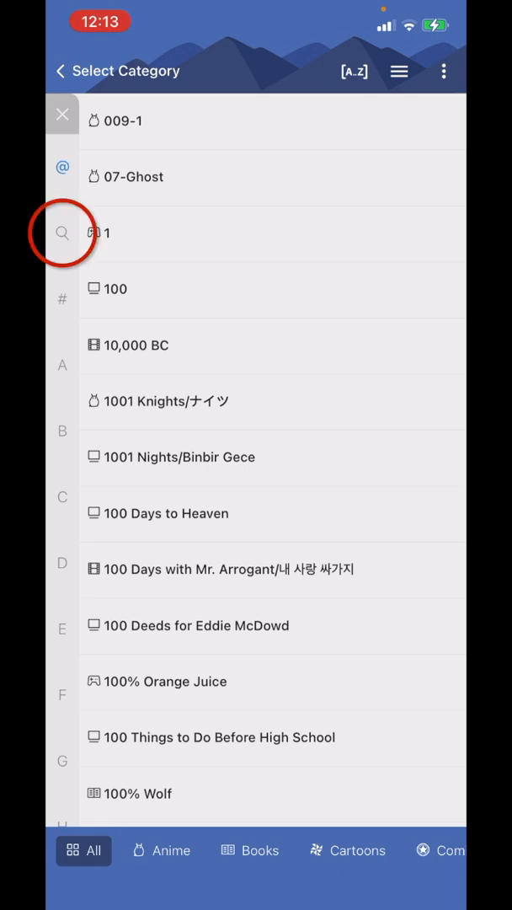
Search the categories for Bridgerton and choose it as the story's category.
{"action": "left_click", "coordinate": [61, 233]}
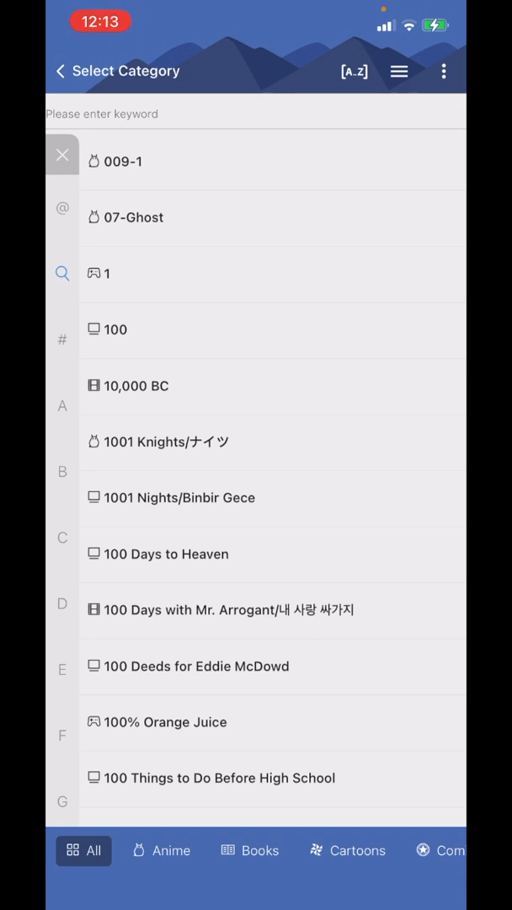
{"action": "left_click", "coordinate": [252, 113]}
{"action": "type", "text": "Bridgerto"}
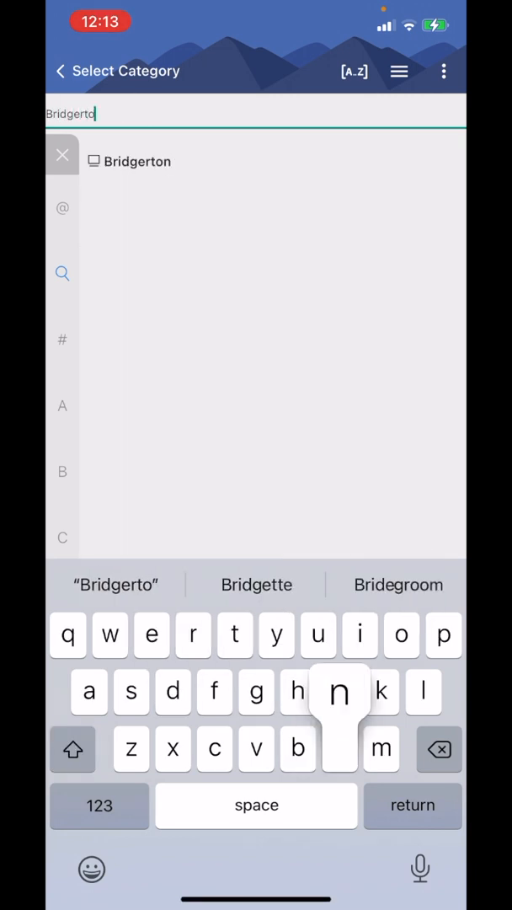
{"action": "type", "text": "n"}
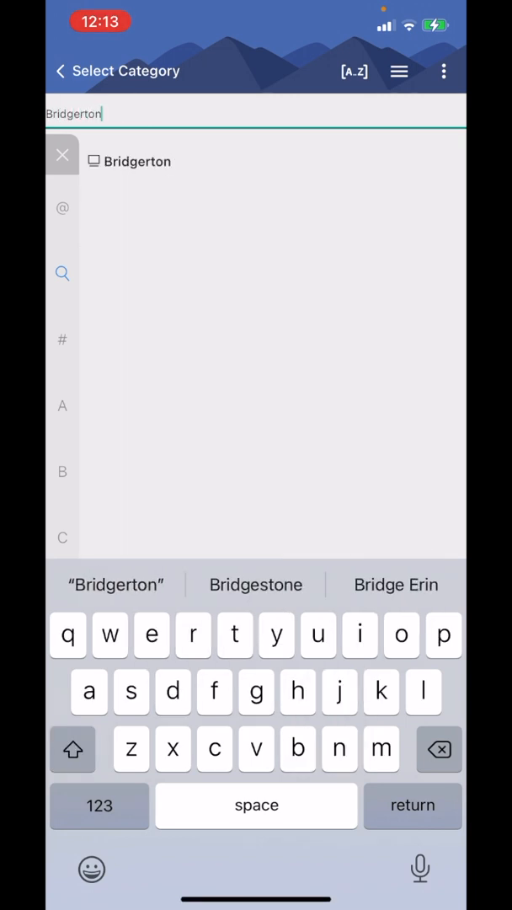
{"action": "left_click", "coordinate": [138, 161]}
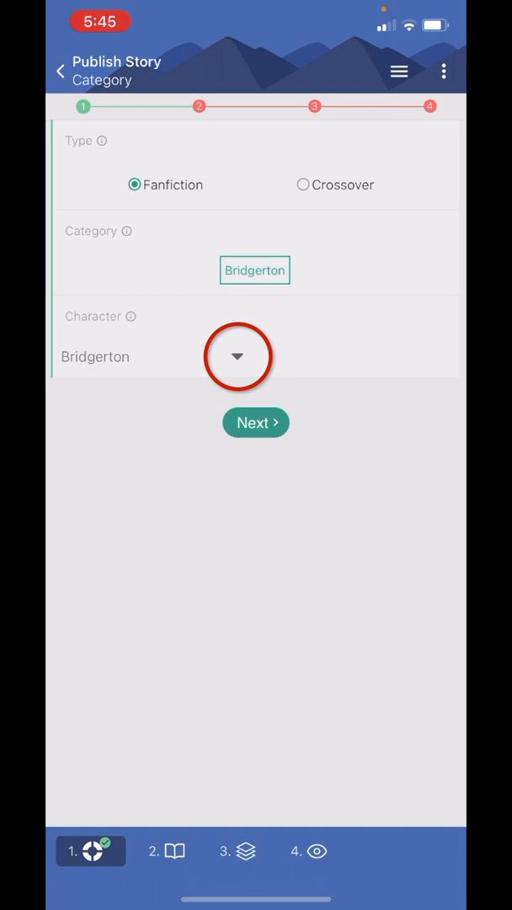
Add Anthony B. and Edwina S. from the Bridgerton character list.
{"action": "left_click", "coordinate": [238, 355]}
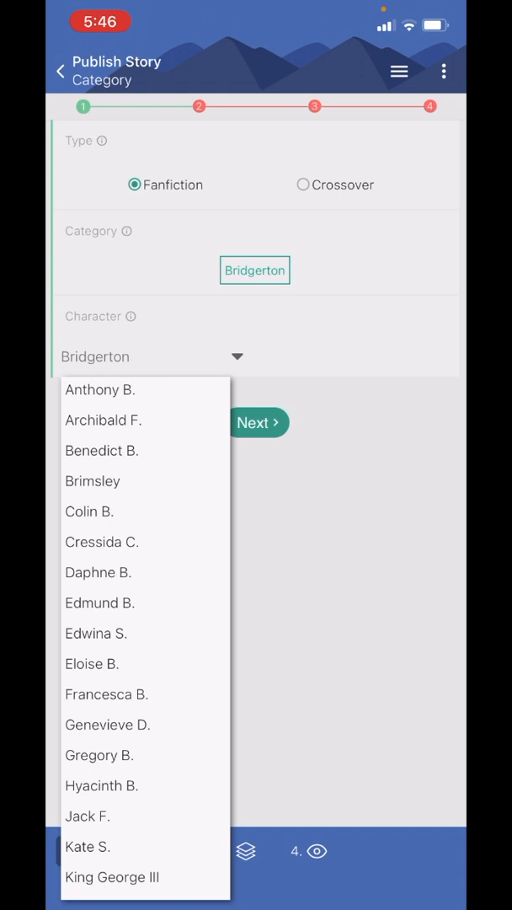
{"action": "left_click", "coordinate": [99, 389]}
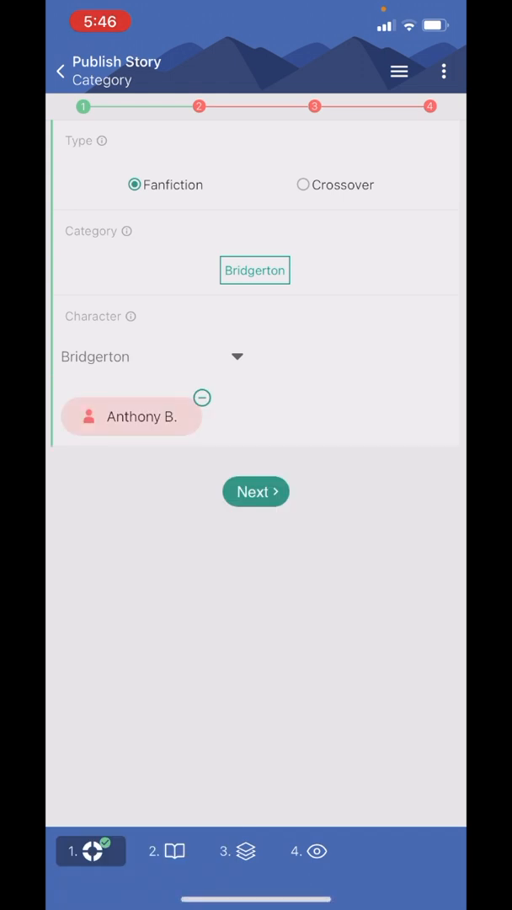
{"action": "left_click", "coordinate": [236, 357]}
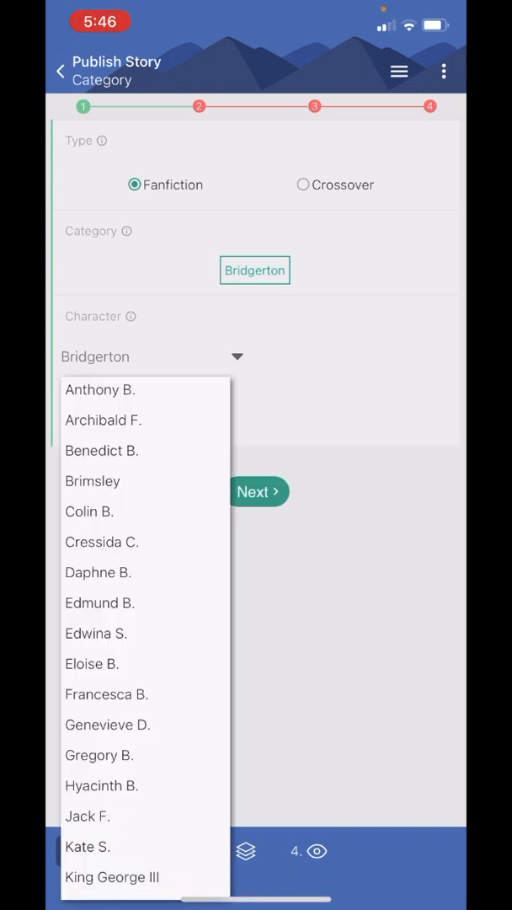
{"action": "scroll", "scroll_direction": "down", "scroll_amount": 3}
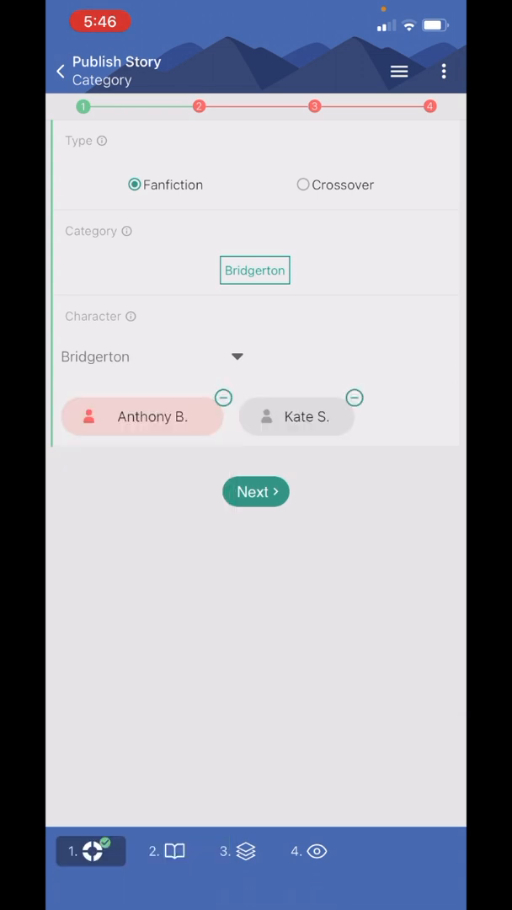
{"action": "left_click", "coordinate": [152, 357]}
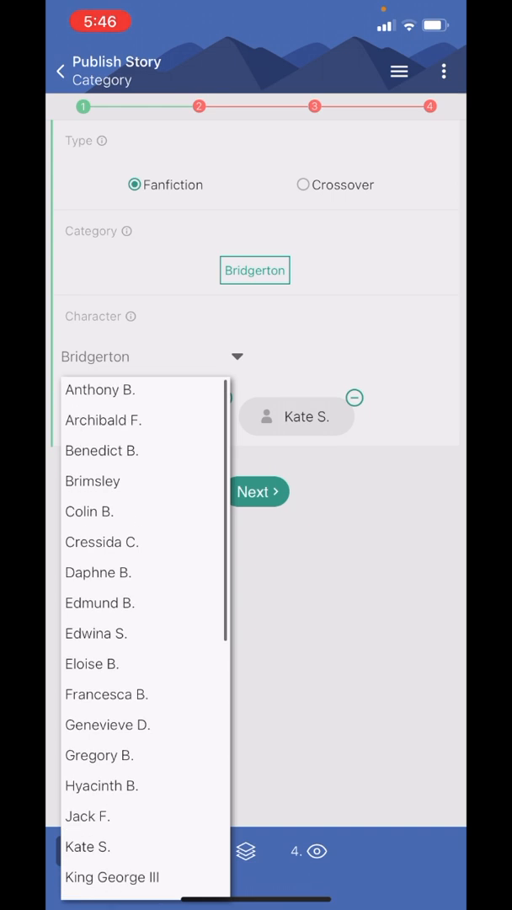
{"action": "left_click", "coordinate": [99, 389]}
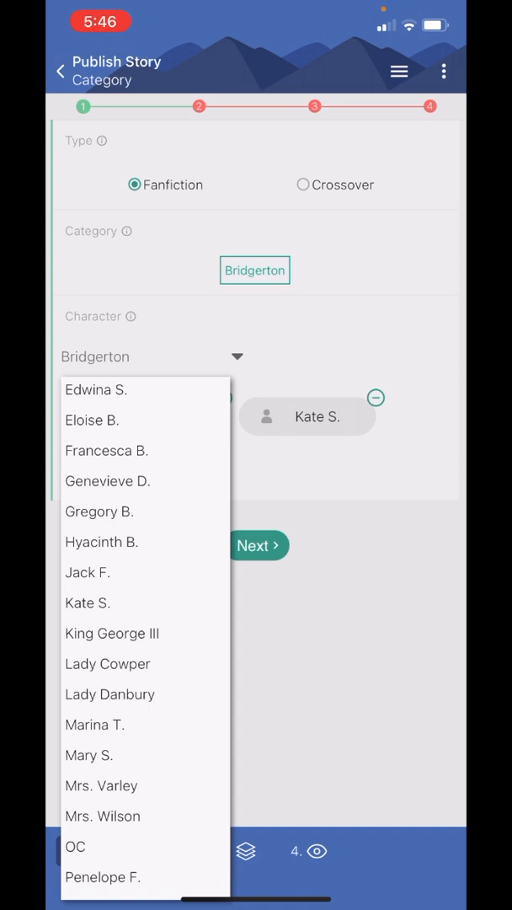
Browse the character list again without adding anyone and unmark Anthony B.
{"action": "scroll", "scroll_direction": "up", "scroll_amount": 3}
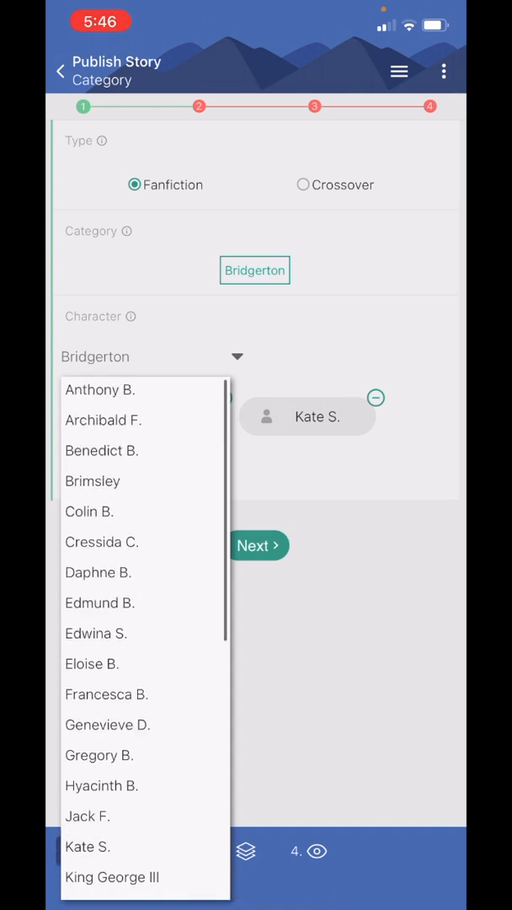
{"action": "scroll", "scroll_direction": "down", "scroll_amount": 3}
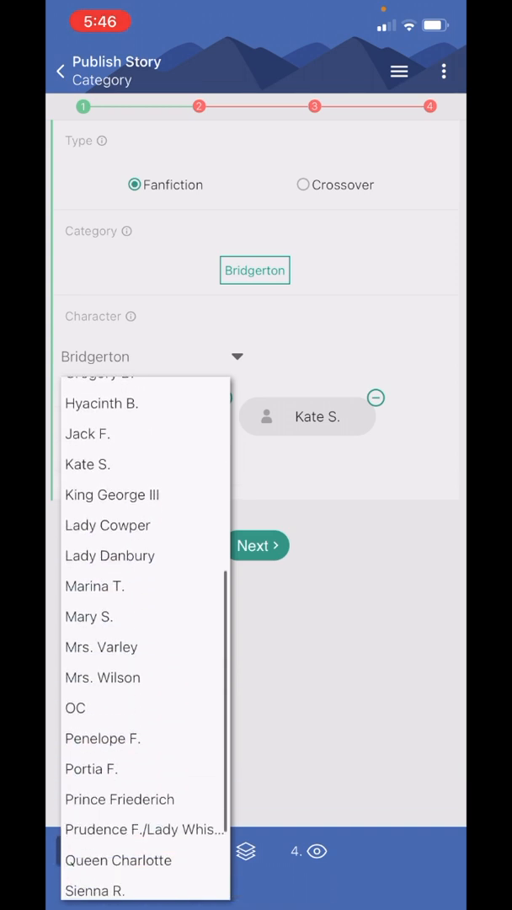
{"action": "scroll", "scroll_direction": "down", "scroll_amount": 3}
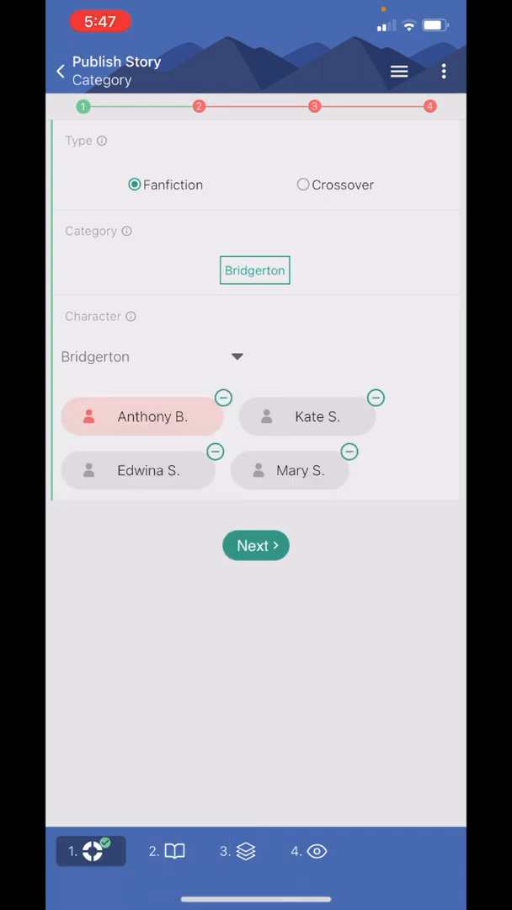
{"action": "left_click", "coordinate": [151, 357]}
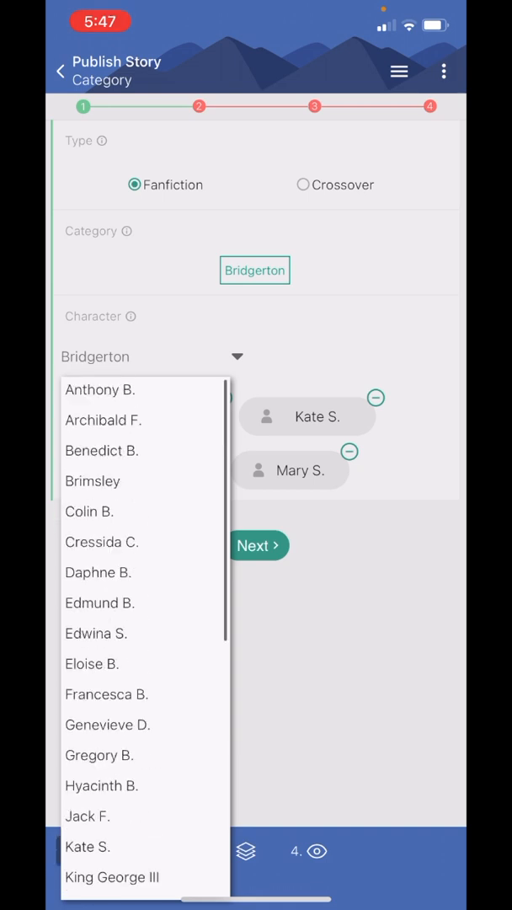
{"action": "left_click", "coordinate": [99, 387]}
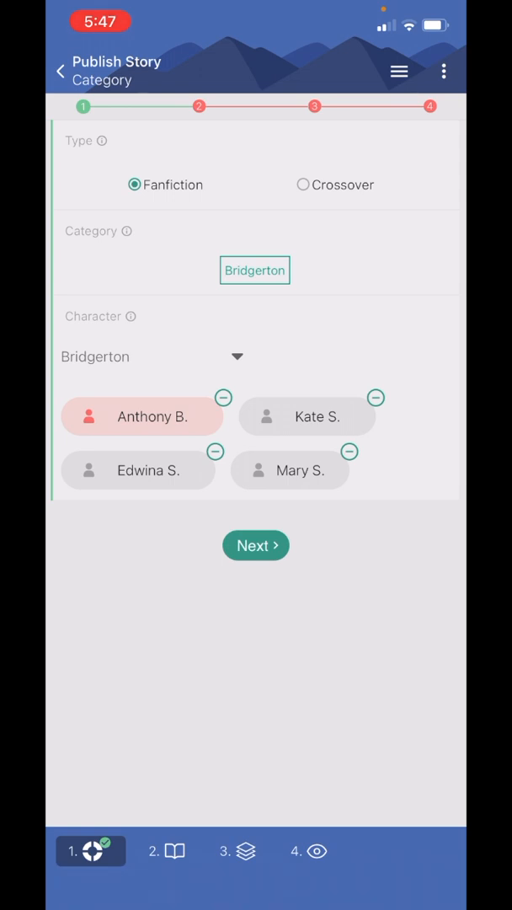
{"action": "left_click", "coordinate": [307, 416]}
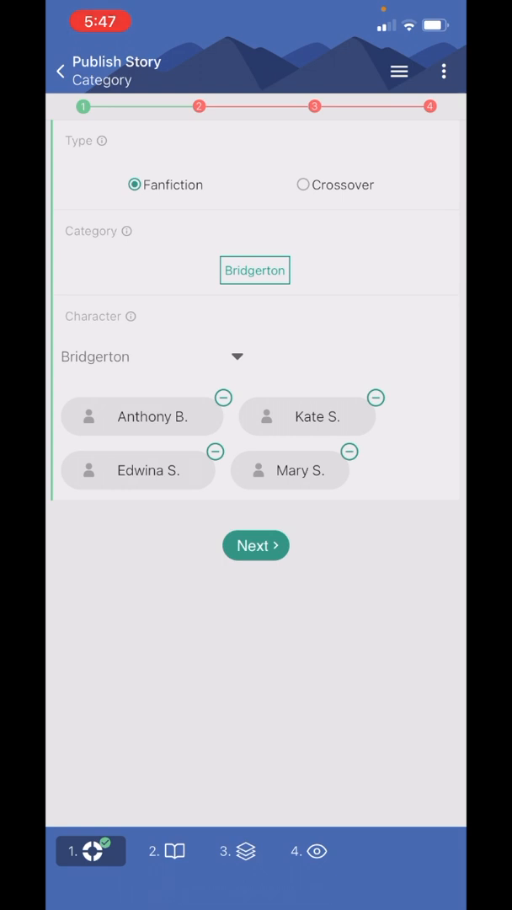
Re-mark Anthony B., add Lady Danbury as a character and move on to Story Info.
{"action": "left_click", "coordinate": [142, 417]}
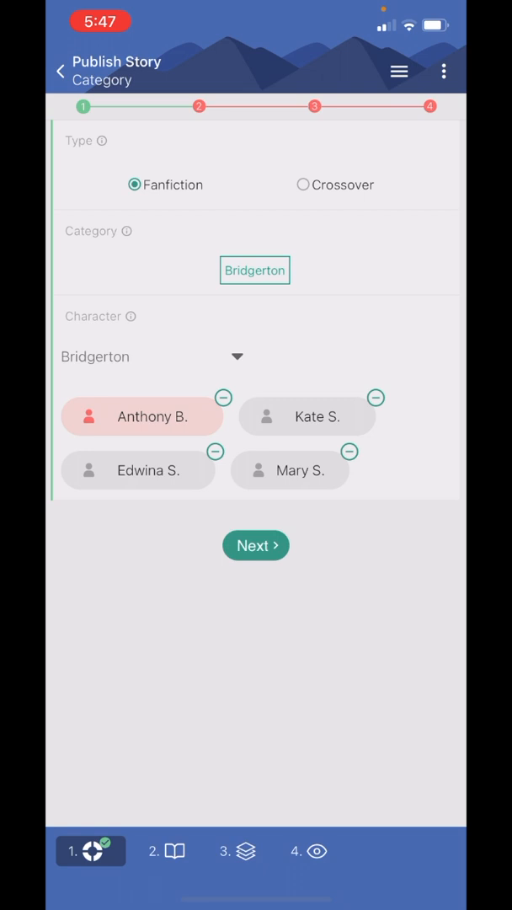
{"action": "left_click", "coordinate": [306, 416]}
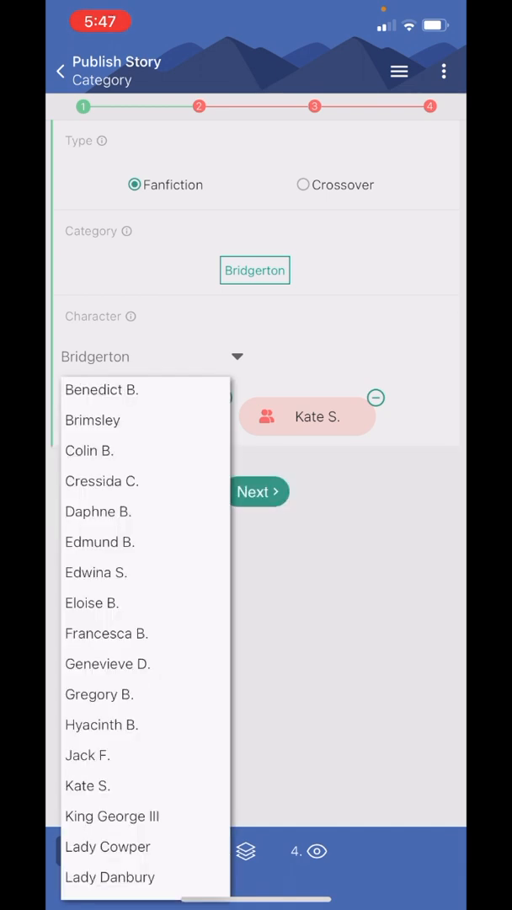
{"action": "scroll", "scroll_direction": "down", "scroll_amount": 3}
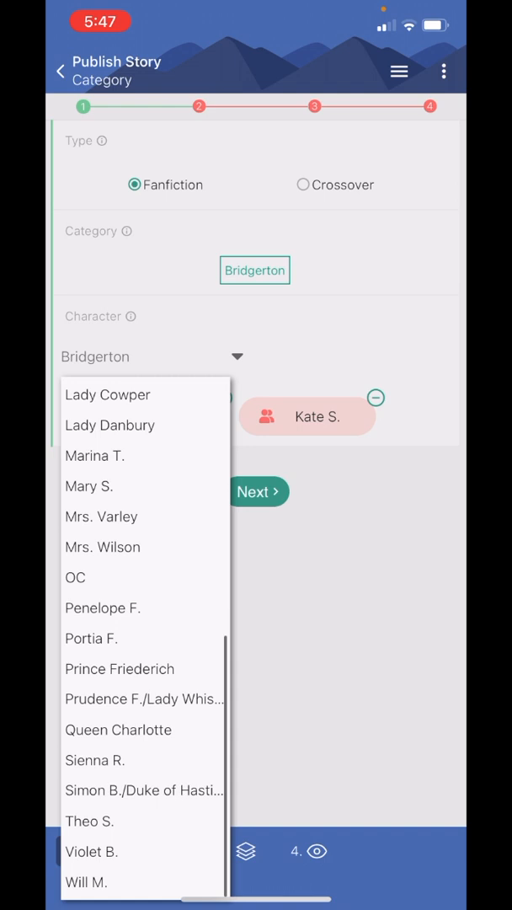
{"action": "scroll", "scroll_direction": "down", "scroll_amount": 3}
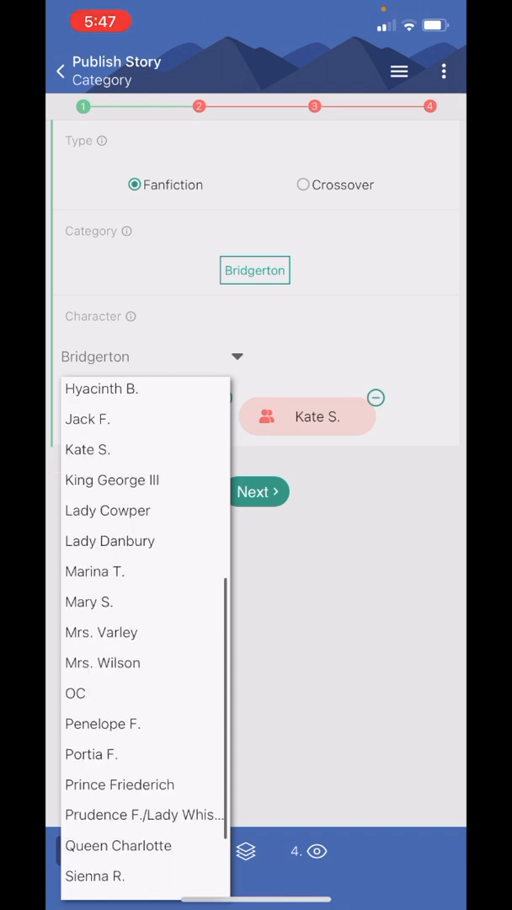
{"action": "scroll", "scroll_direction": "down", "scroll_amount": 3}
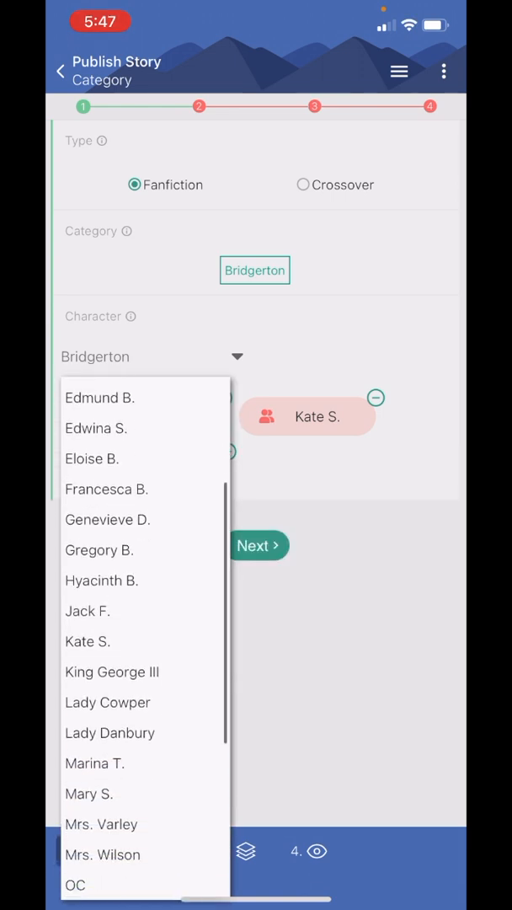
{"action": "scroll", "scroll_direction": "down", "scroll_amount": 3}
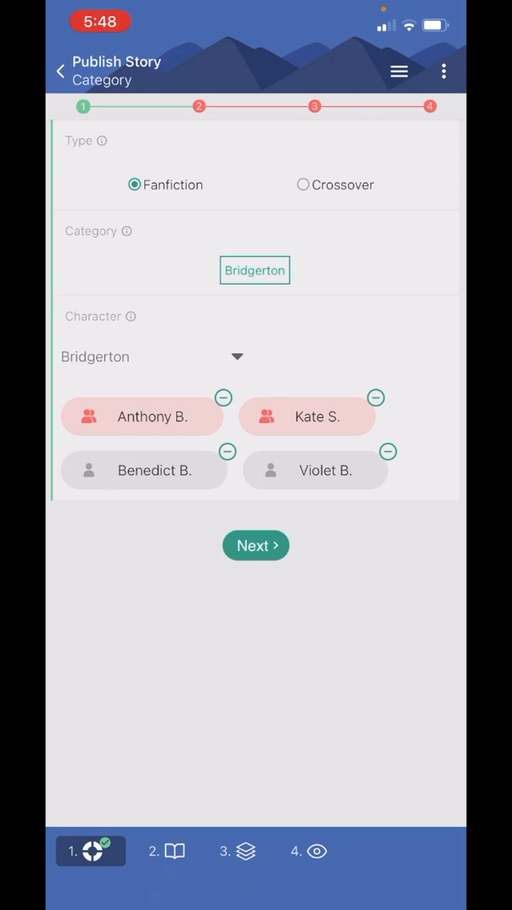
{"action": "left_click", "coordinate": [387, 451]}
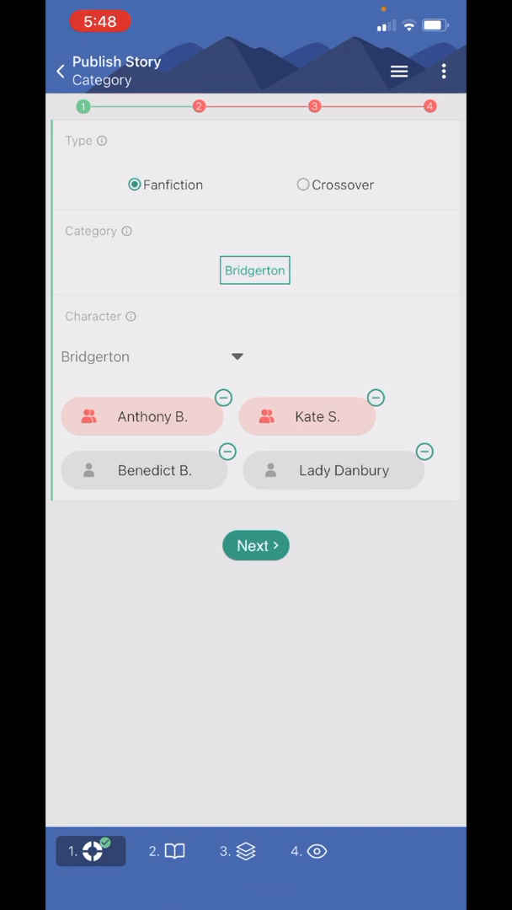
{"action": "left_click", "coordinate": [256, 546]}
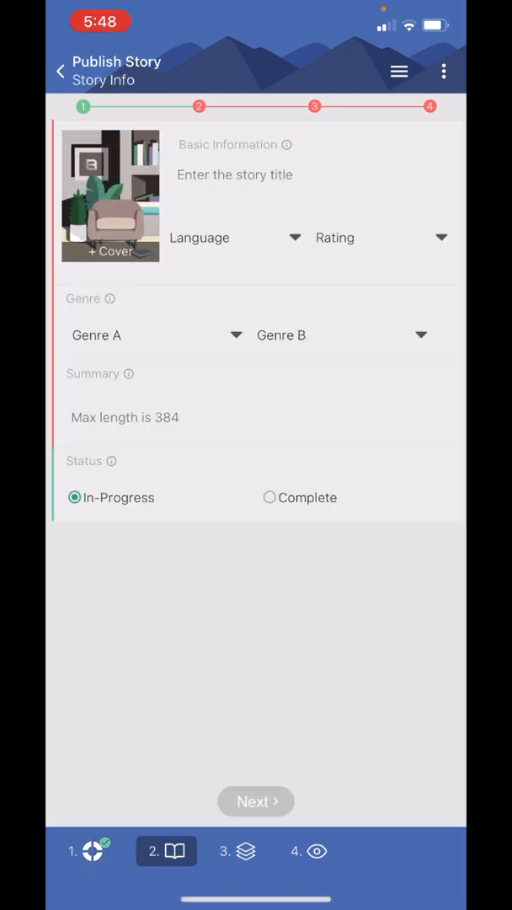
Enter the story title Letting You In.
{"action": "left_click", "coordinate": [234, 176]}
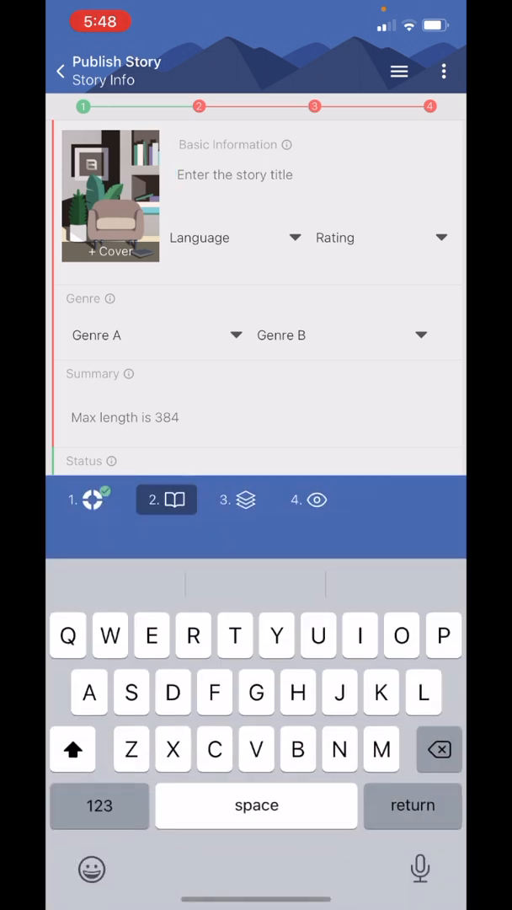
{"action": "type", "text": "Letting You In"}
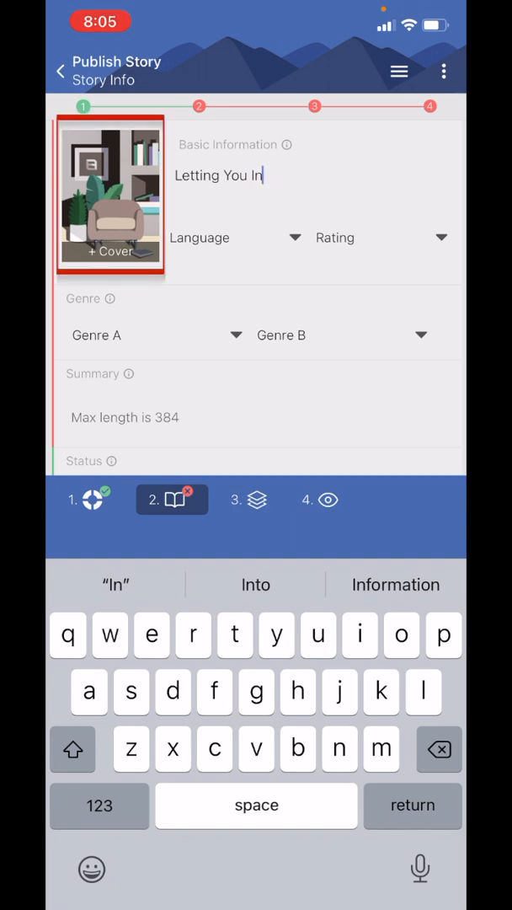
Pick the Letting You In image from the Image Manager as the cover and save it.
{"action": "left_click", "coordinate": [109, 194]}
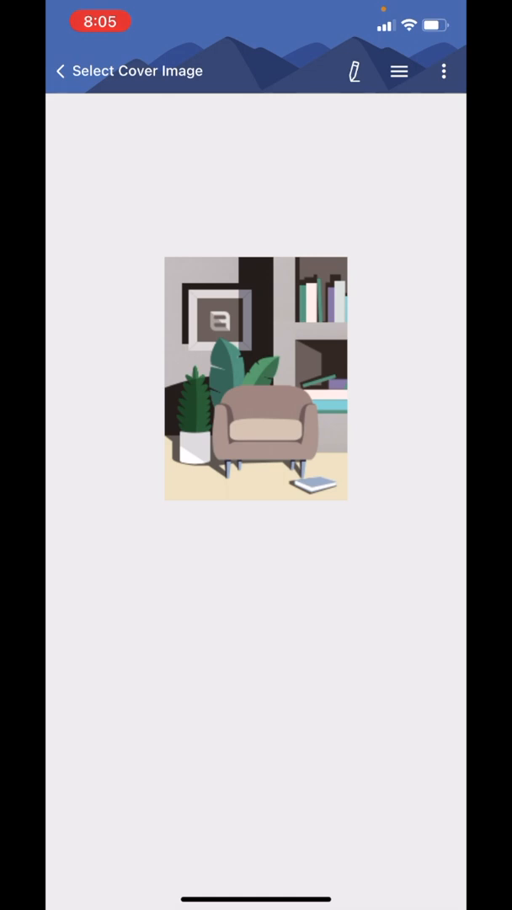
{"action": "left_click", "coordinate": [354, 70]}
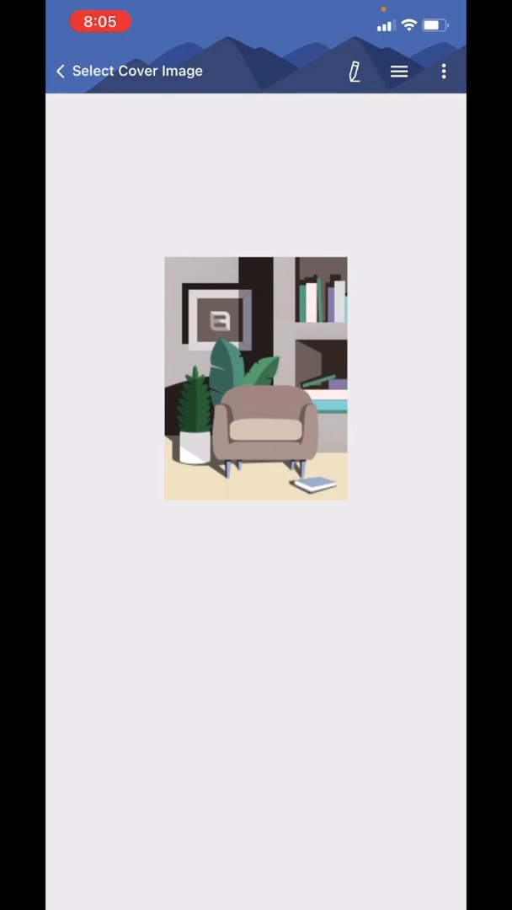
{"action": "left_click", "coordinate": [59, 71]}
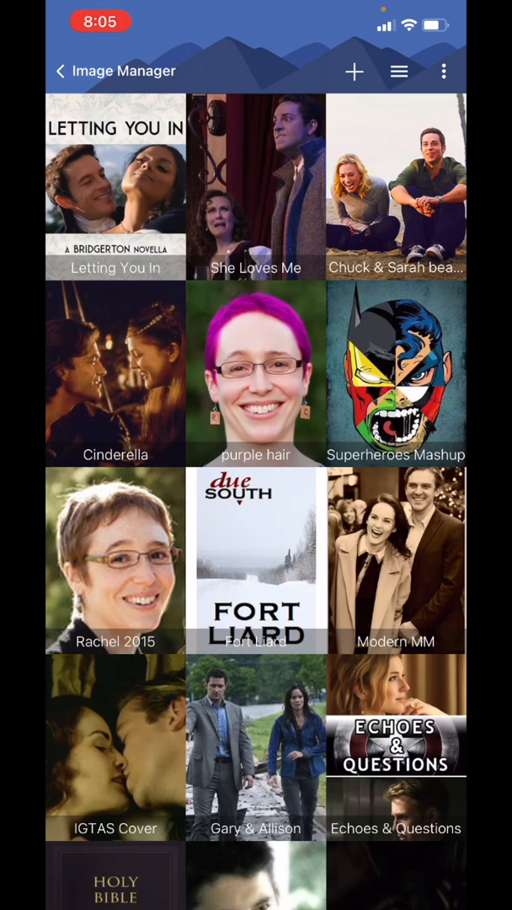
{"action": "left_click", "coordinate": [115, 187]}
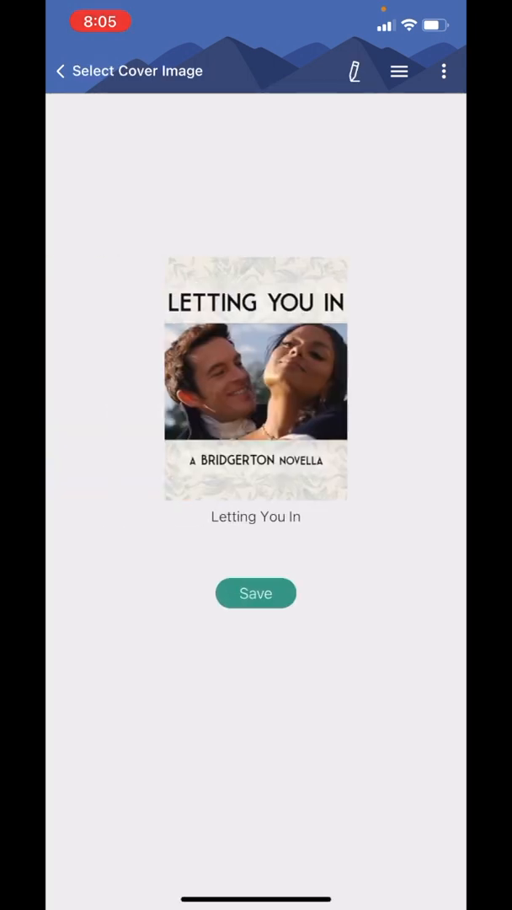
{"action": "left_click", "coordinate": [256, 593]}
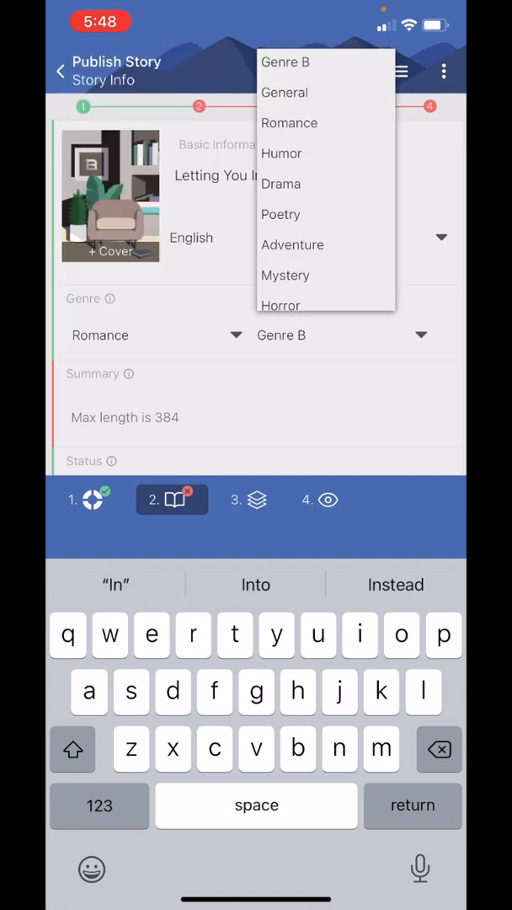
Set Humor as the second genre and start entering the story summary.
{"action": "left_click", "coordinate": [283, 153]}
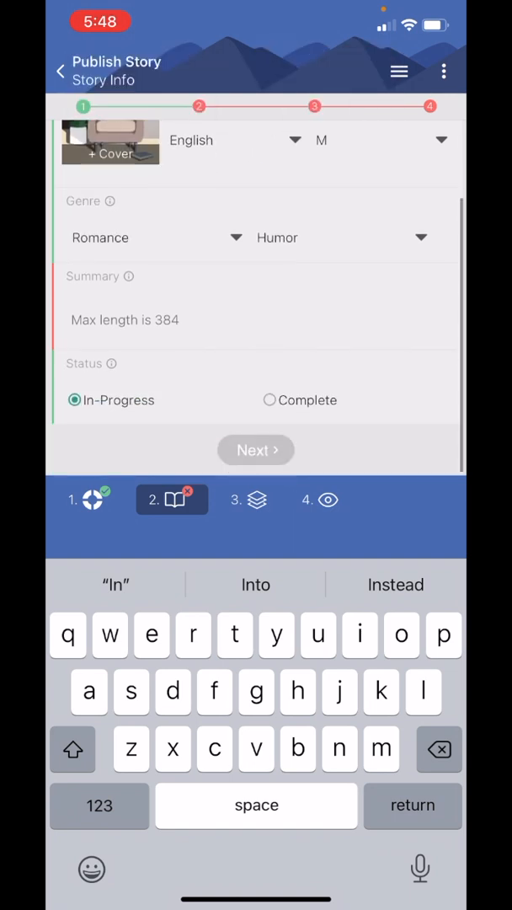
{"action": "left_click", "coordinate": [73, 748]}
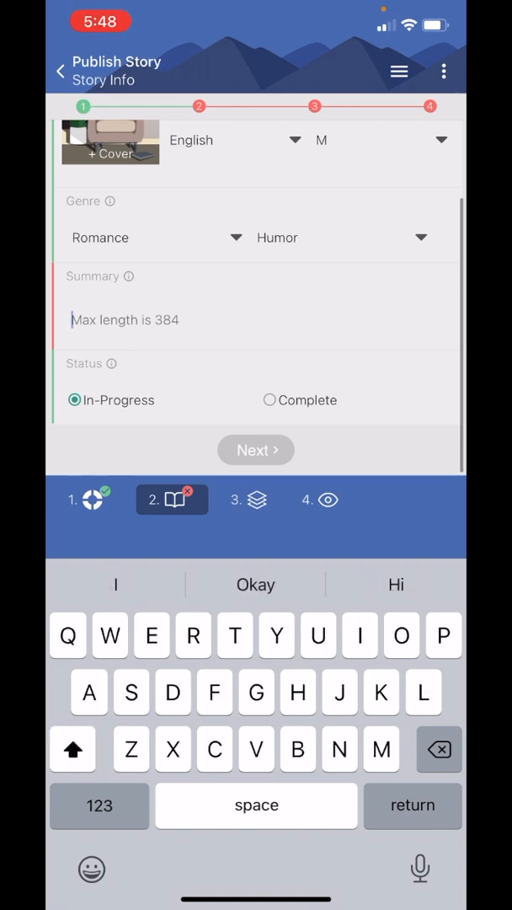
{"action": "type", "text": "Thebbt"}
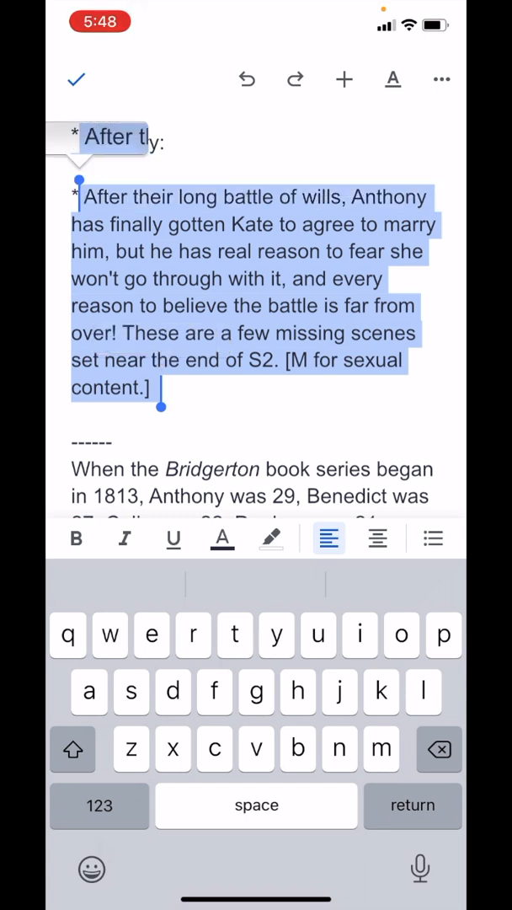
Copy the Anthony and Kate summary paragraph from the Google Docs draft.
{"action": "left_click", "coordinate": [73, 748]}
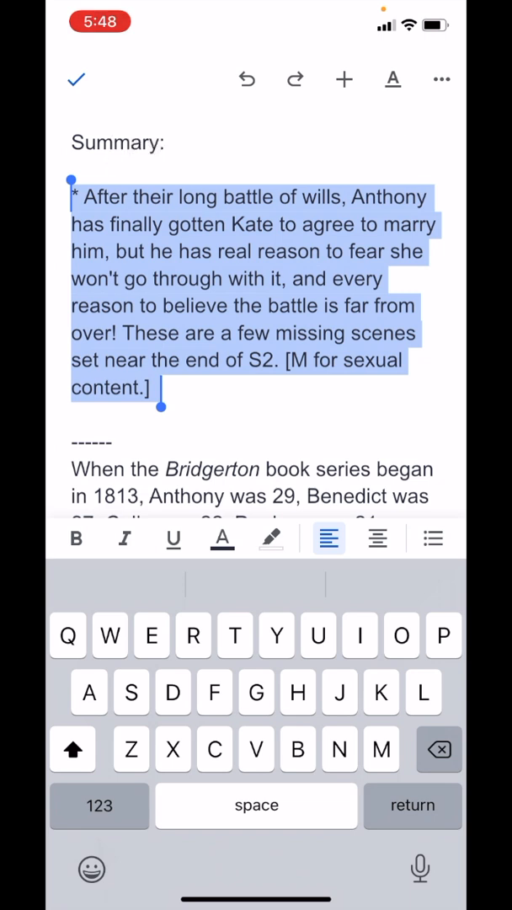
{"action": "left_click", "coordinate": [76, 80]}
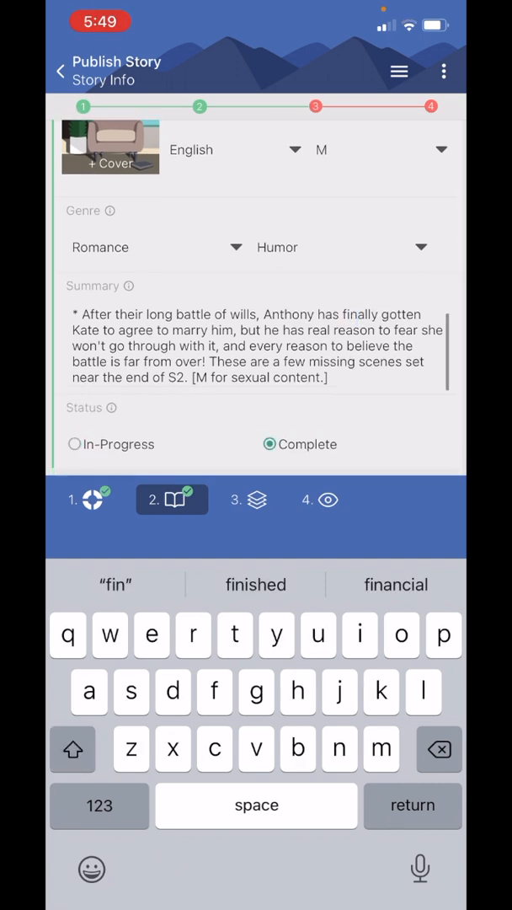
Mark the story status as In-Progress and continue to the Chapters step.
{"action": "left_click", "coordinate": [73, 445]}
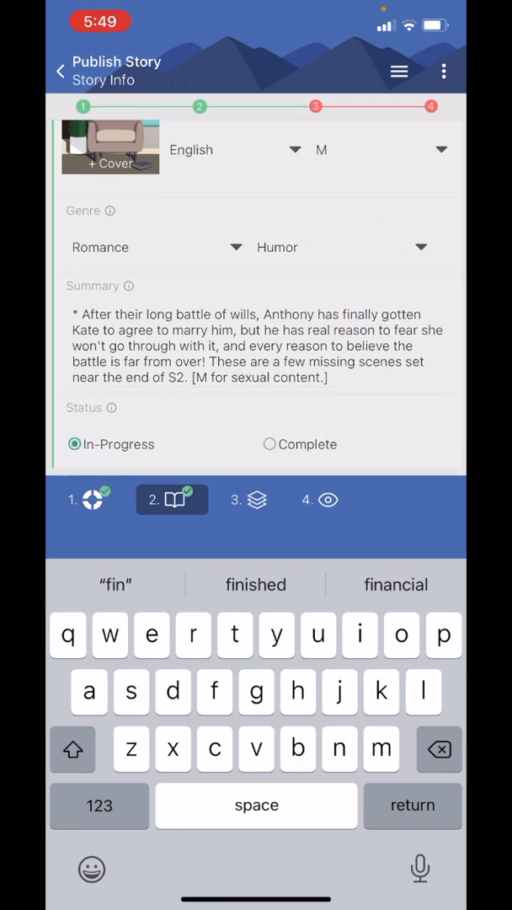
{"action": "left_click", "coordinate": [249, 499]}
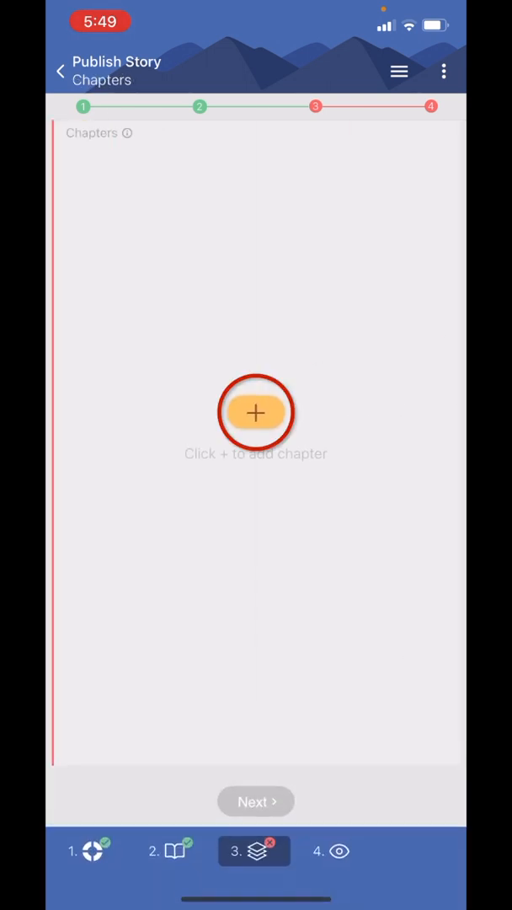
Add Chapter 1 using the Letting You In - Chapter 01 document and review its Preview.
{"action": "left_click", "coordinate": [256, 411]}
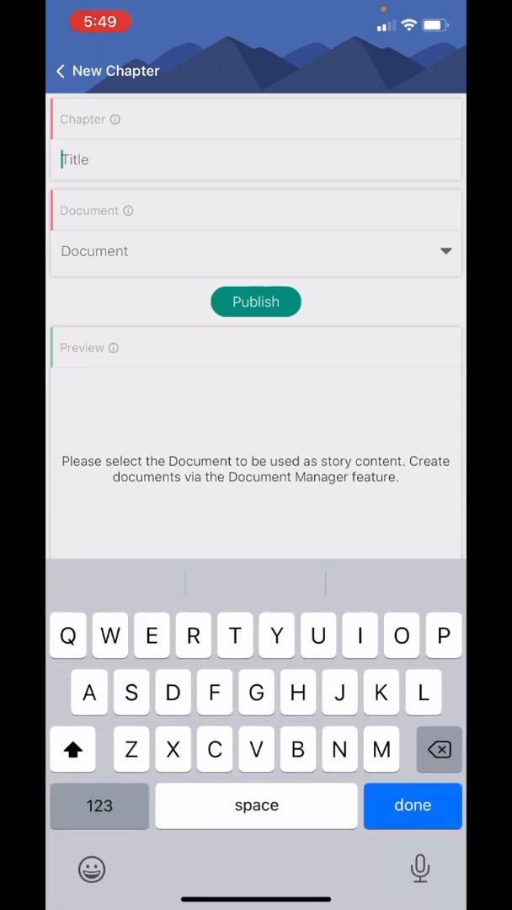
{"action": "type", "text": "Lett"}
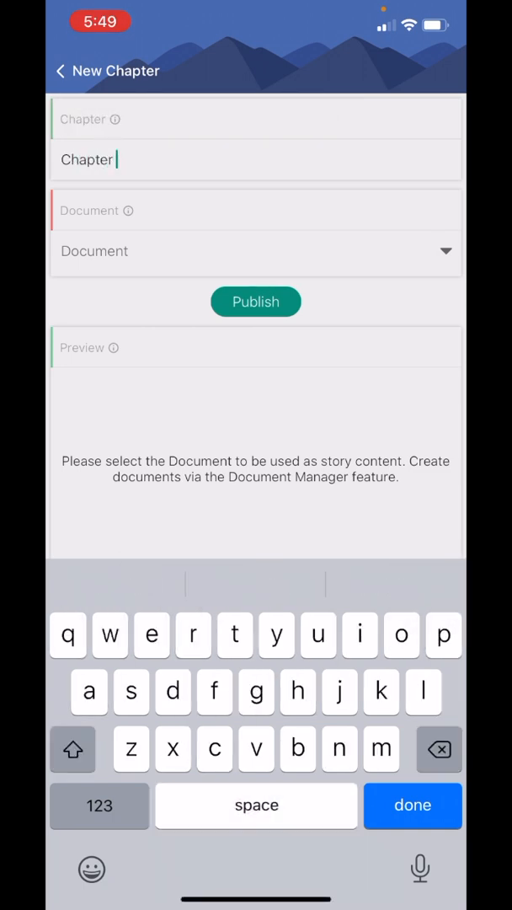
{"action": "type", "text": "1"}
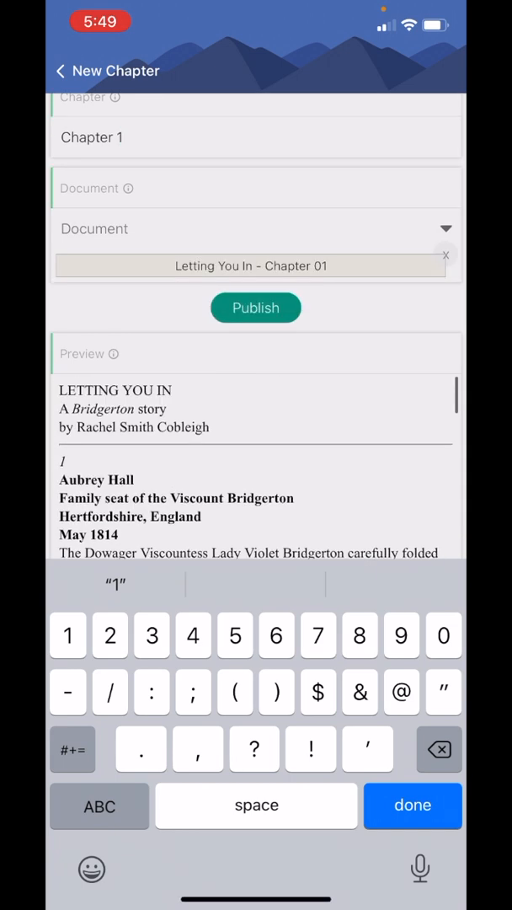
{"action": "left_click", "coordinate": [92, 161]}
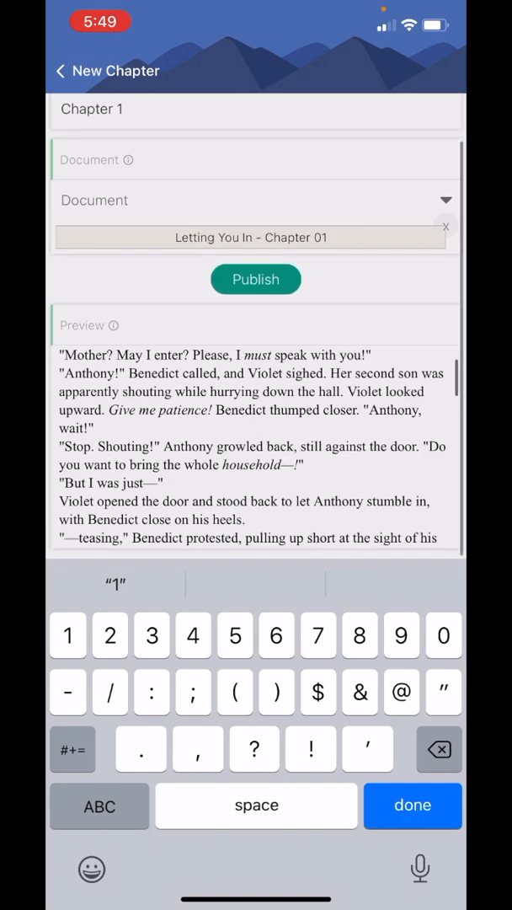
{"action": "scroll", "scroll_direction": "down", "scroll_amount": 3}
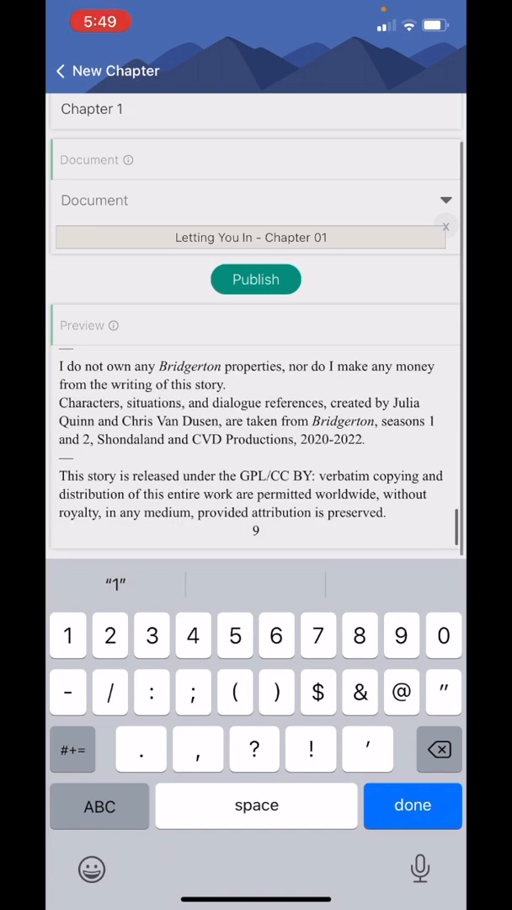
{"action": "left_click", "coordinate": [122, 108]}
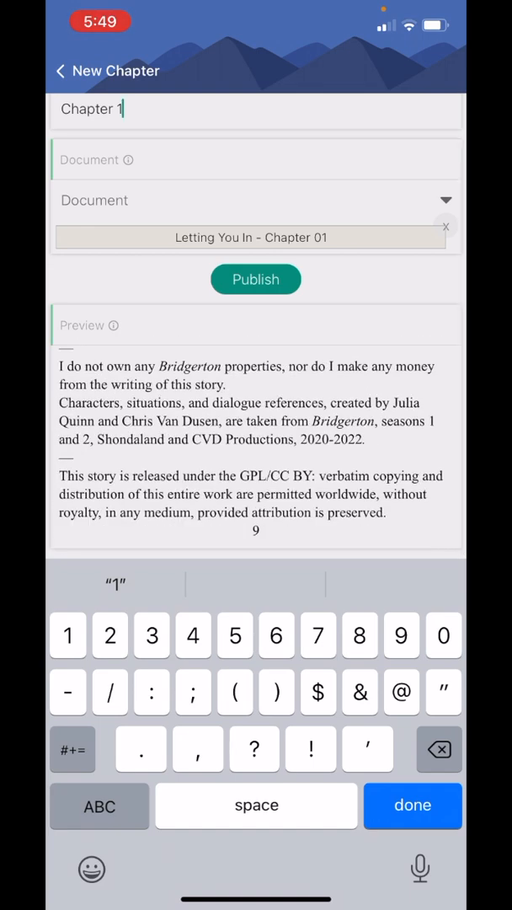
{"action": "scroll", "scroll_direction": "down", "scroll_amount": 3}
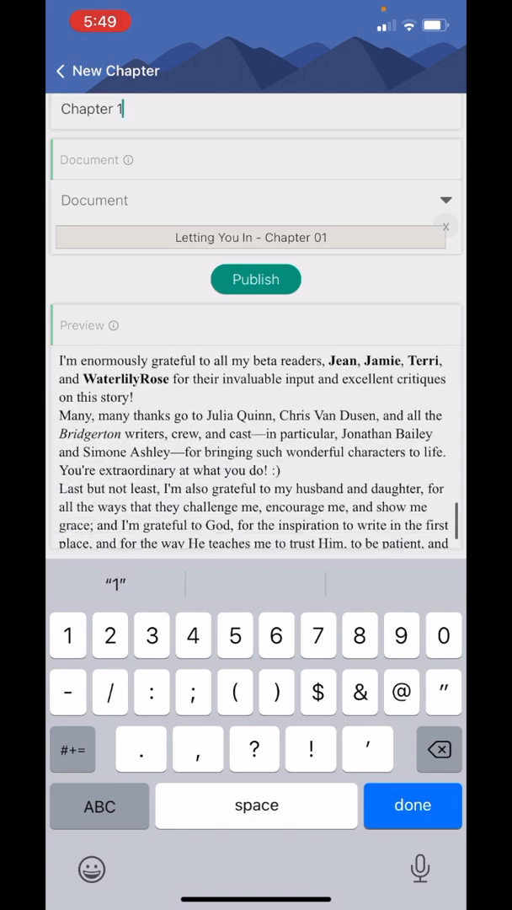
{"action": "left_click", "coordinate": [413, 805]}
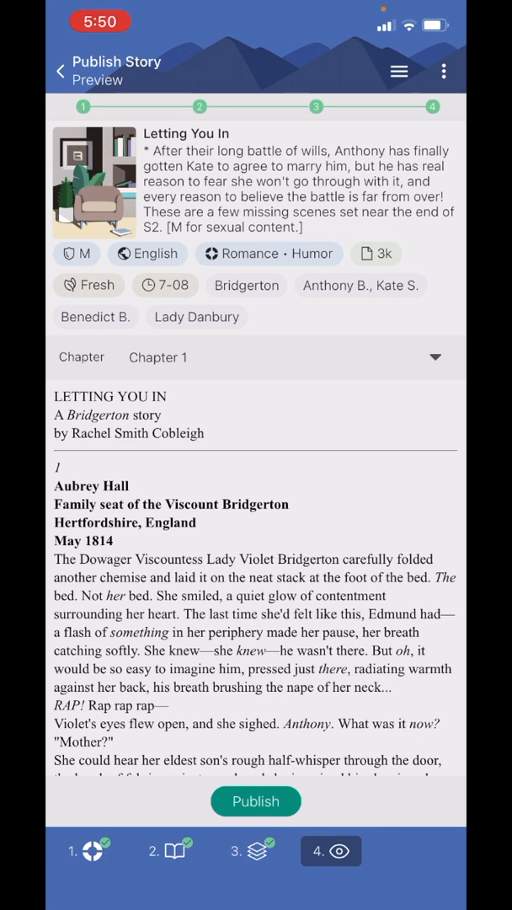
Publish Letting You In from the Preview step.
{"action": "left_click", "coordinate": [256, 802]}
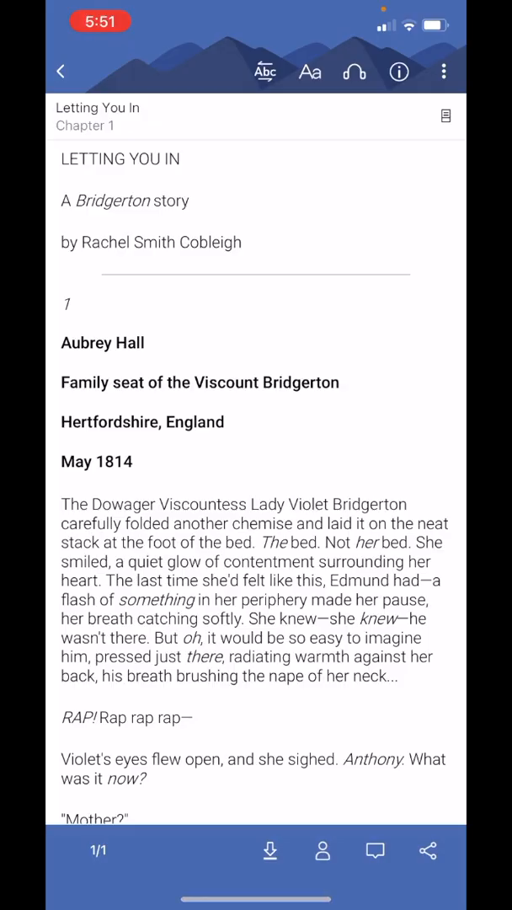
Scroll Chapter 1 to the stray 9 at the end, then return to the home menu.
{"action": "scroll", "scroll_direction": "down", "scroll_amount": 3}
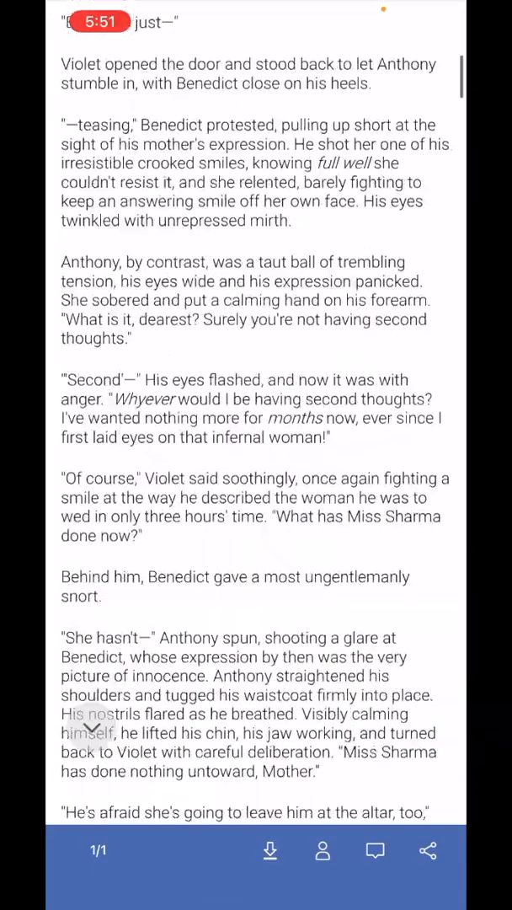
{"action": "scroll", "scroll_direction": "down", "scroll_amount": 3}
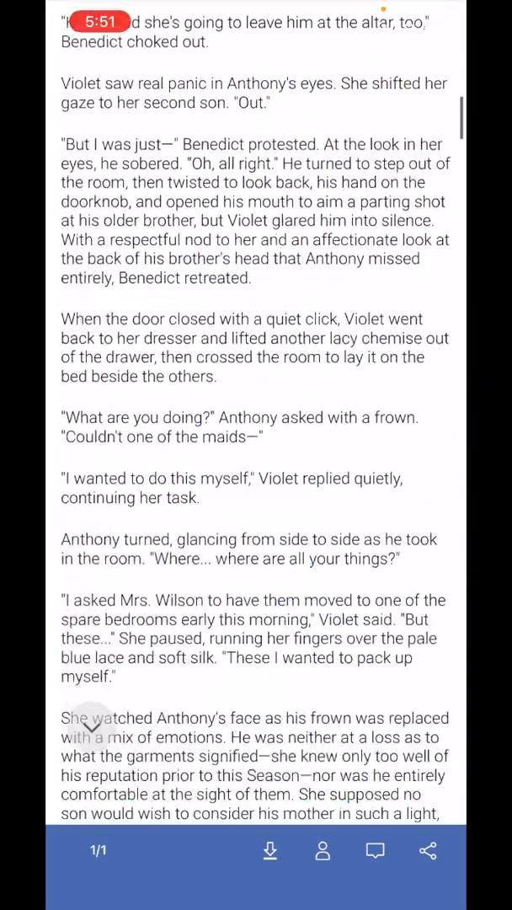
{"action": "scroll", "scroll_direction": "down", "scroll_amount": 3}
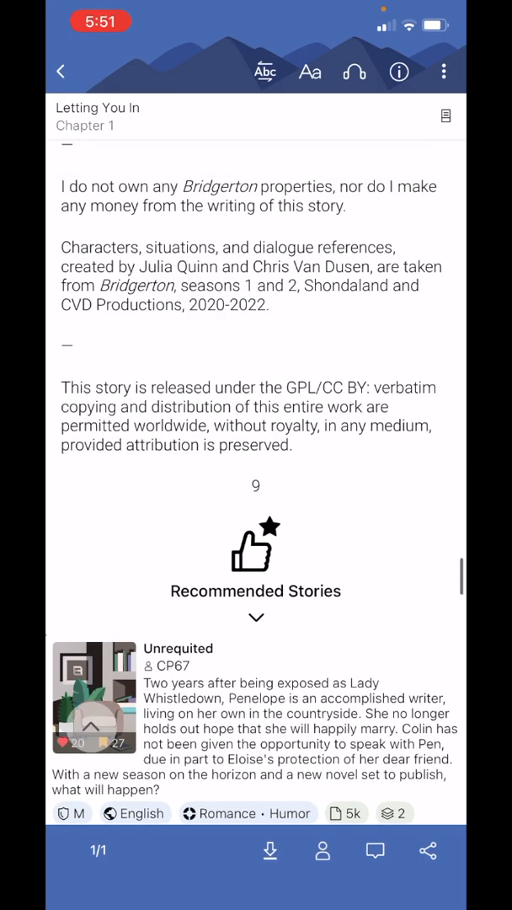
{"action": "scroll", "scroll_direction": "up", "scroll_amount": 3}
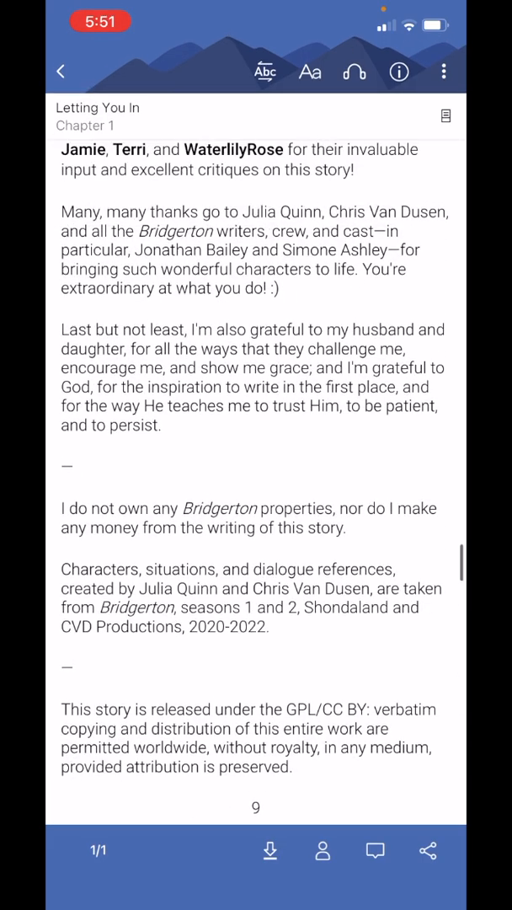
{"action": "scroll", "scroll_direction": "down", "scroll_amount": 3}
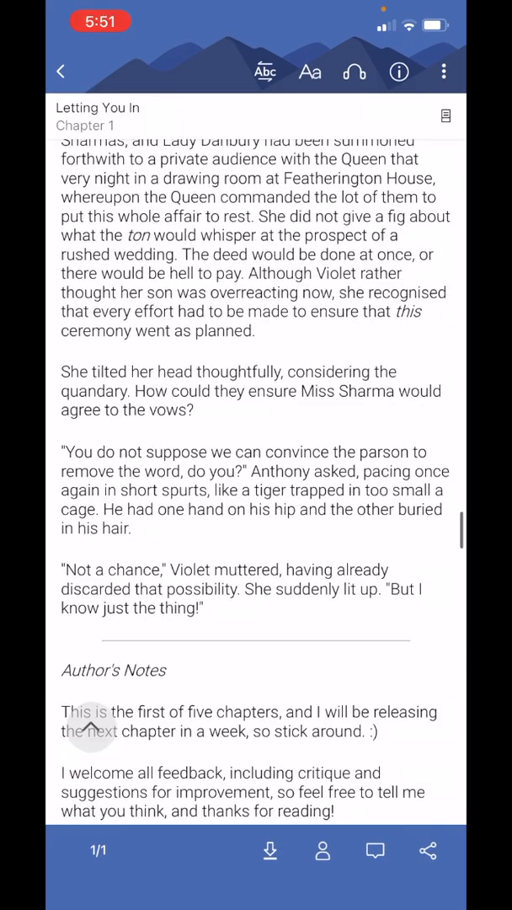
{"action": "scroll", "scroll_direction": "down", "scroll_amount": 3}
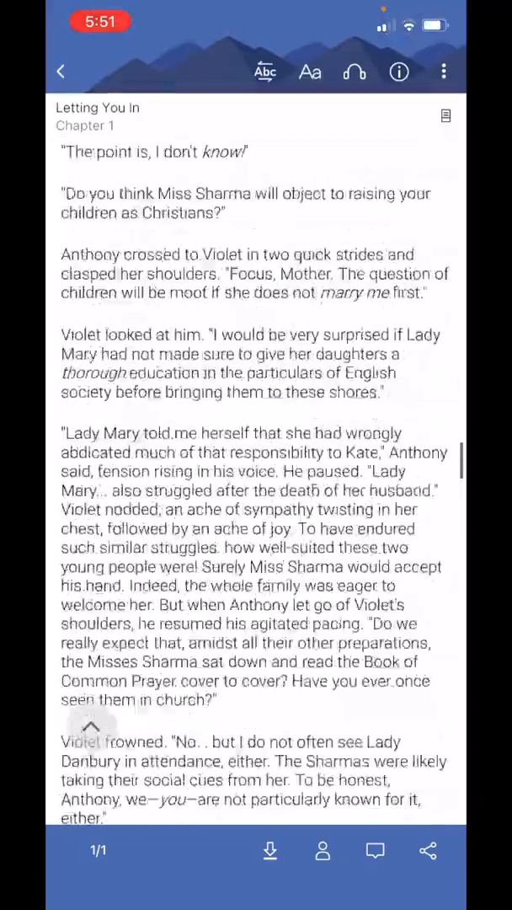
{"action": "scroll", "scroll_direction": "down", "scroll_amount": 3}
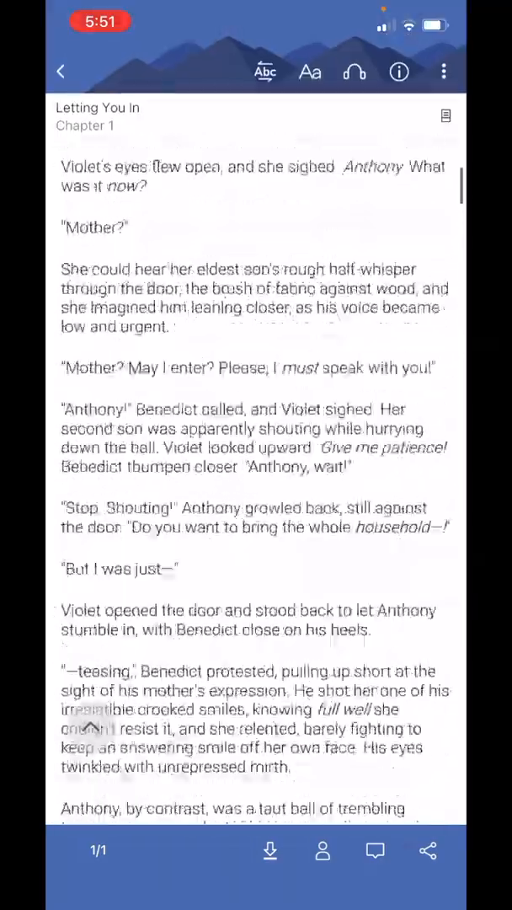
{"action": "left_click", "coordinate": [61, 71]}
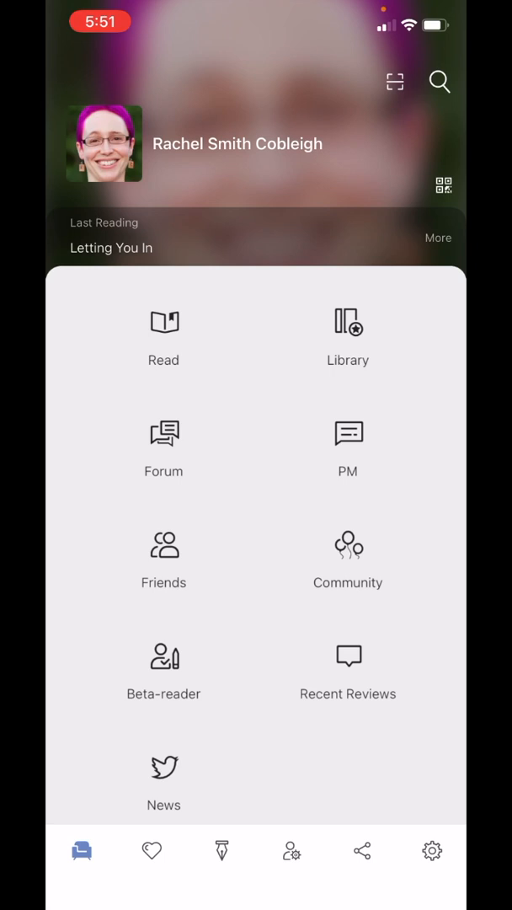
Open the Letting You In - Chapter 01 document in Document Manager for editing.
{"action": "left_click", "coordinate": [222, 849]}
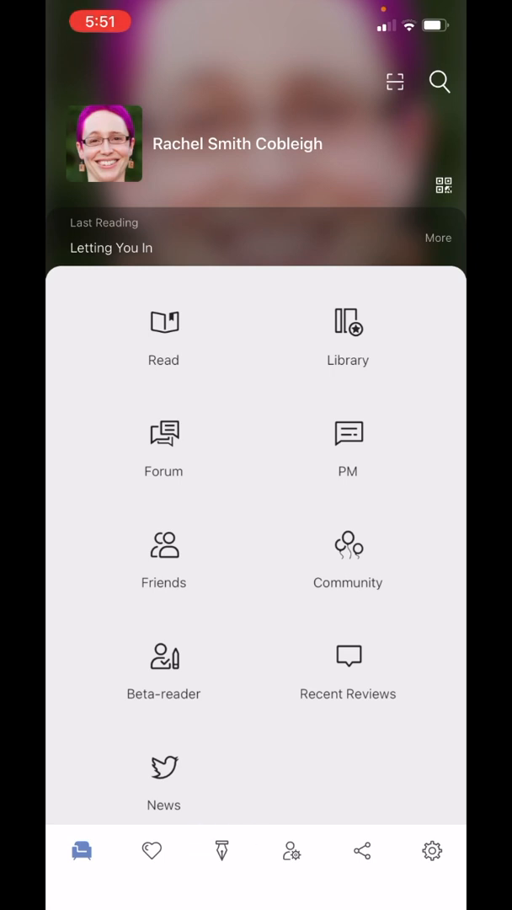
{"action": "left_click", "coordinate": [223, 849]}
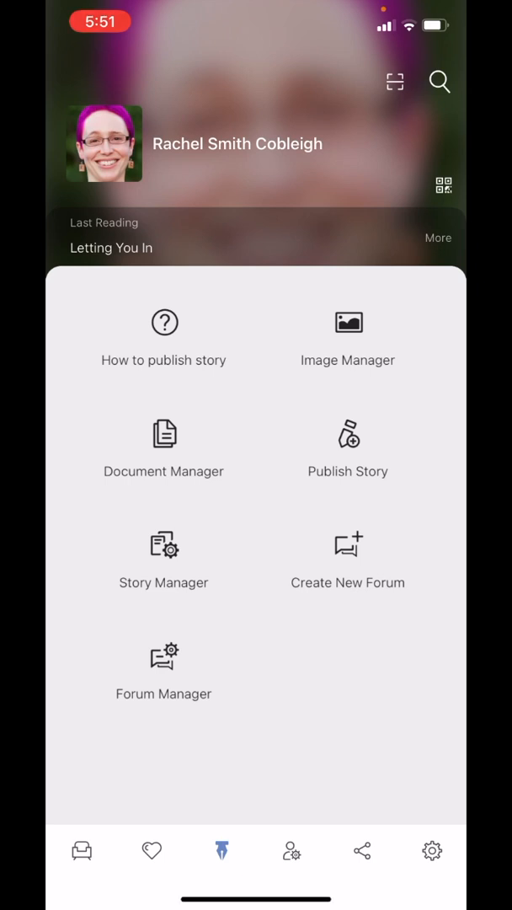
{"action": "left_click", "coordinate": [163, 441]}
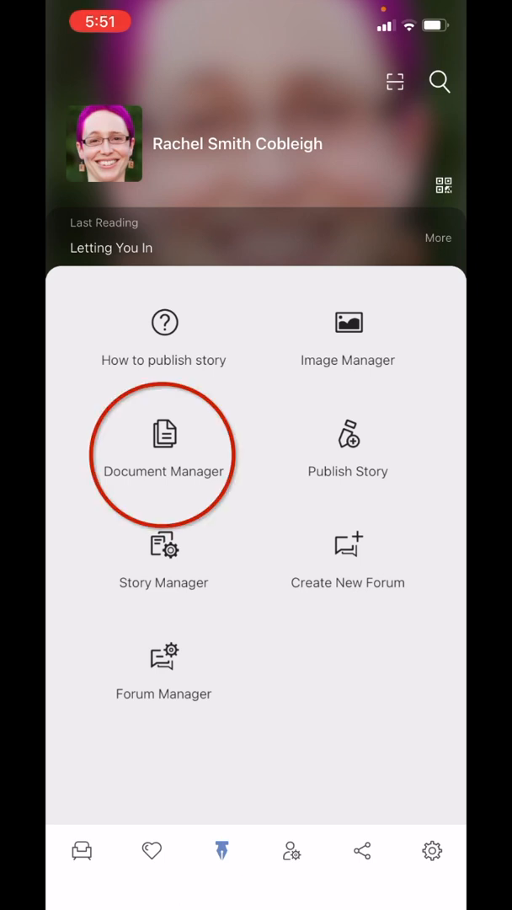
{"action": "left_click", "coordinate": [163, 455]}
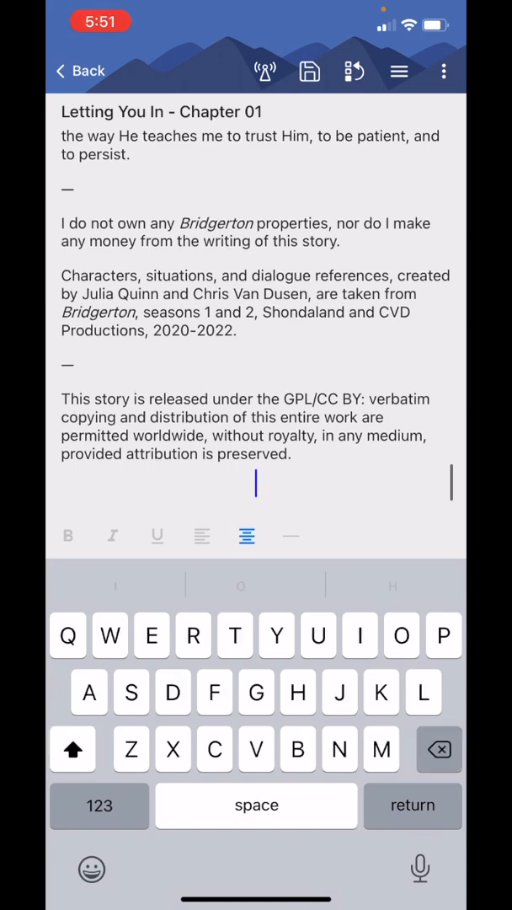
Remove the stray 9 at the document's end and re-upload it.
{"action": "scroll", "scroll_direction": "down", "scroll_amount": 3}
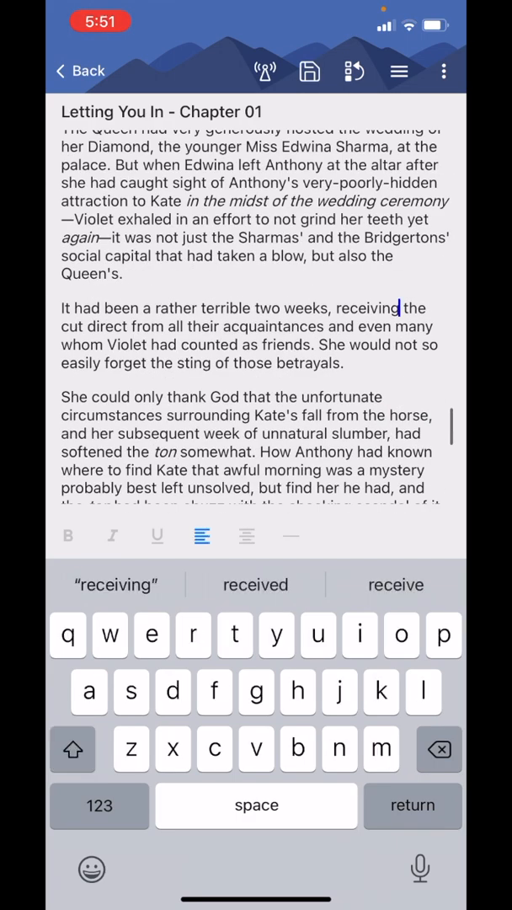
{"action": "left_click", "coordinate": [309, 70]}
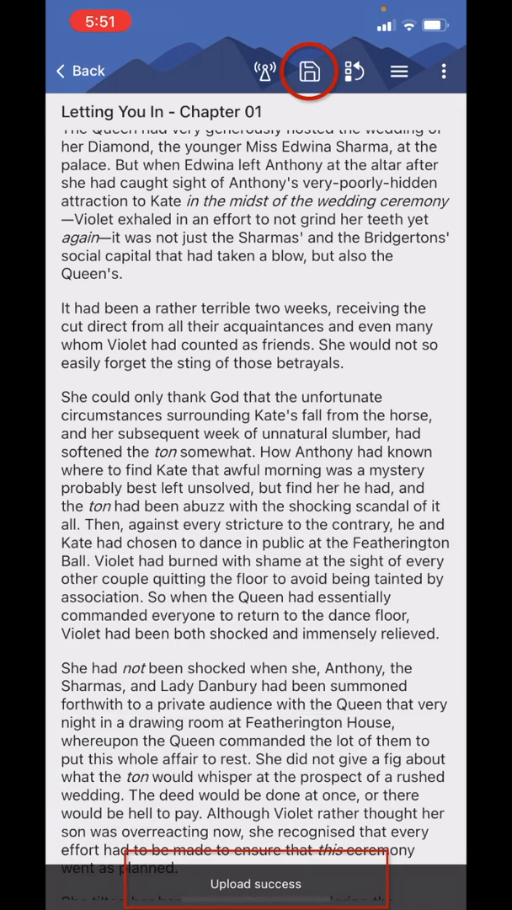
{"action": "left_click", "coordinate": [309, 70]}
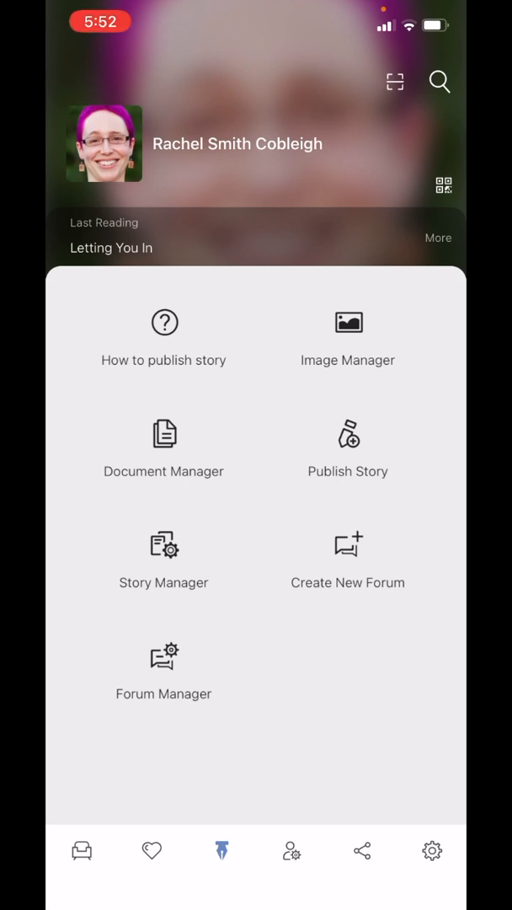
Open Letting You In in Story Manager and view its Chapters list.
{"action": "left_click", "coordinate": [164, 557]}
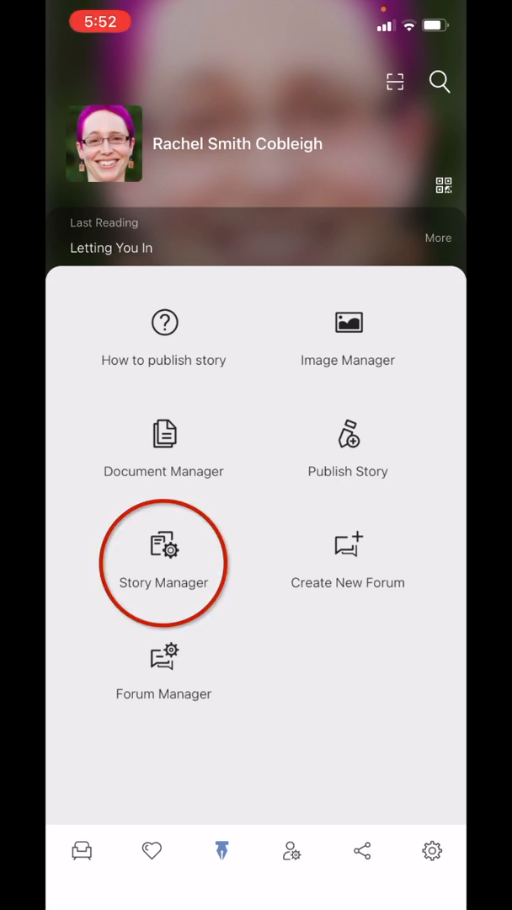
{"action": "left_click", "coordinate": [163, 559]}
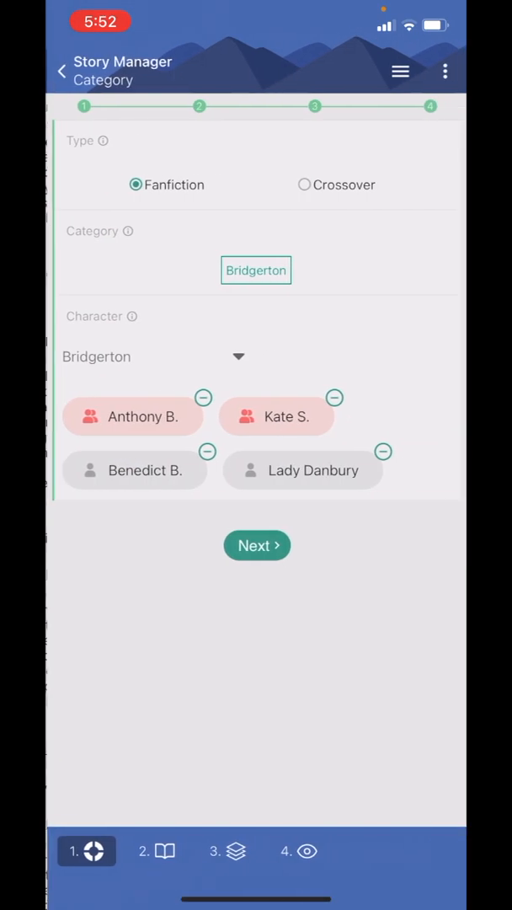
{"action": "left_click", "coordinate": [256, 546]}
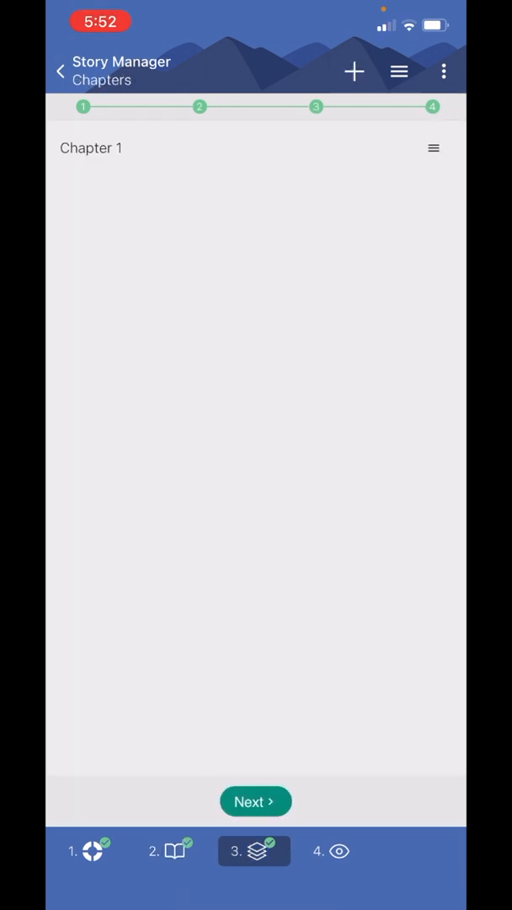
Modify Chapter 1 to use the corrected Letting You In - Chapter 01 document and check its preview.
{"action": "left_click", "coordinate": [433, 148]}
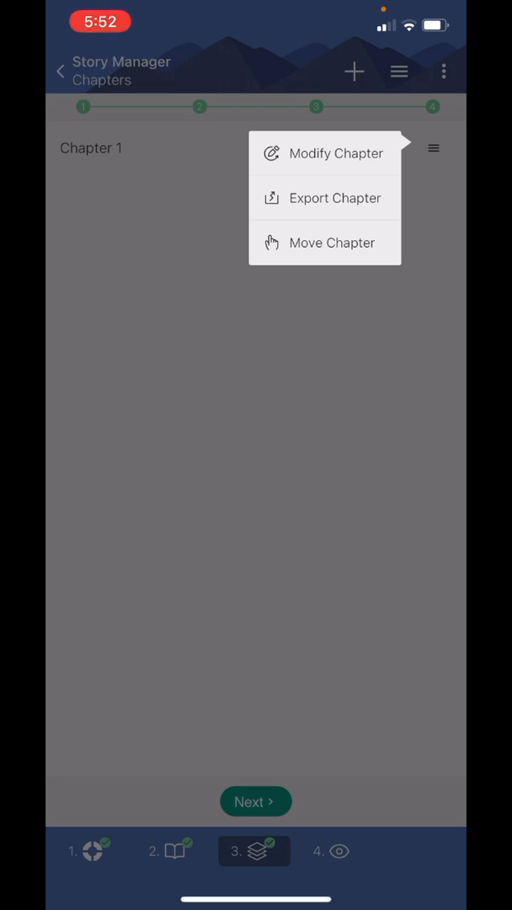
{"action": "left_click", "coordinate": [323, 151]}
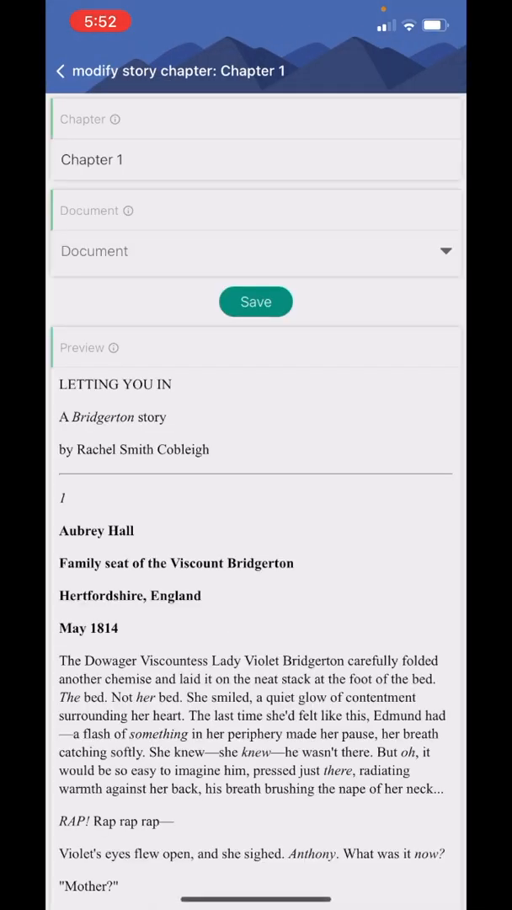
{"action": "left_click", "coordinate": [256, 251]}
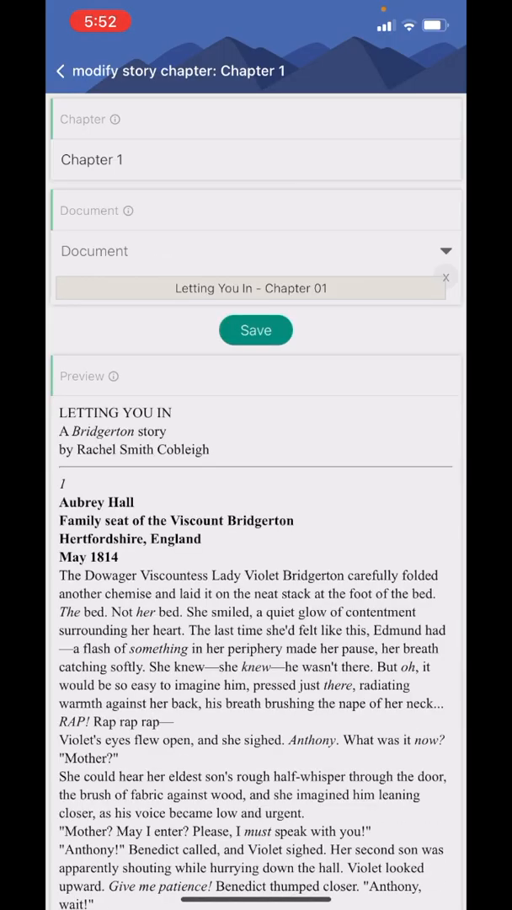
{"action": "scroll", "scroll_direction": "down", "scroll_amount": 3}
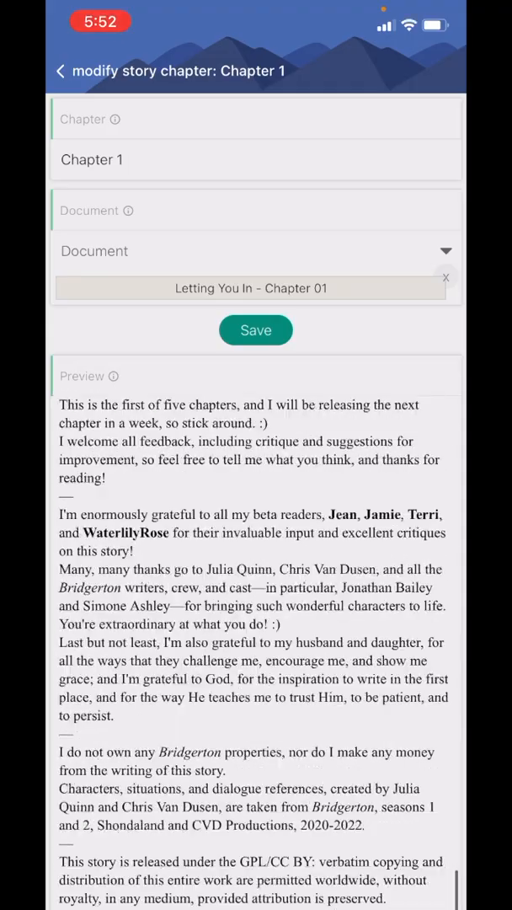
{"action": "scroll", "scroll_direction": "down", "scroll_amount": 3}
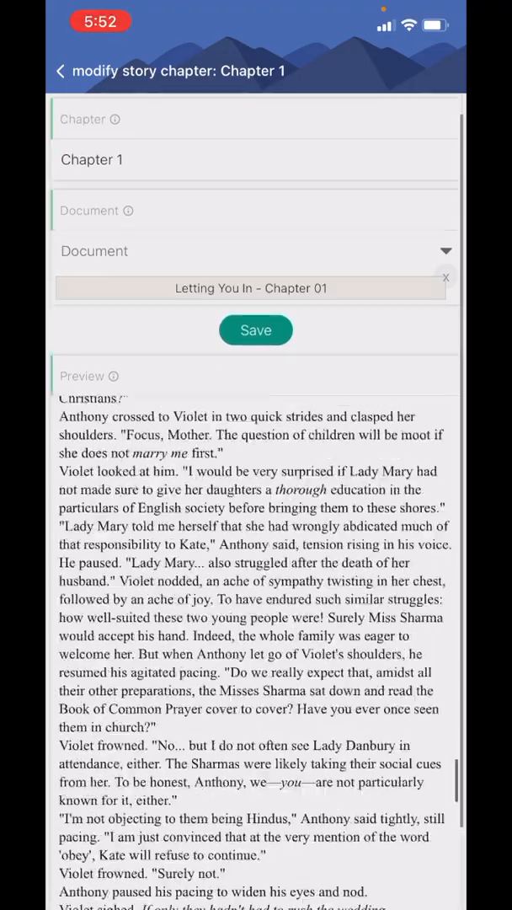
{"action": "scroll", "scroll_direction": "down", "scroll_amount": 3}
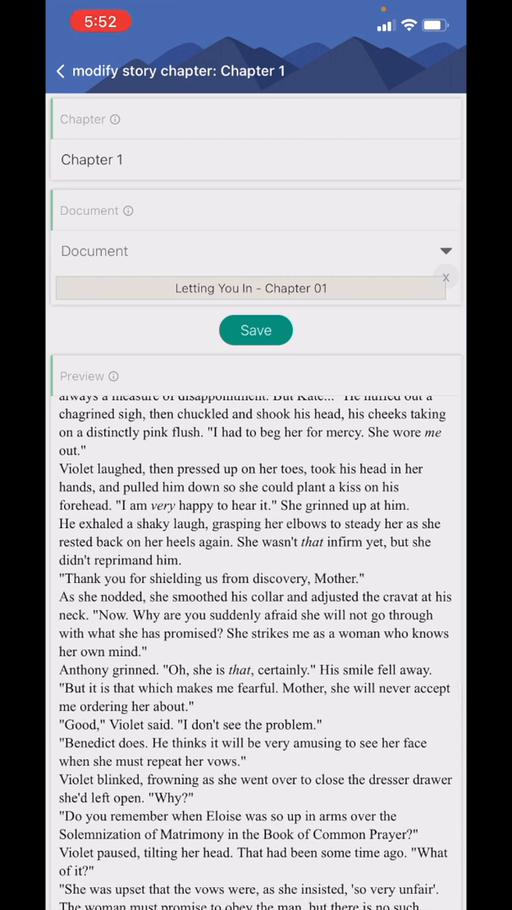
Leave the chapter editor and Story Manager back to the home menu.
{"action": "left_click", "coordinate": [61, 71]}
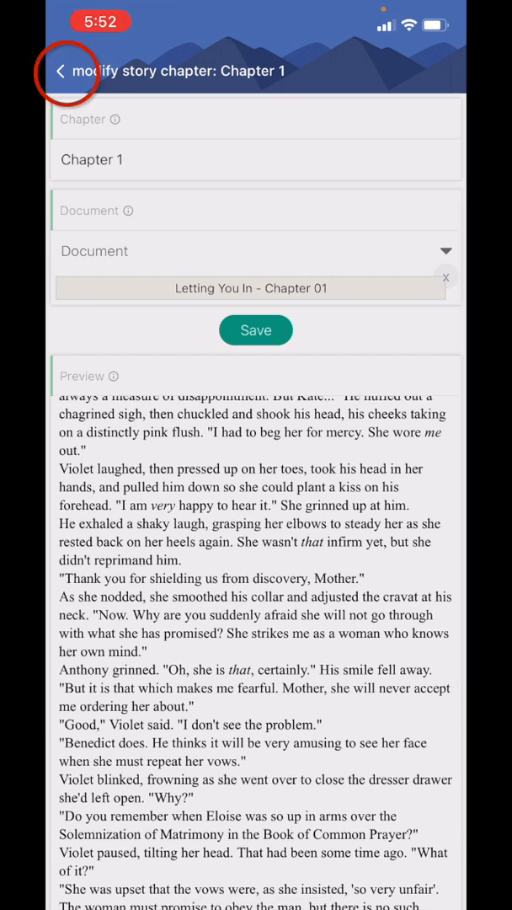
{"action": "left_click", "coordinate": [59, 71]}
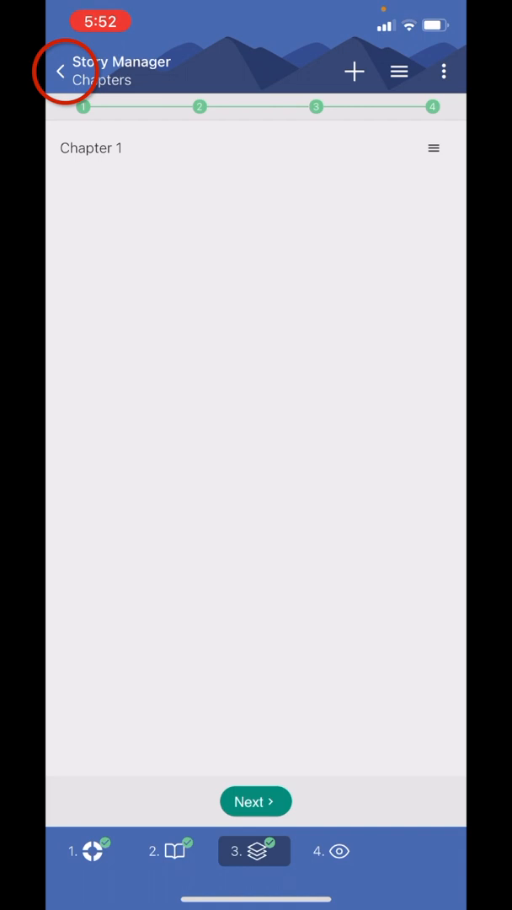
{"action": "left_click", "coordinate": [60, 71]}
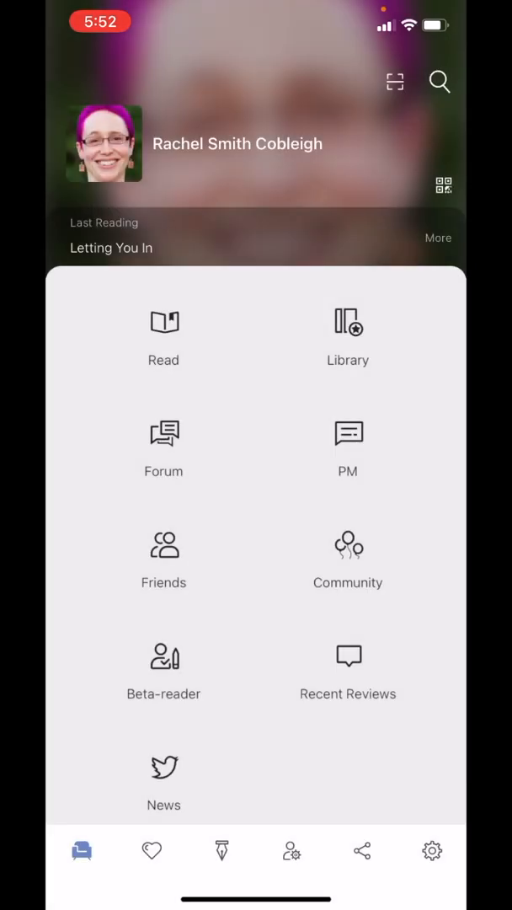
Reopen Letting You In from Last Reading and scroll Chapter 1 down to the recommended stories.
{"action": "left_click", "coordinate": [347, 337]}
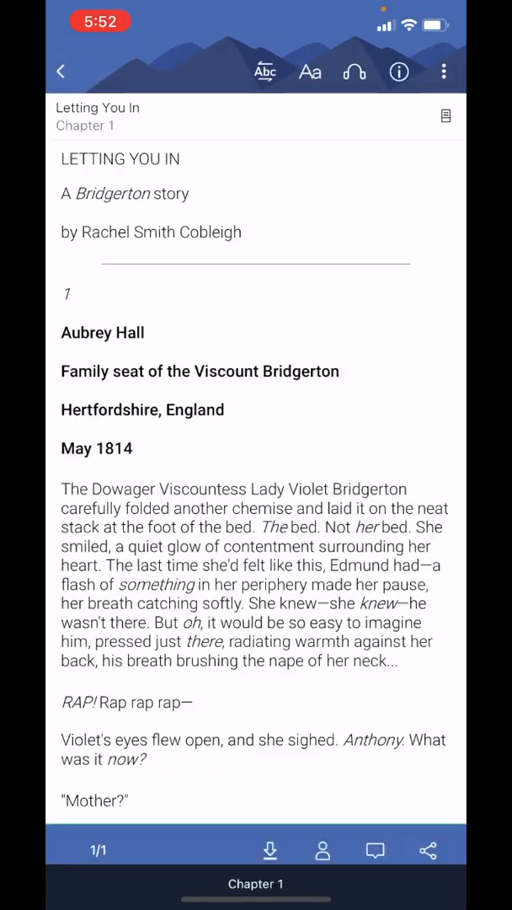
{"action": "scroll", "scroll_direction": "down", "scroll_amount": 3}
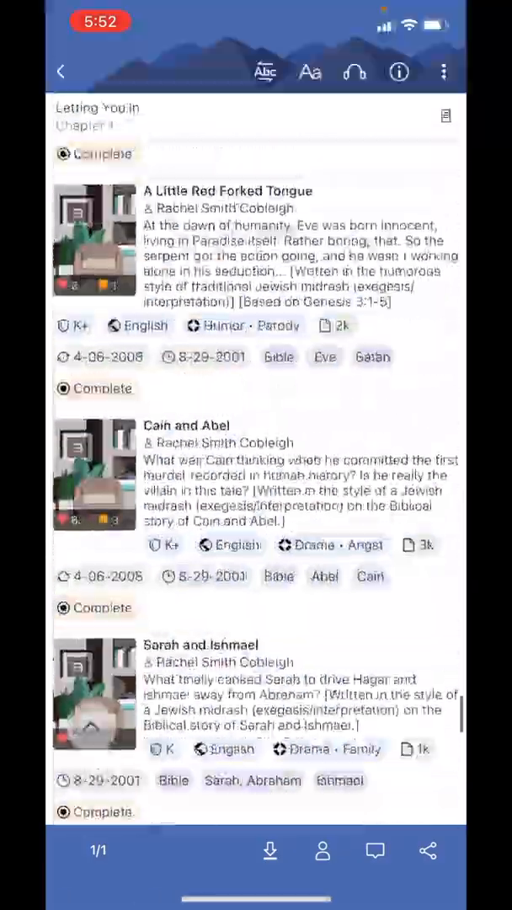
{"action": "scroll", "scroll_direction": "down", "scroll_amount": 3}
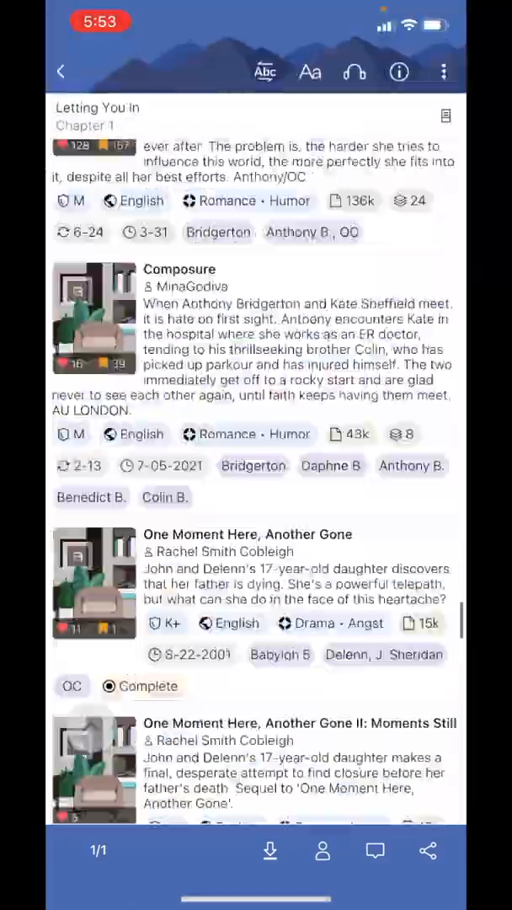